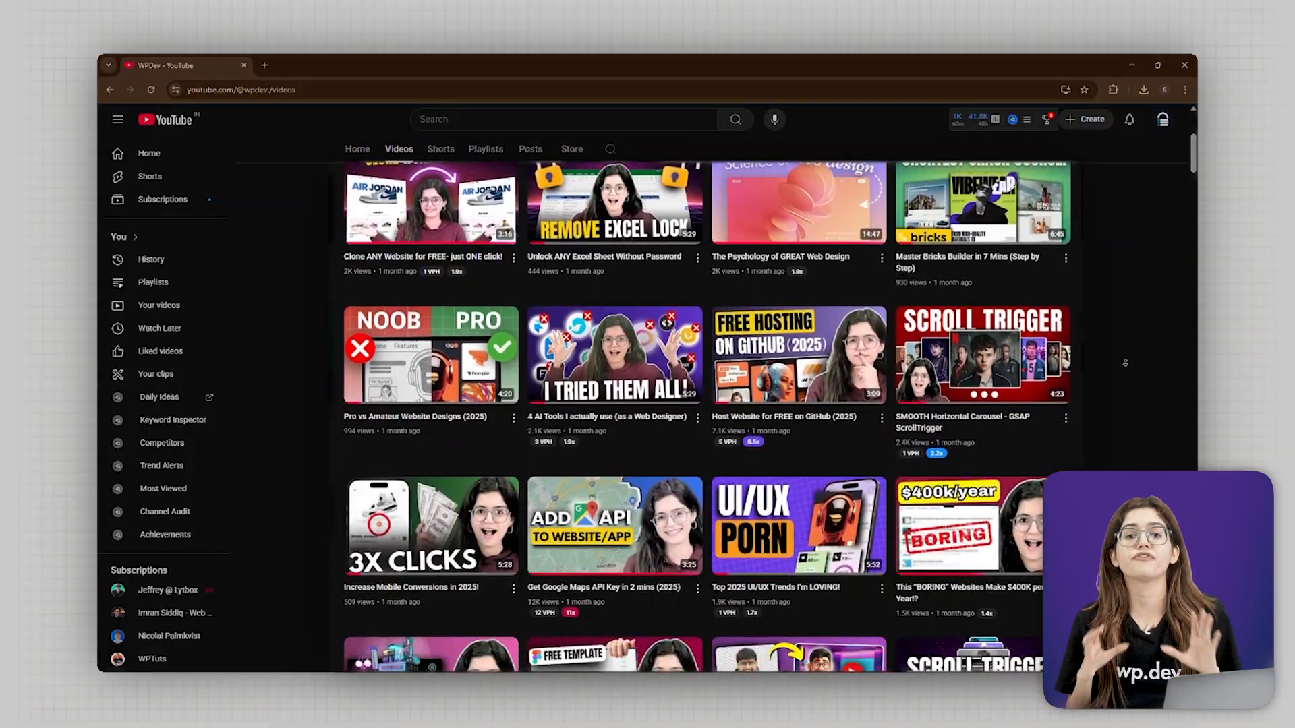
Scroll the channel's video list before switching to the finished BrickShop demo page.
{"action": "scroll", "scroll_direction": "down", "scroll_amount": 3}
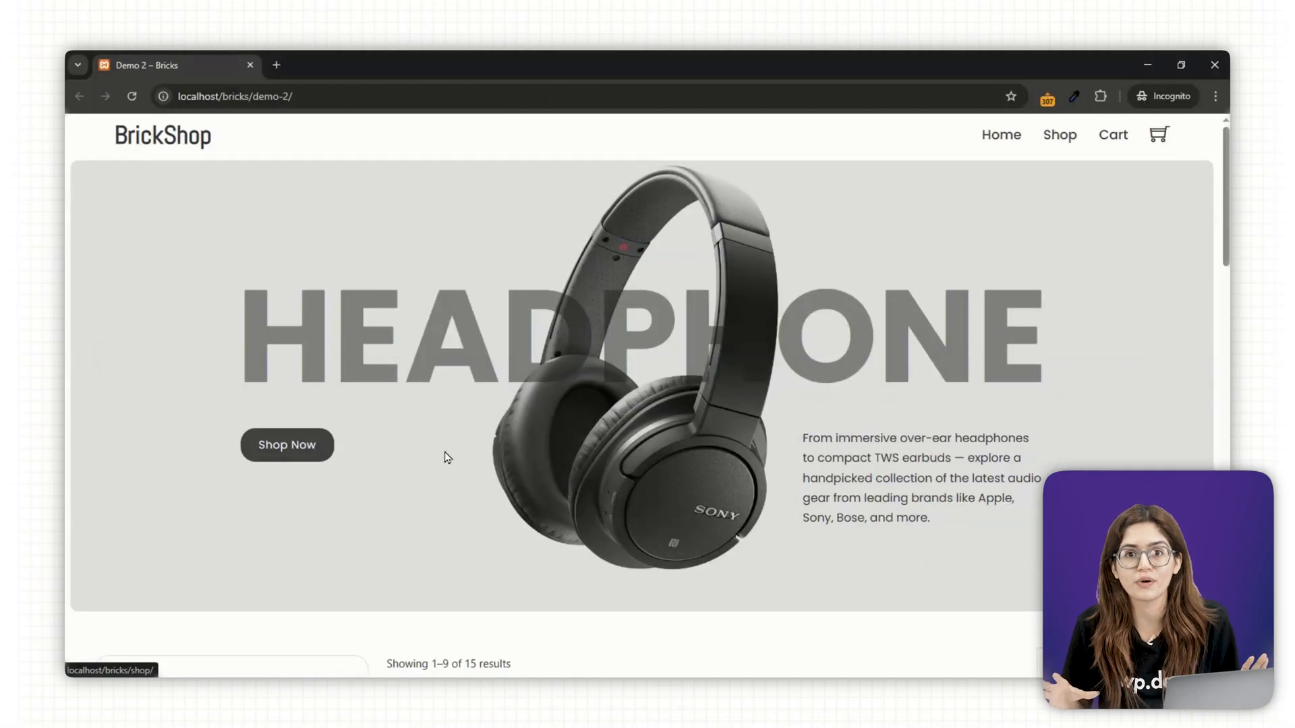
Scroll through the demo shop, then head to the Bricks pricing page and WordPress permalink settings.
{"action": "scroll", "scroll_direction": "down", "scroll_amount": 3}
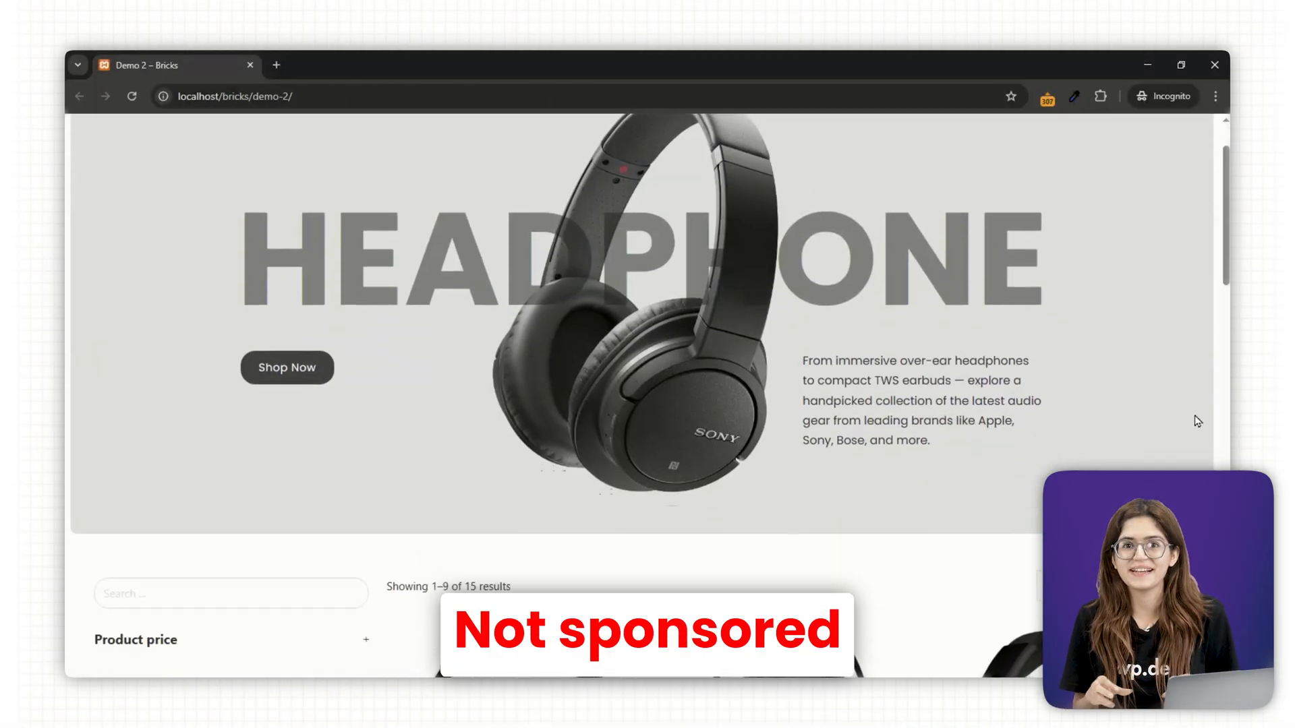
{"action": "scroll", "scroll_direction": "down", "scroll_amount": 3}
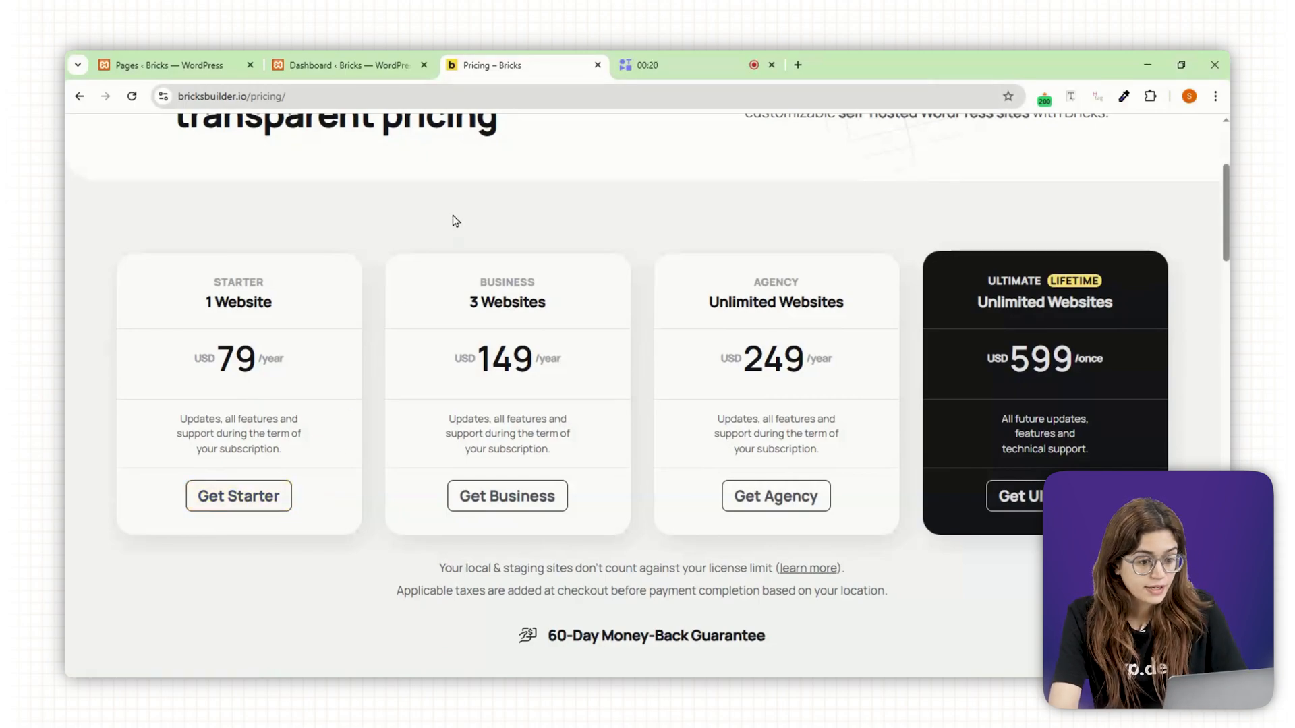
{"action": "left_click", "coordinate": [347, 65]}
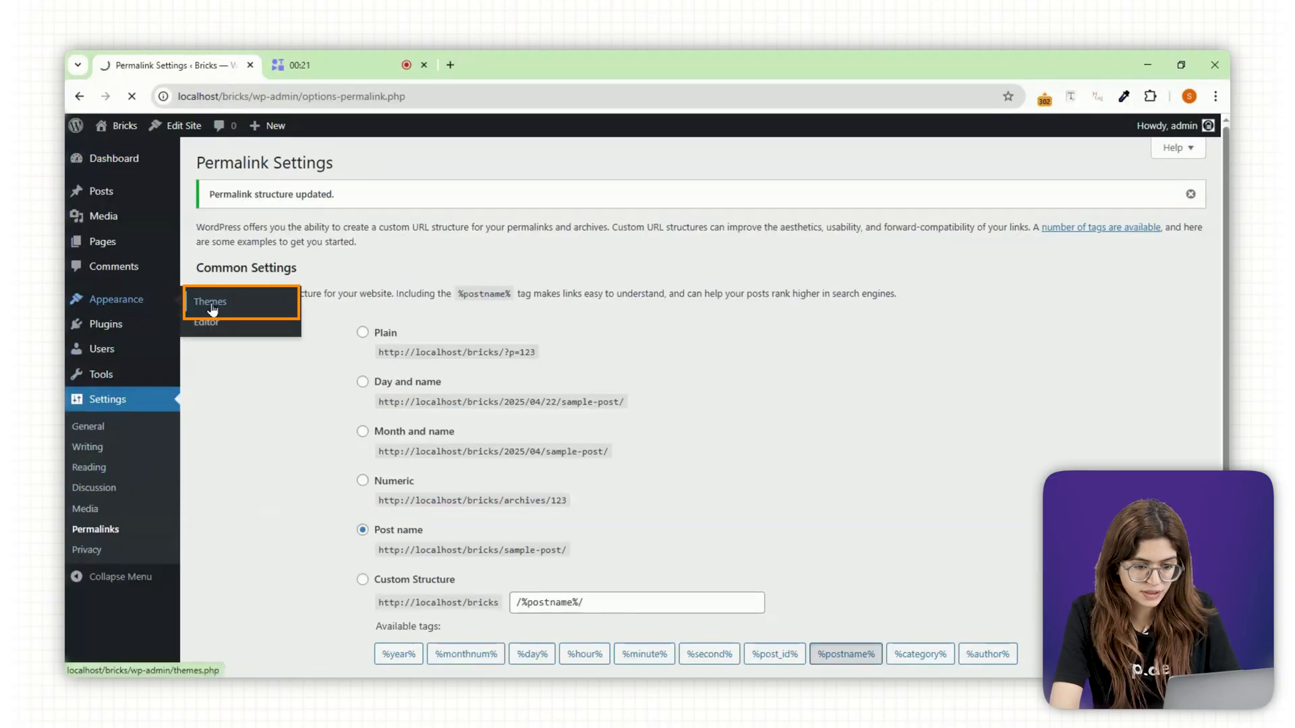
Upload bricks-1.10.3.zip as a new theme, install it and activate Bricks.
{"action": "left_click", "coordinate": [210, 301]}
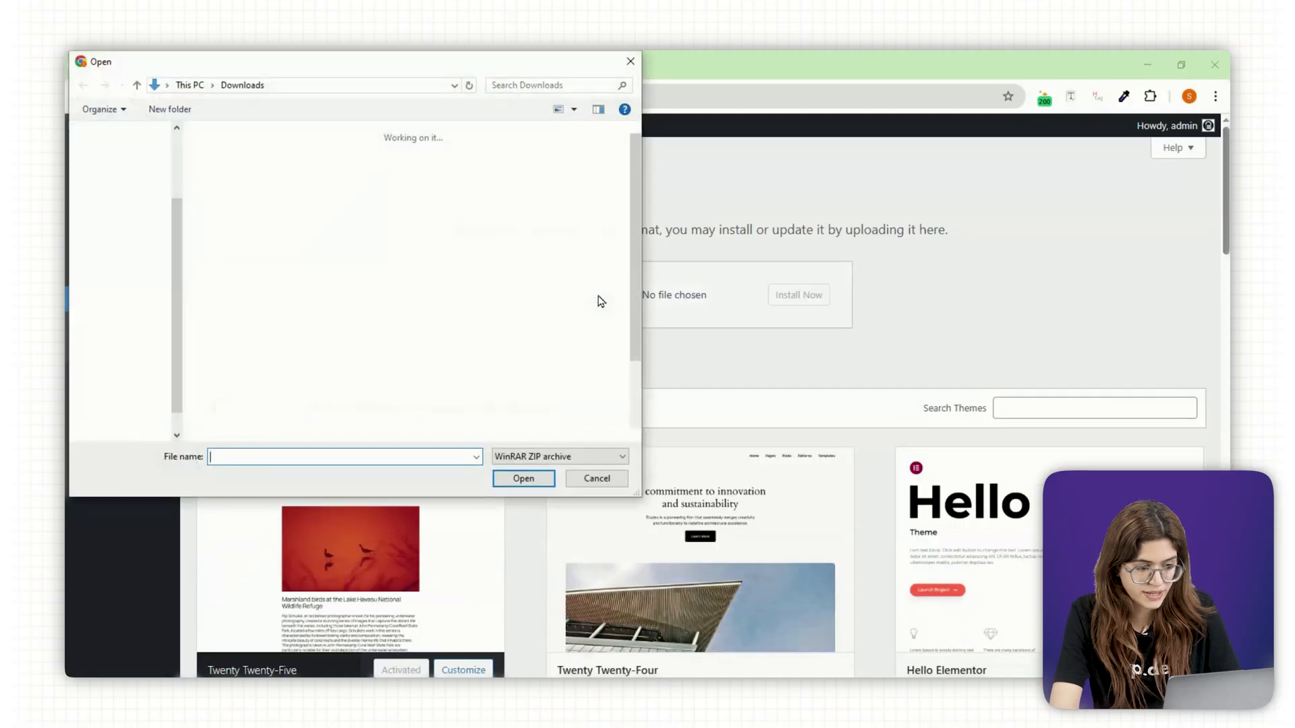
{"action": "left_click", "coordinate": [523, 477]}
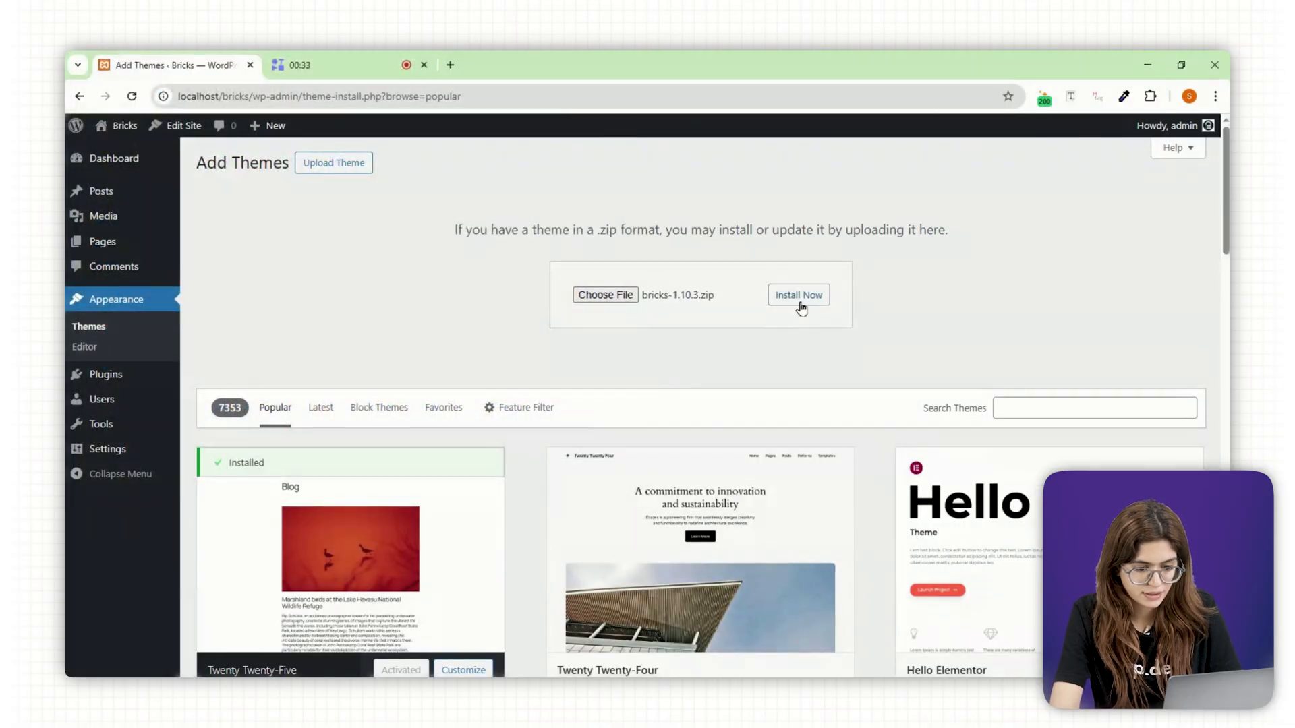
{"action": "left_click", "coordinate": [797, 296]}
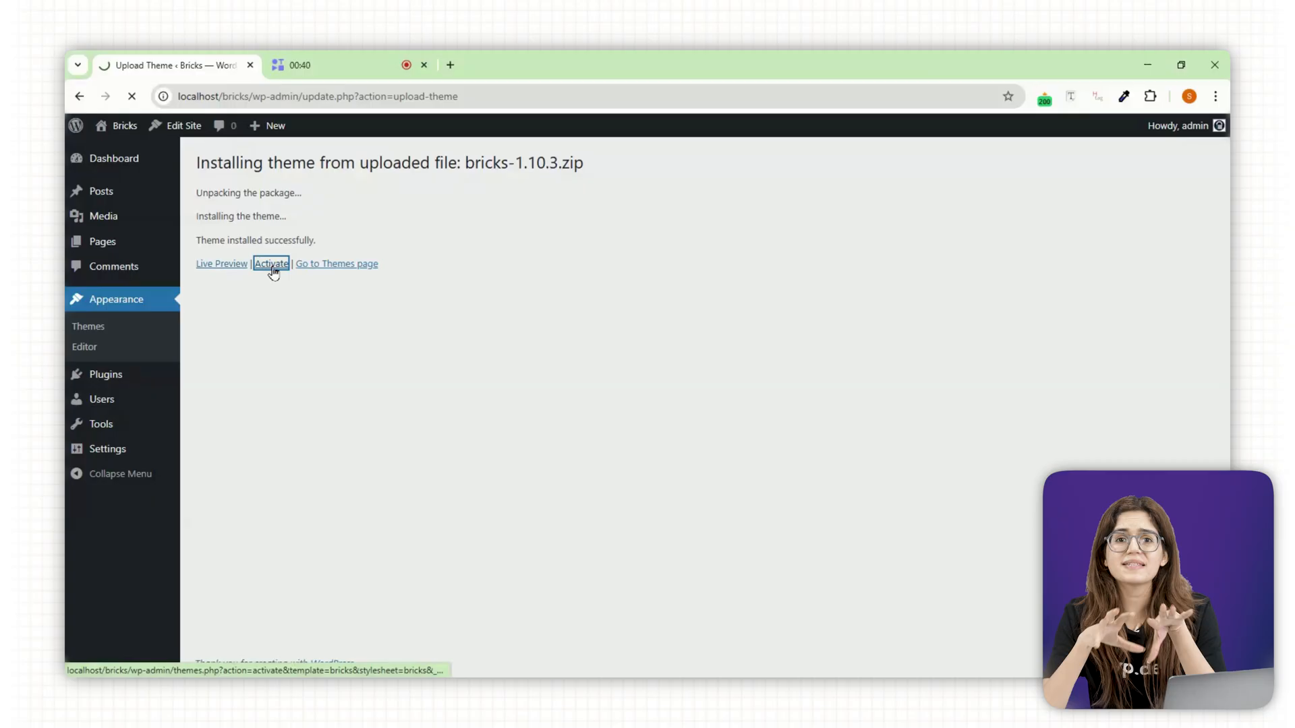
{"action": "left_click", "coordinate": [270, 263]}
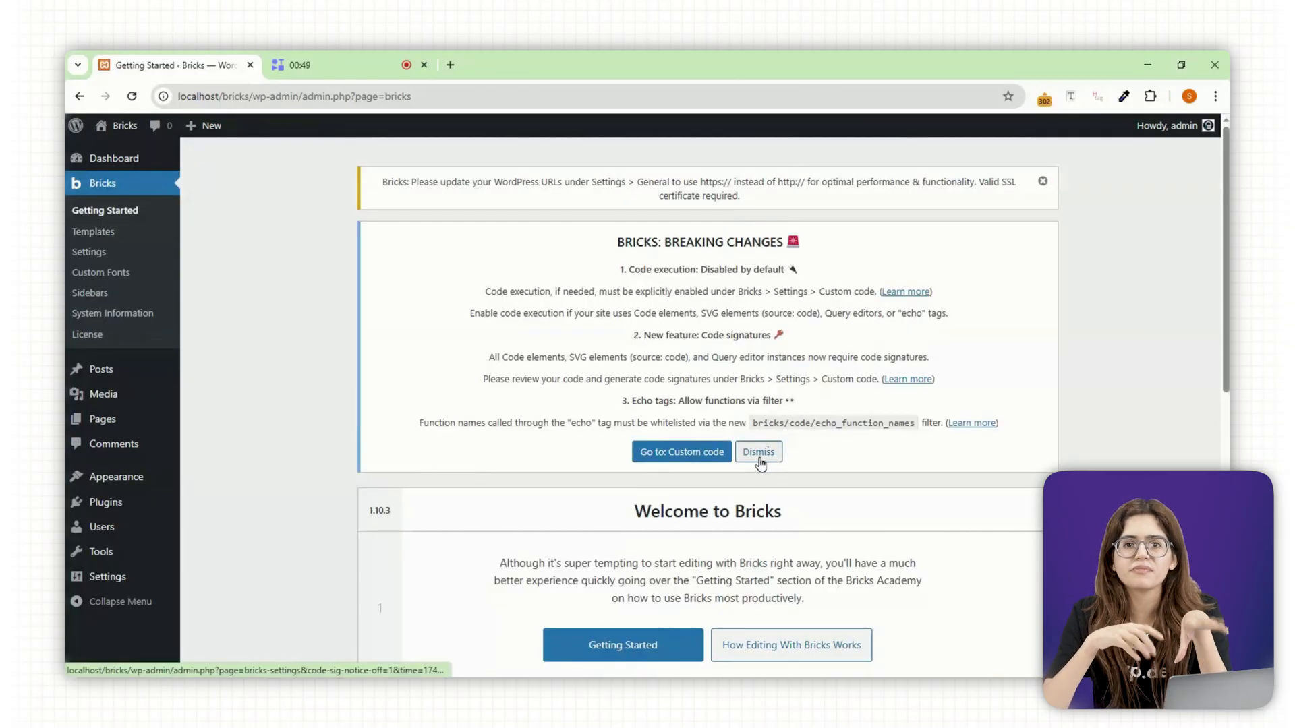
Dismiss the breaking-changes notice, review the Builder settings and land on the Custom code settings.
{"action": "left_click", "coordinate": [756, 452]}
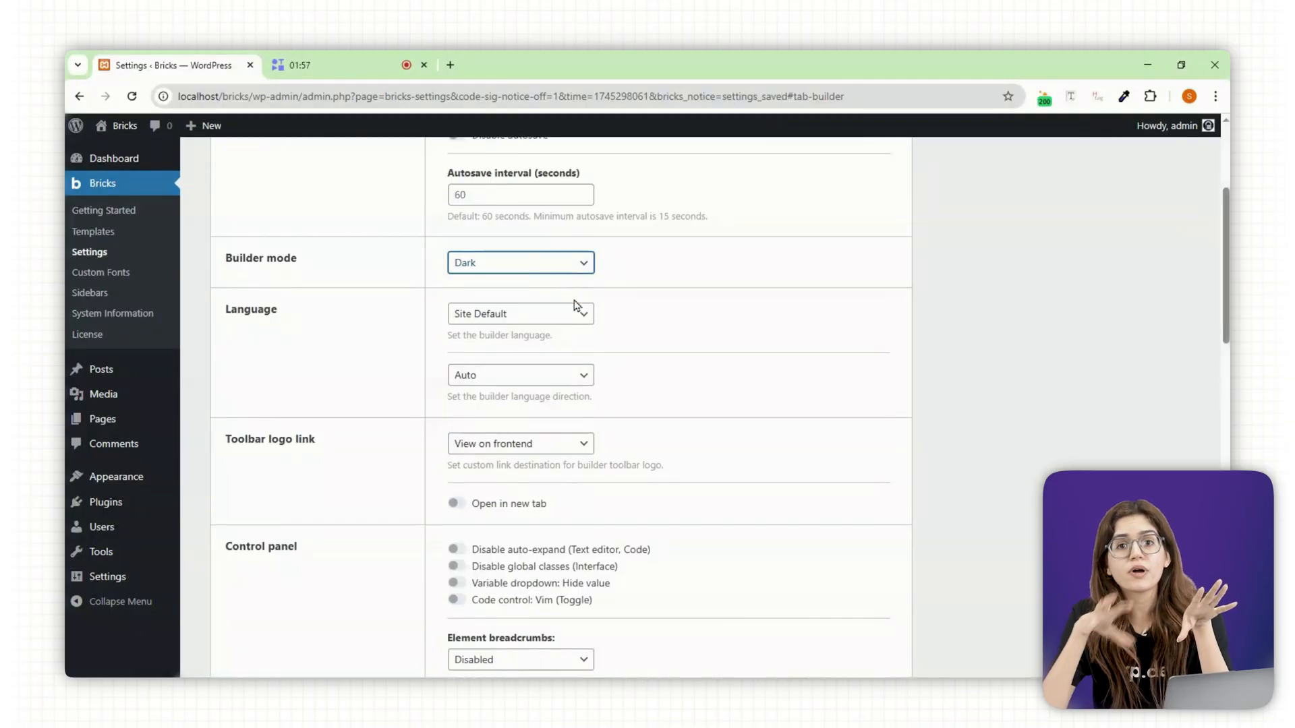
{"action": "scroll", "scroll_direction": "down", "scroll_amount": 3}
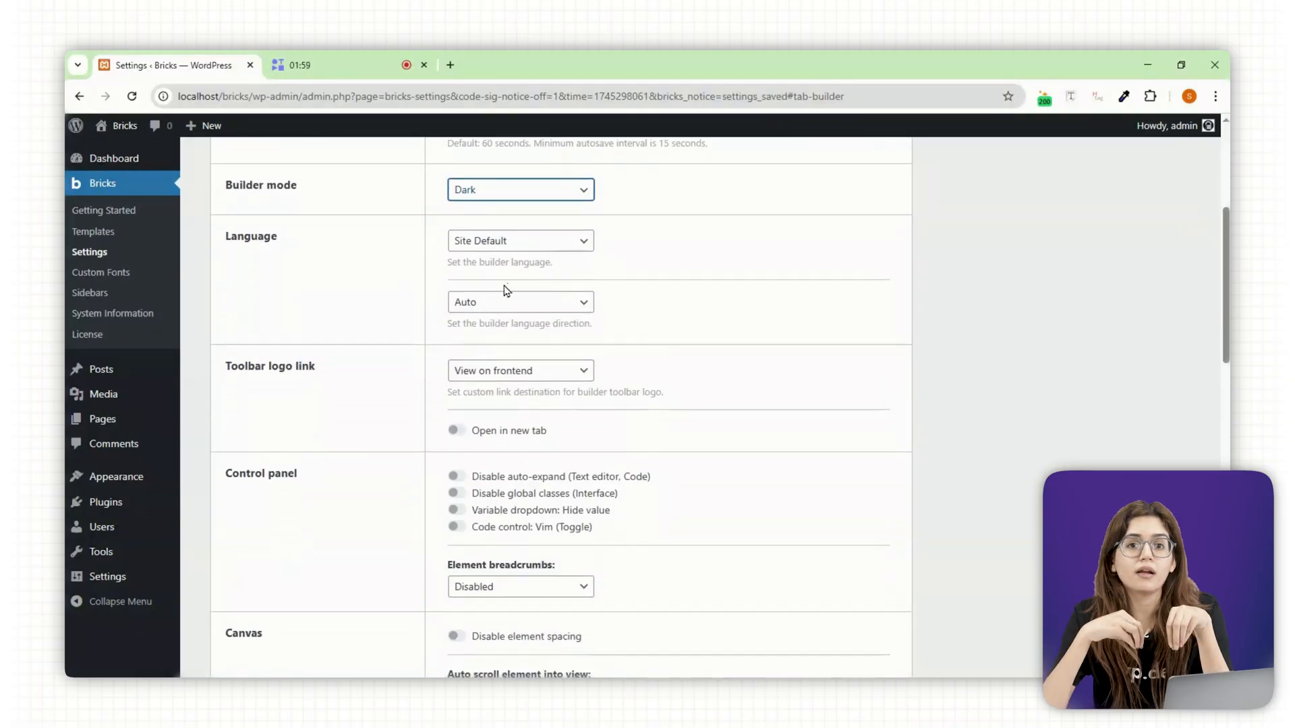
{"action": "scroll", "scroll_direction": "down", "scroll_amount": 3}
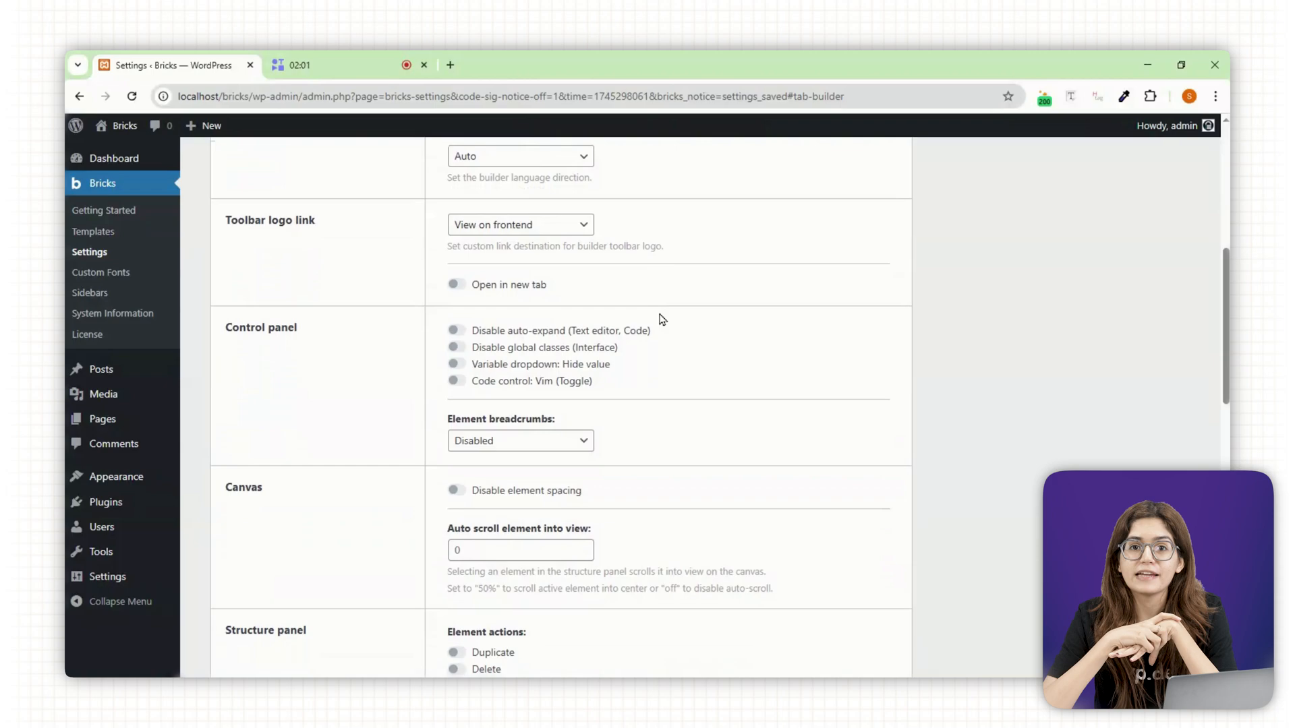
{"action": "scroll", "scroll_direction": "down", "scroll_amount": 3}
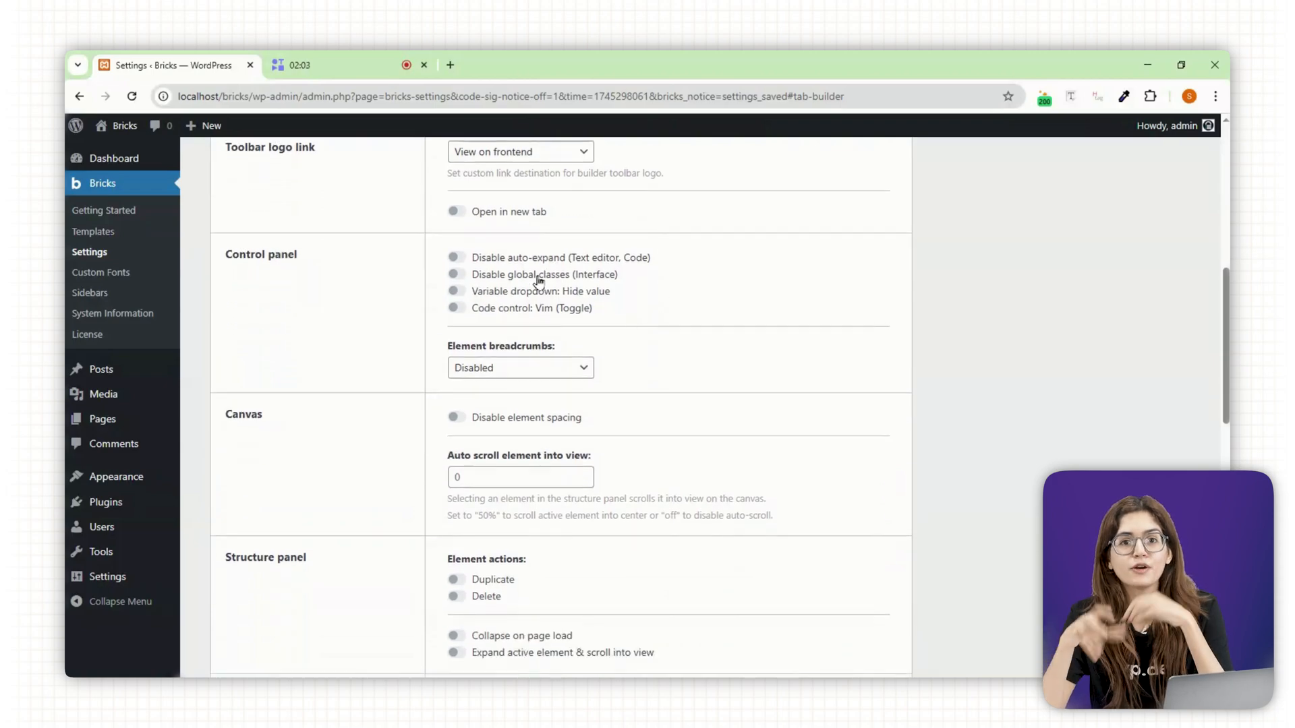
{"action": "left_click", "coordinate": [753, 287]}
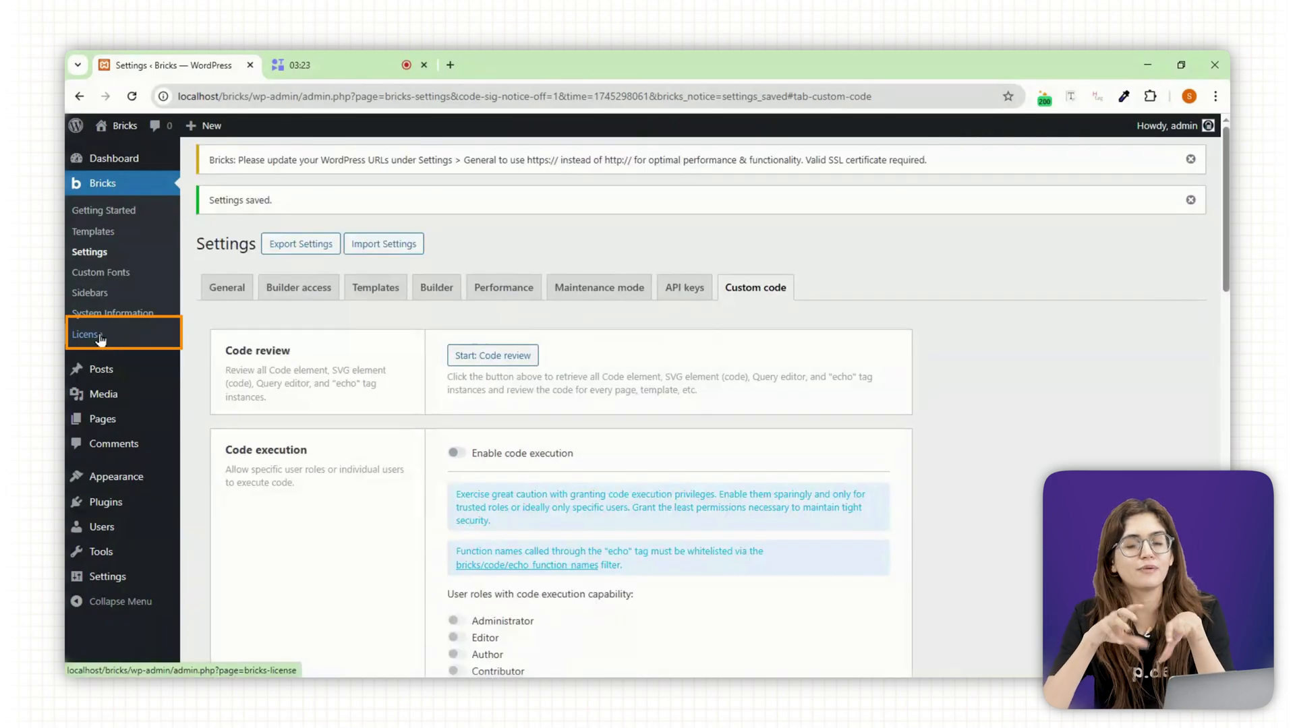
Check that the Bricks license key shows as active.
{"action": "left_click", "coordinate": [88, 334]}
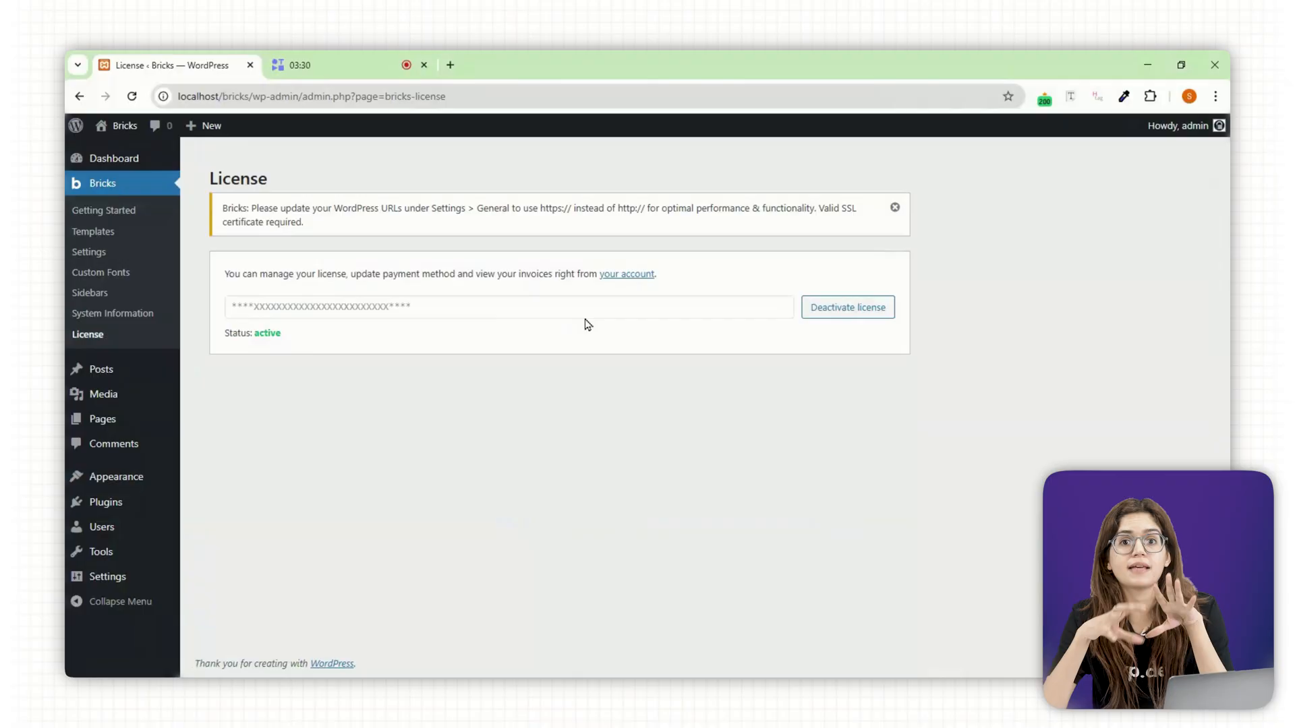
{"action": "mouse_move", "coordinate": [619, 233]}
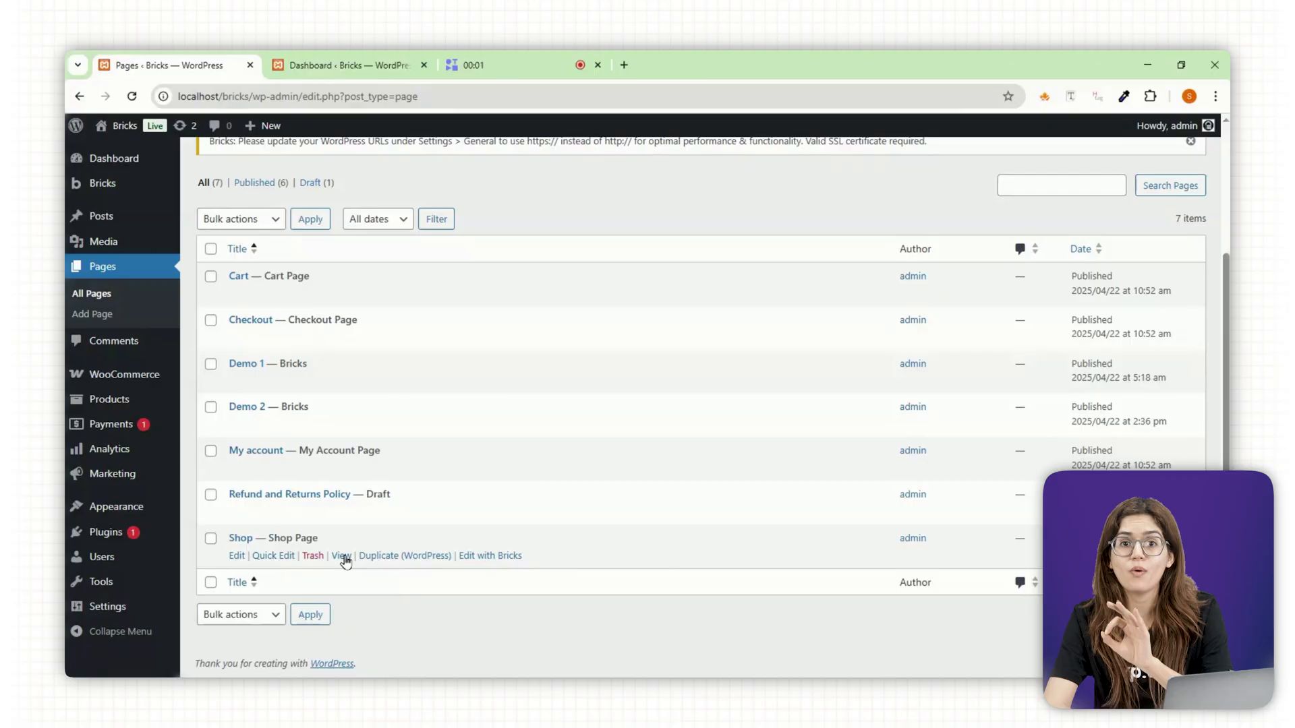
View the live default Shop page listing 15 products and scroll its grid.
{"action": "left_click", "coordinate": [340, 555]}
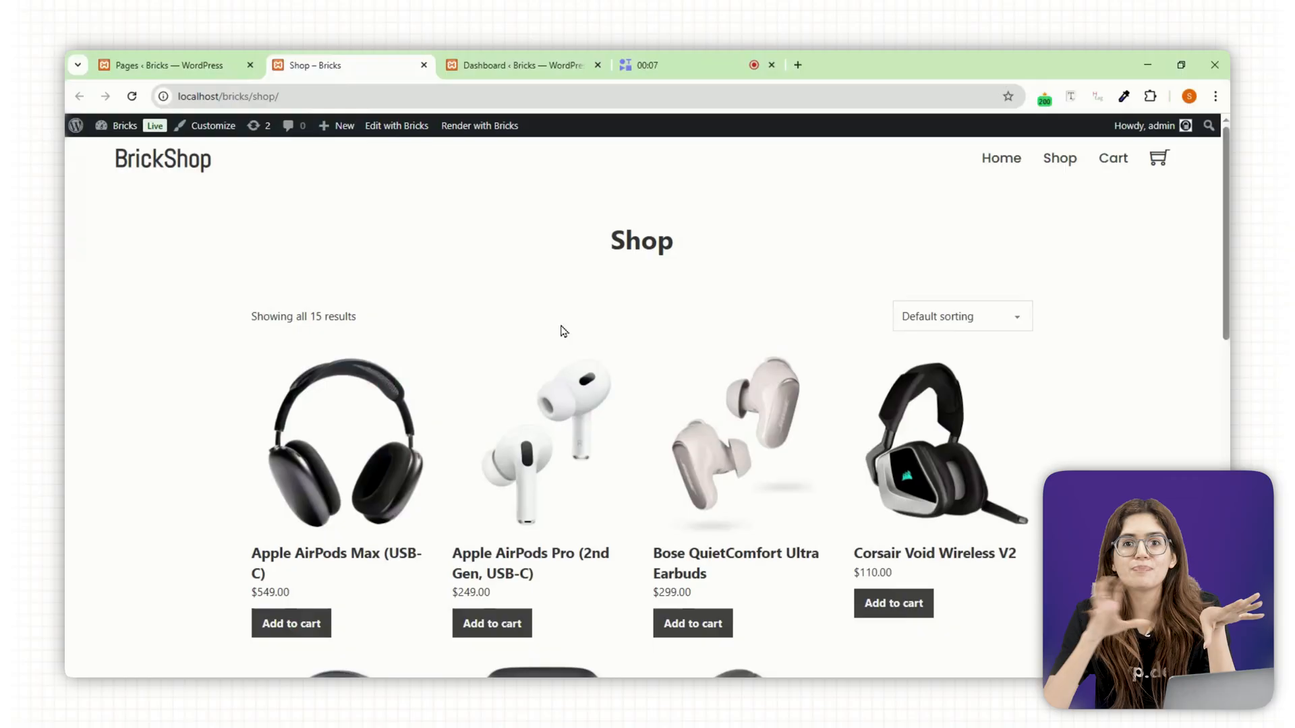
{"action": "scroll", "scroll_direction": "down", "scroll_amount": 3}
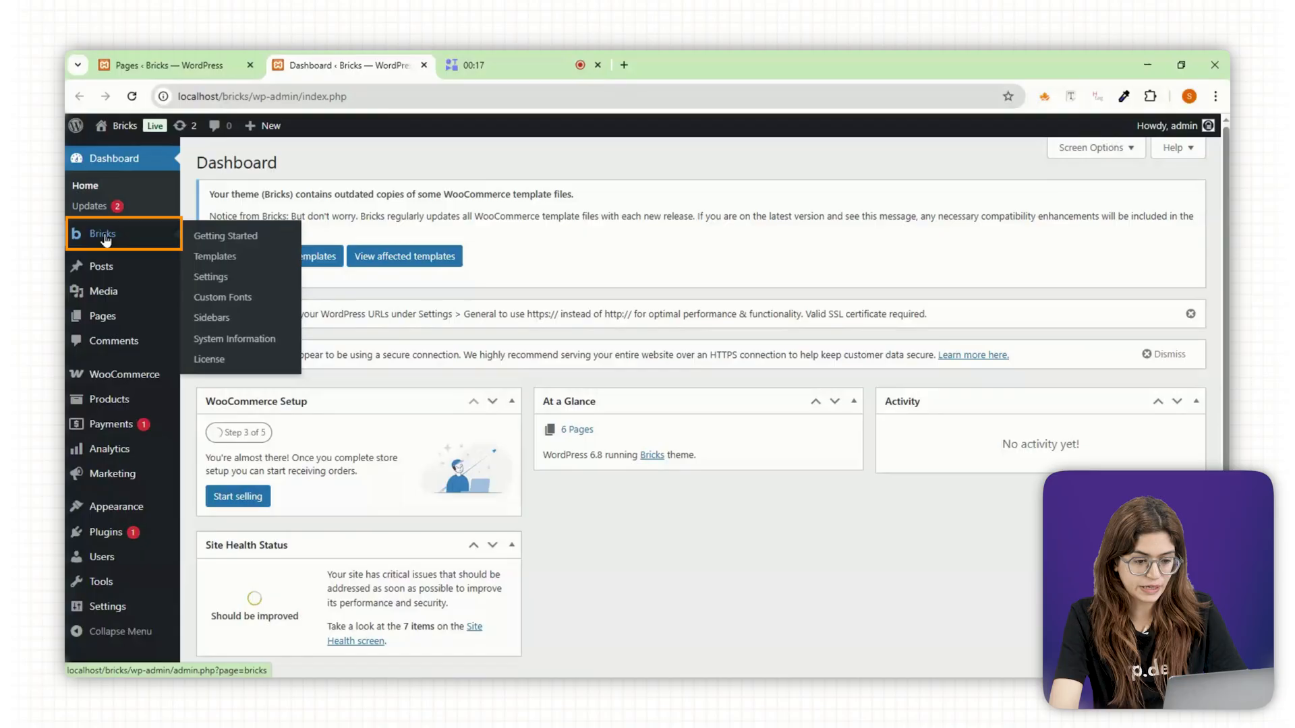
Create a 'Shop Page' template typed WooCommerce - Product archive, publish it and edit with Bricks.
{"action": "left_click", "coordinate": [214, 256]}
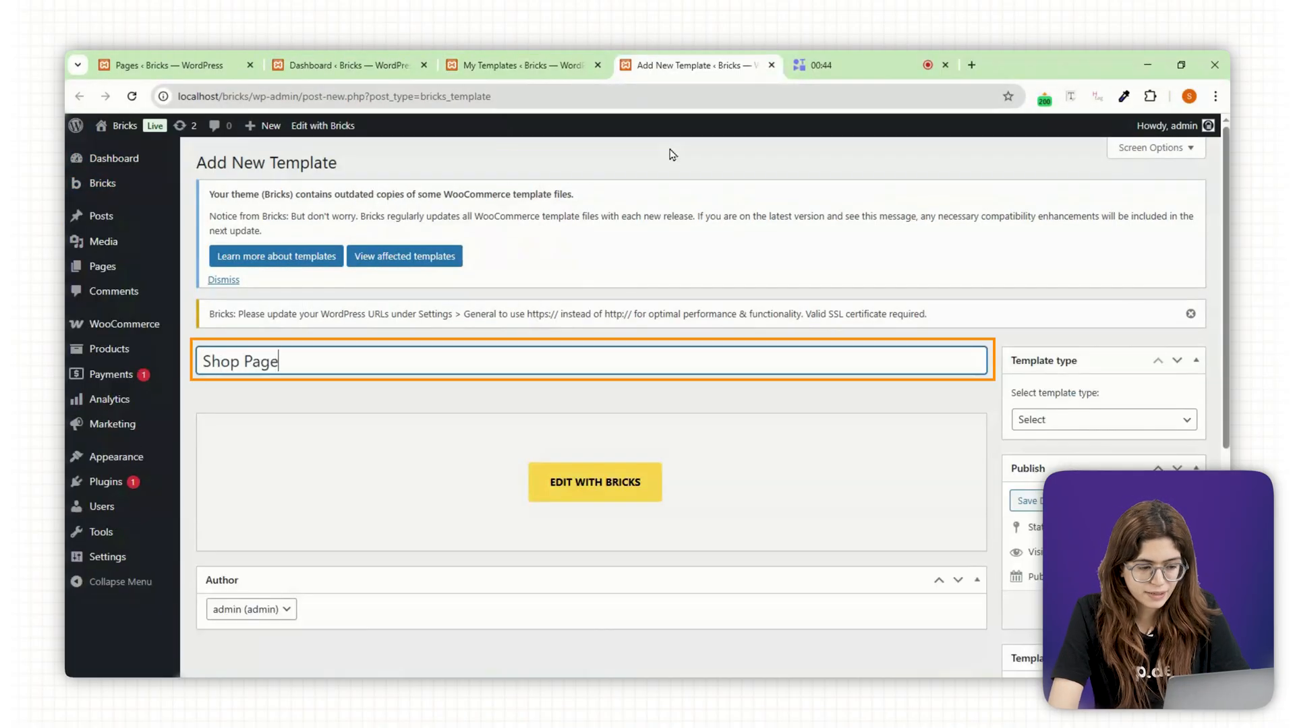
{"action": "left_click", "coordinate": [1102, 420]}
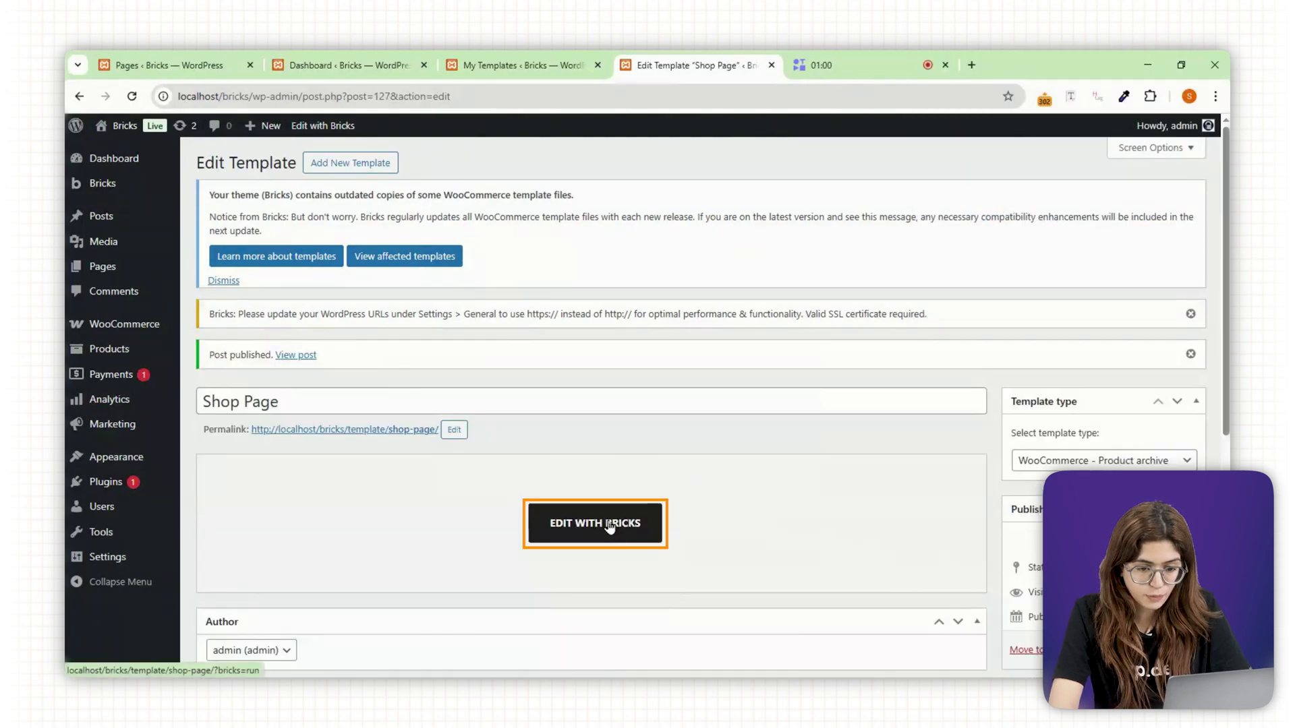
{"action": "left_click", "coordinate": [595, 523]}
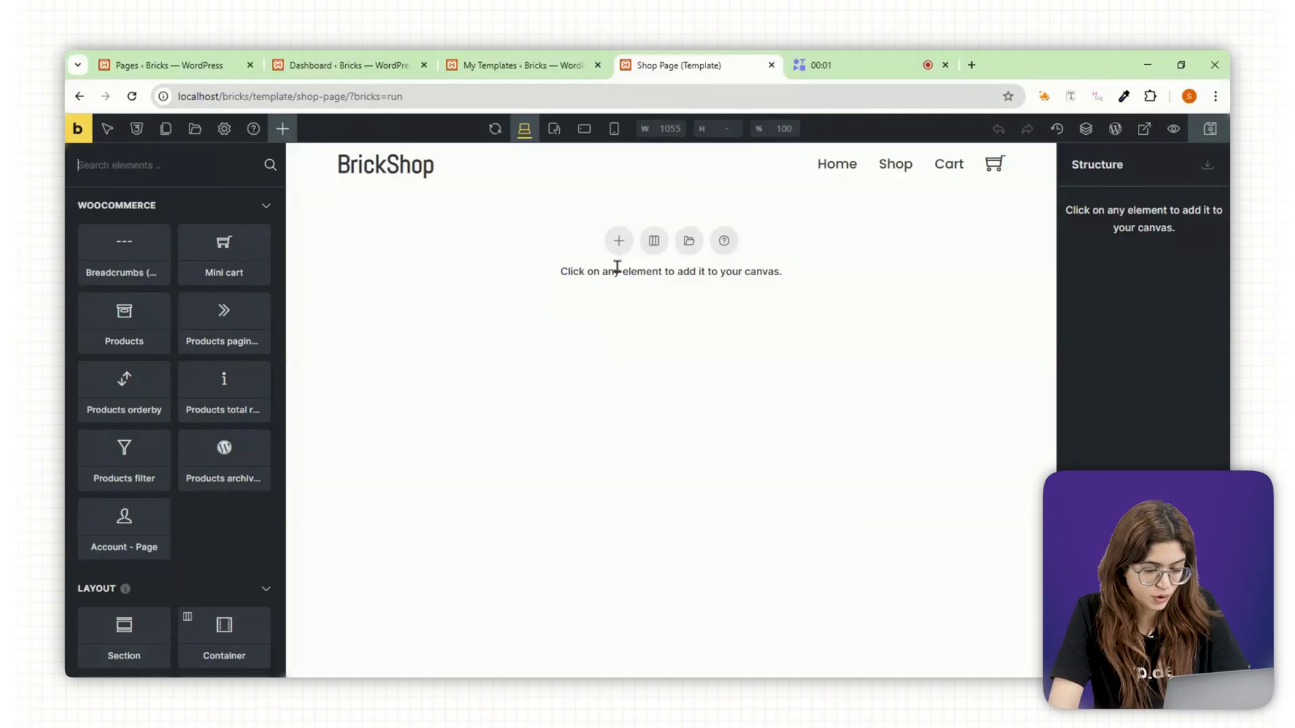
Add a Section with a 100% width Container, section padding 10, and centre the container on both axes.
{"action": "left_click", "coordinate": [618, 240]}
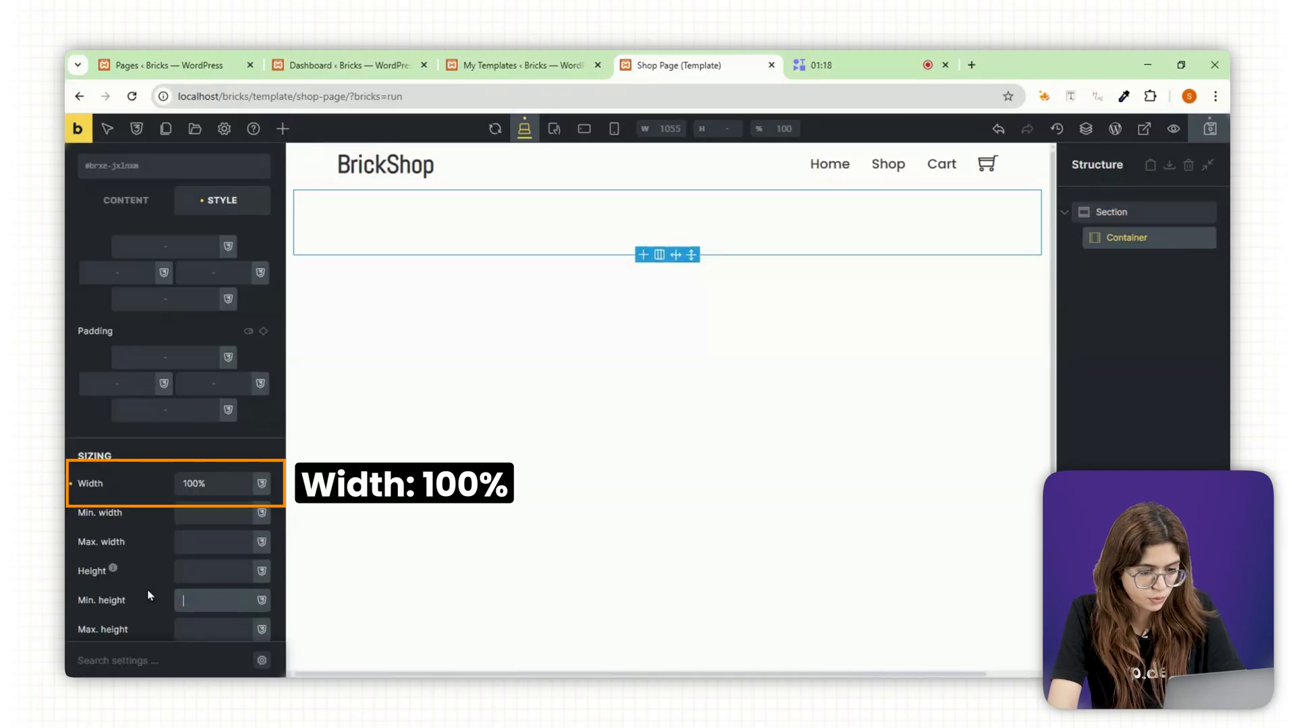
{"action": "left_click", "coordinate": [1127, 237]}
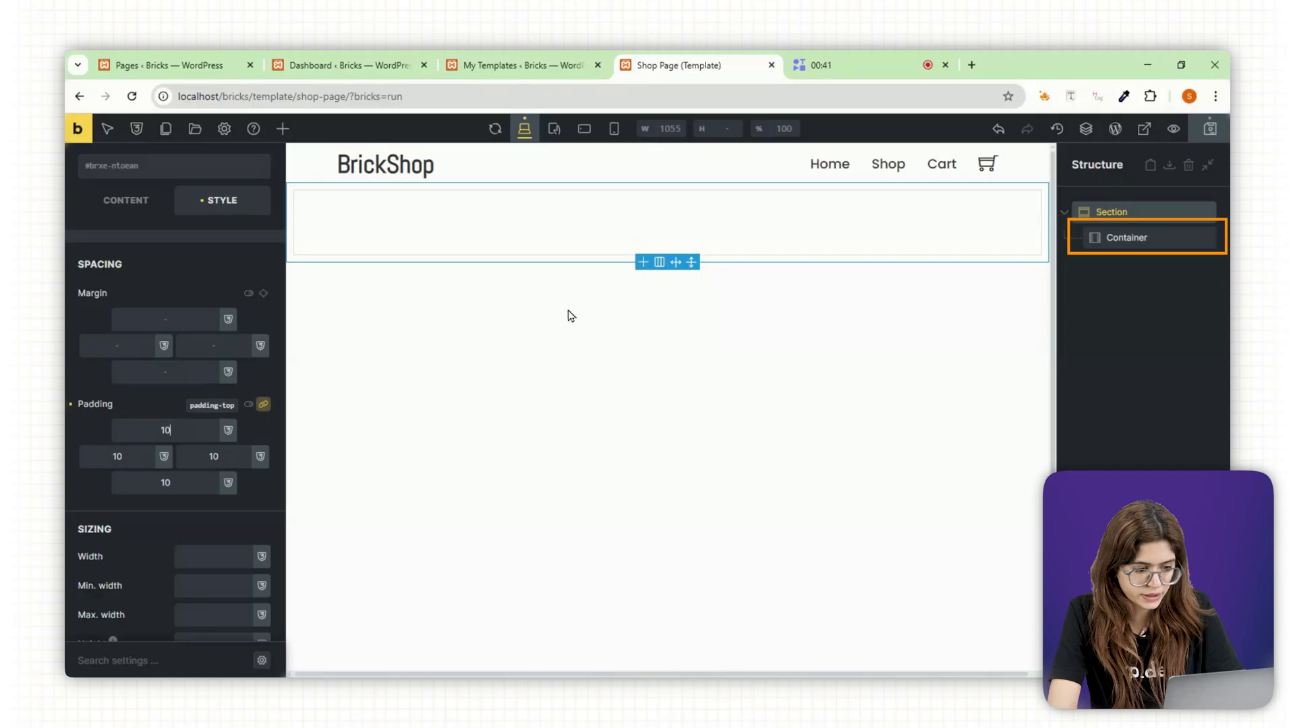
{"action": "left_click", "coordinate": [125, 200]}
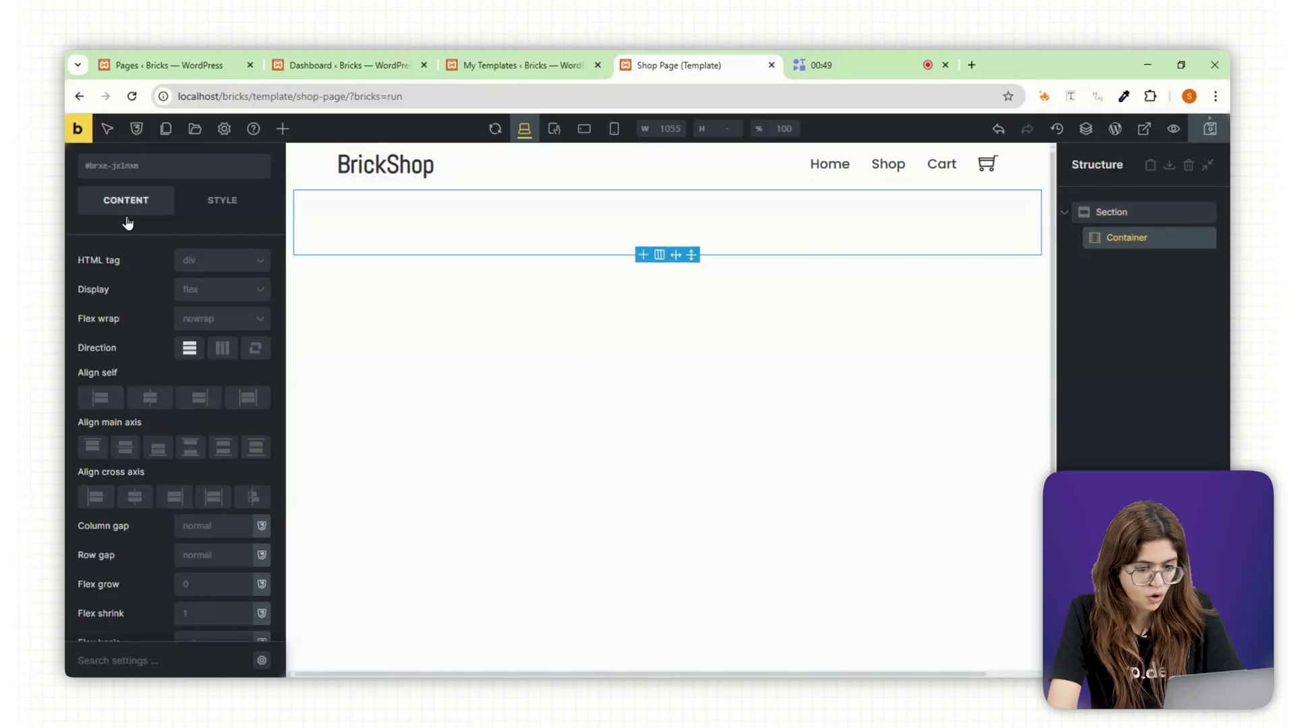
{"action": "left_click", "coordinate": [149, 397]}
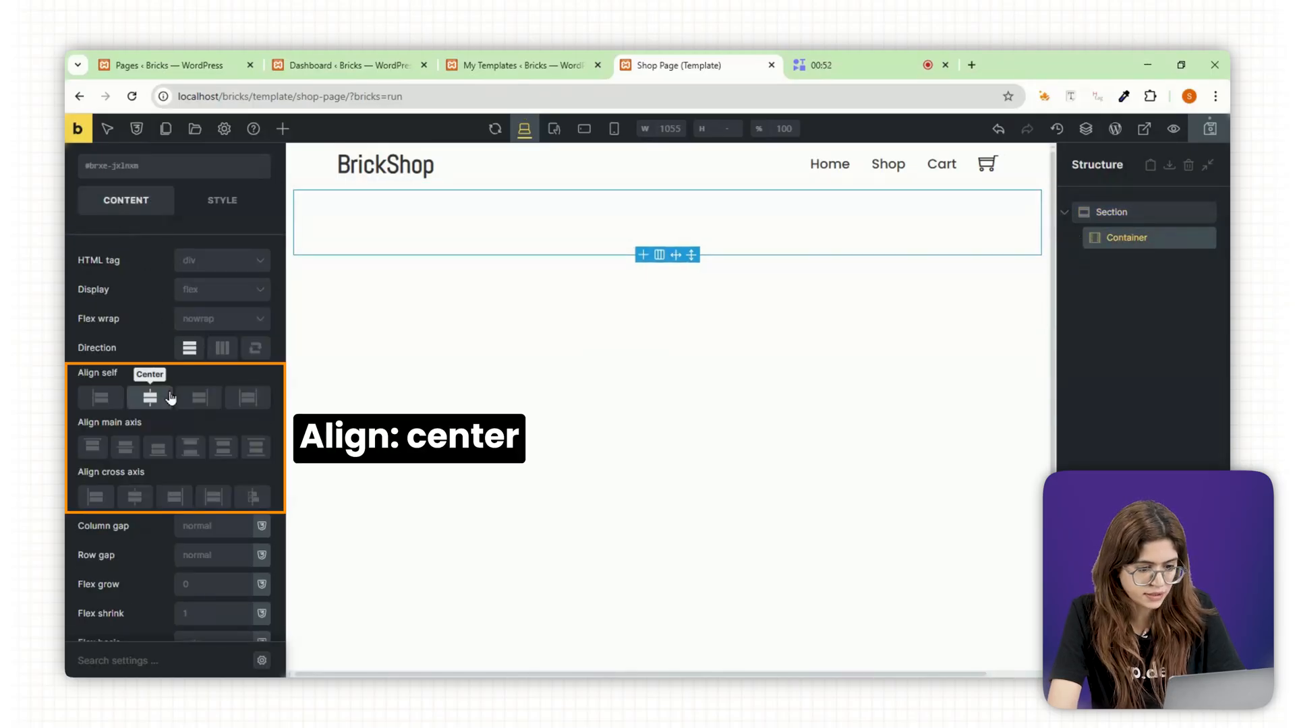
{"action": "left_click", "coordinate": [135, 496]}
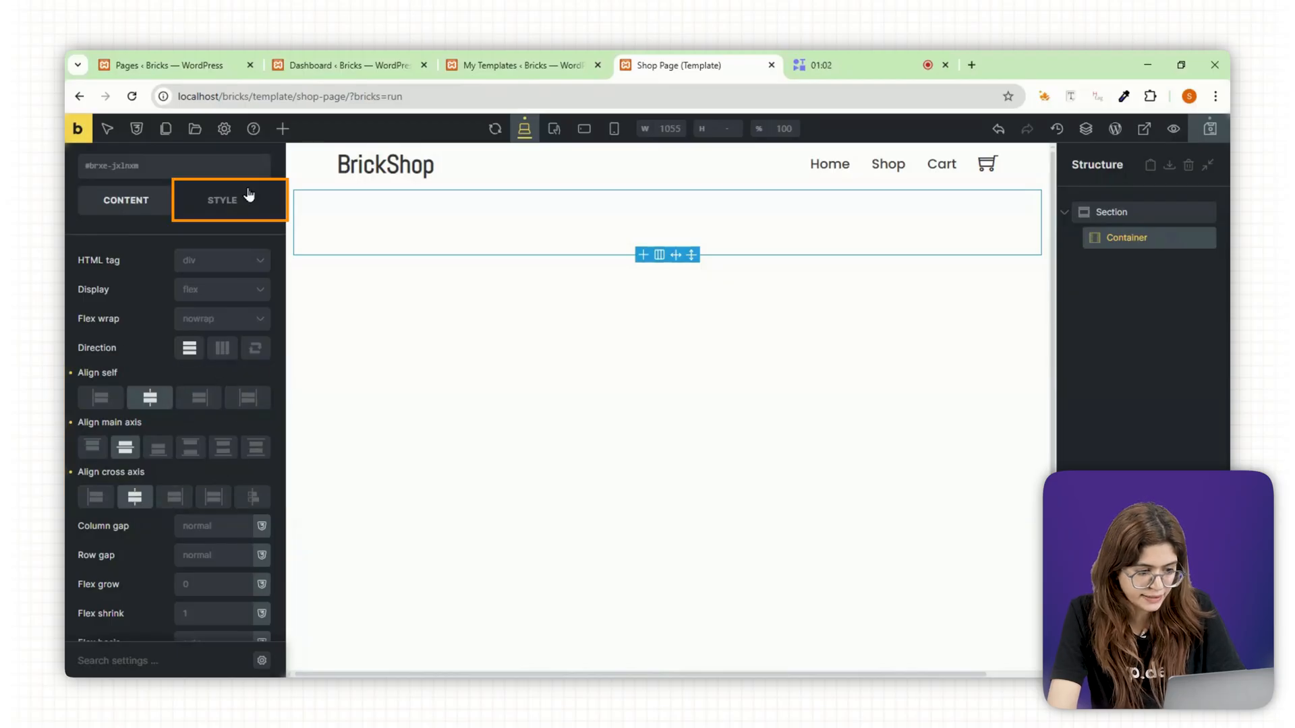
{"action": "type", "text": "8"}
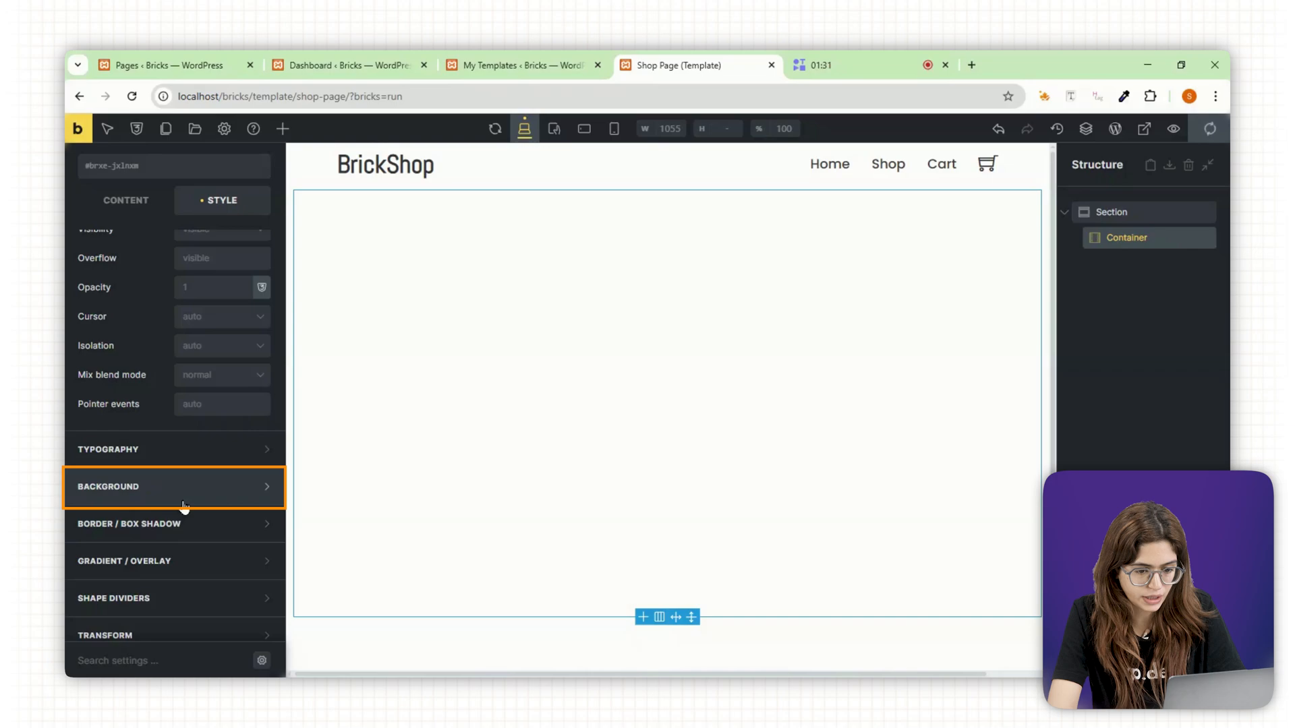
Give the hero container a light grey background and adjust its border and corner radius.
{"action": "left_click", "coordinate": [119, 437]}
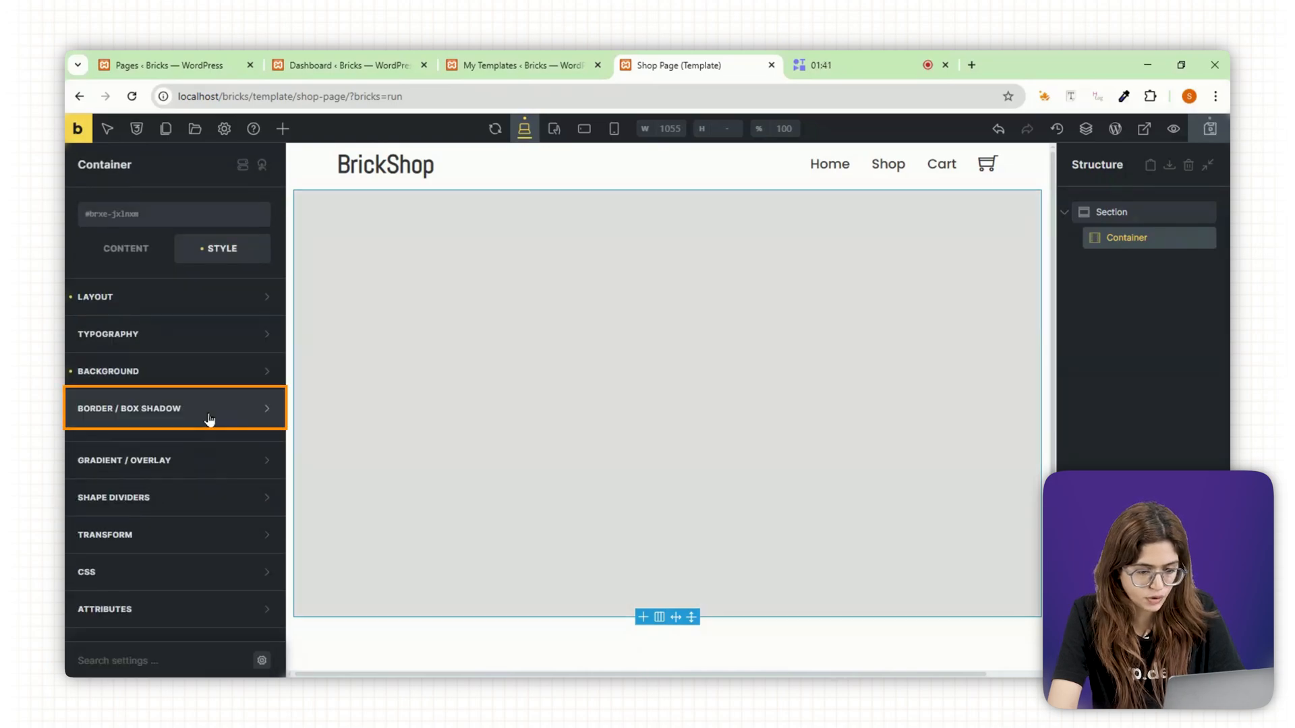
{"action": "left_click", "coordinate": [130, 407]}
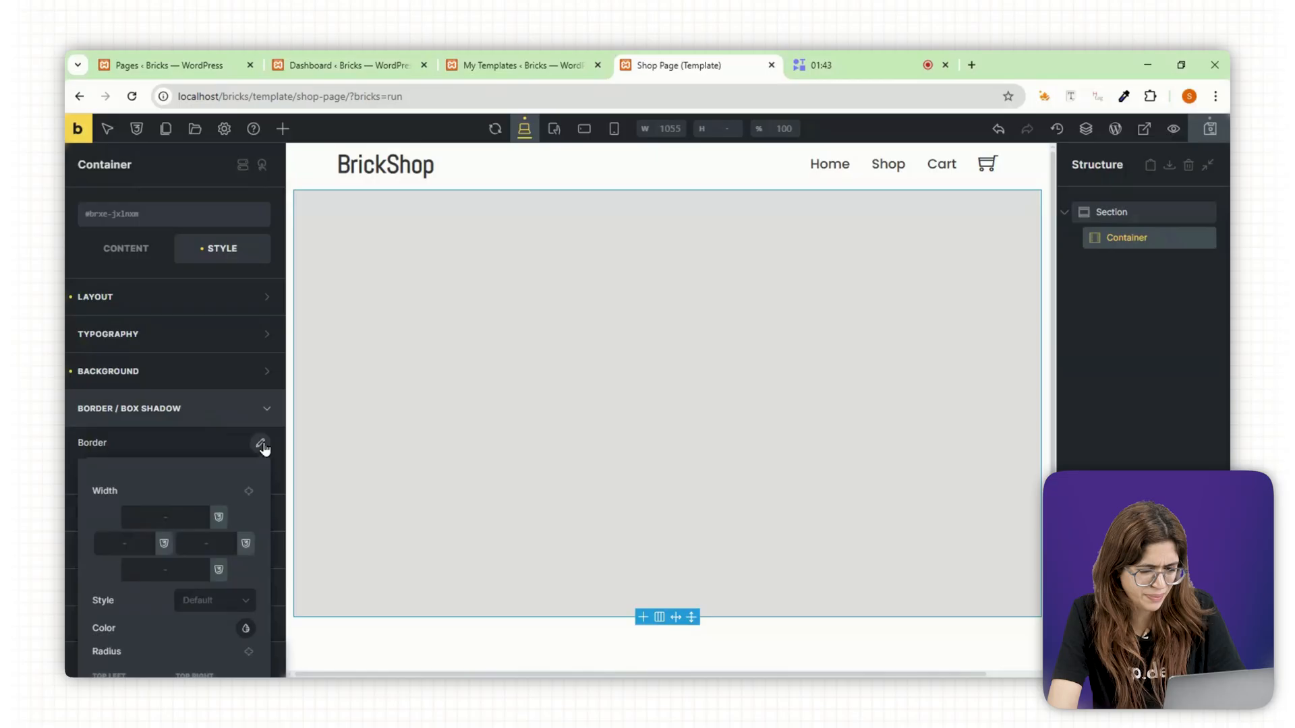
{"action": "left_click", "coordinate": [282, 129]}
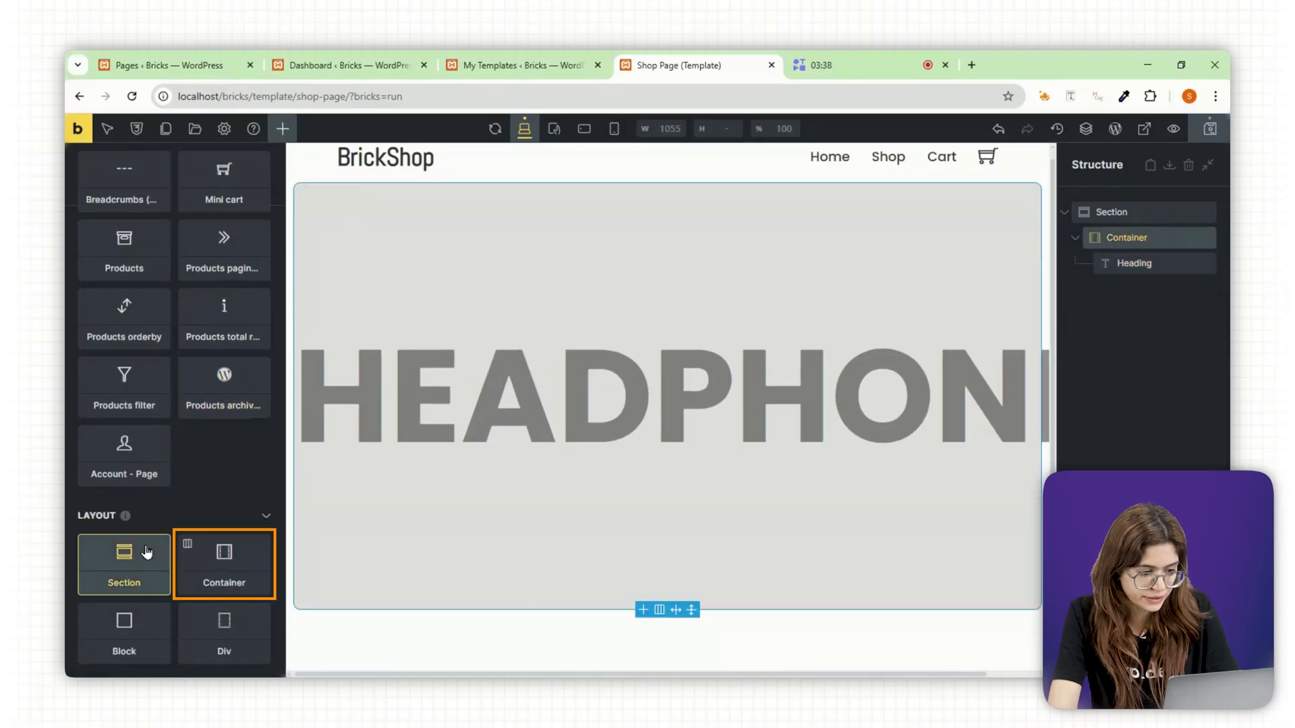
Add a nested container with Shop Now button, text and headphone image at 40% width, positioned absolute.
{"action": "left_click", "coordinate": [224, 564]}
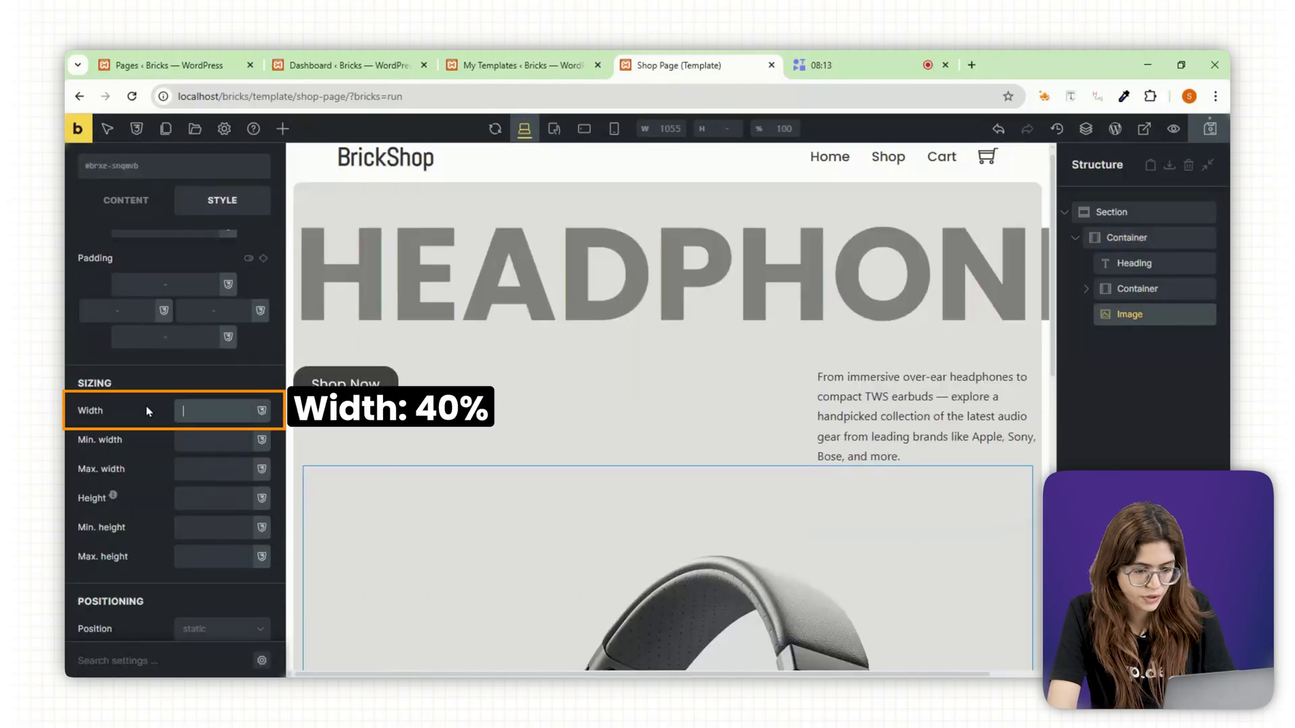
{"action": "type", "text": "40%"}
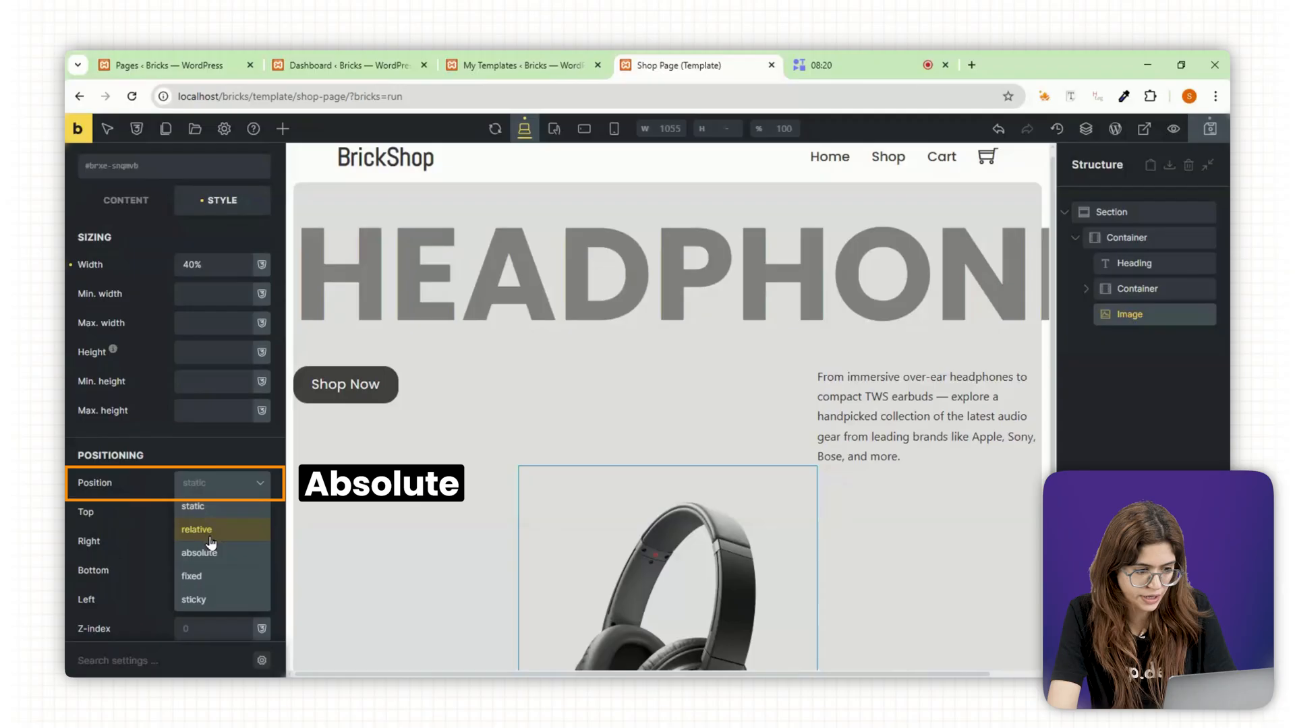
{"action": "left_click", "coordinate": [198, 553]}
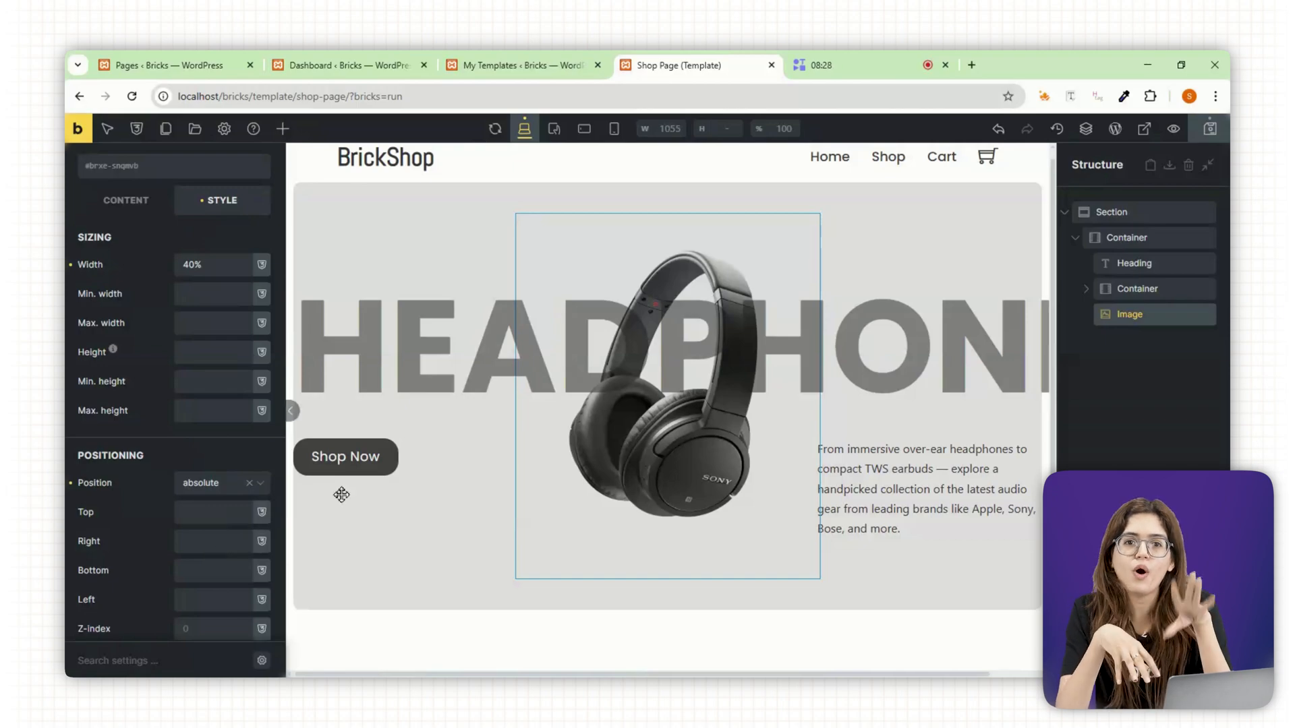
{"action": "mouse_move", "coordinate": [1172, 130]}
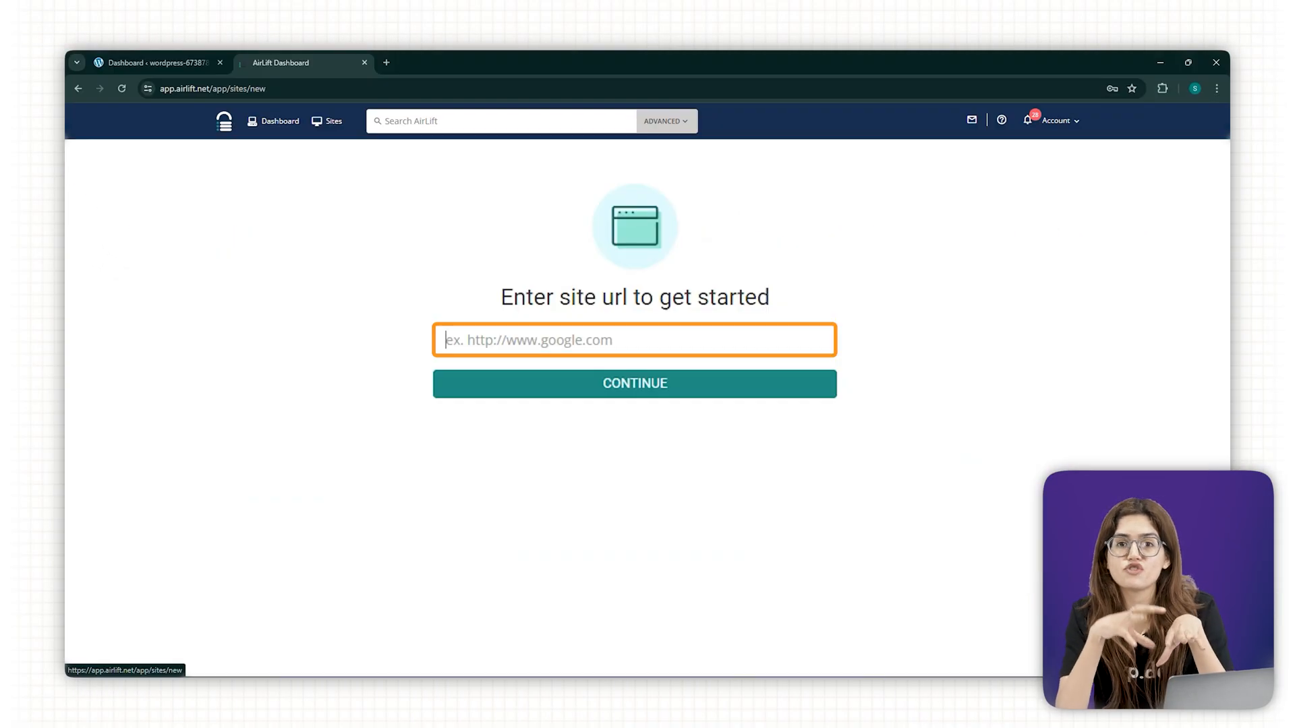
Focus the site URL field on Airlift's new-site page.
{"action": "left_click", "coordinate": [634, 383]}
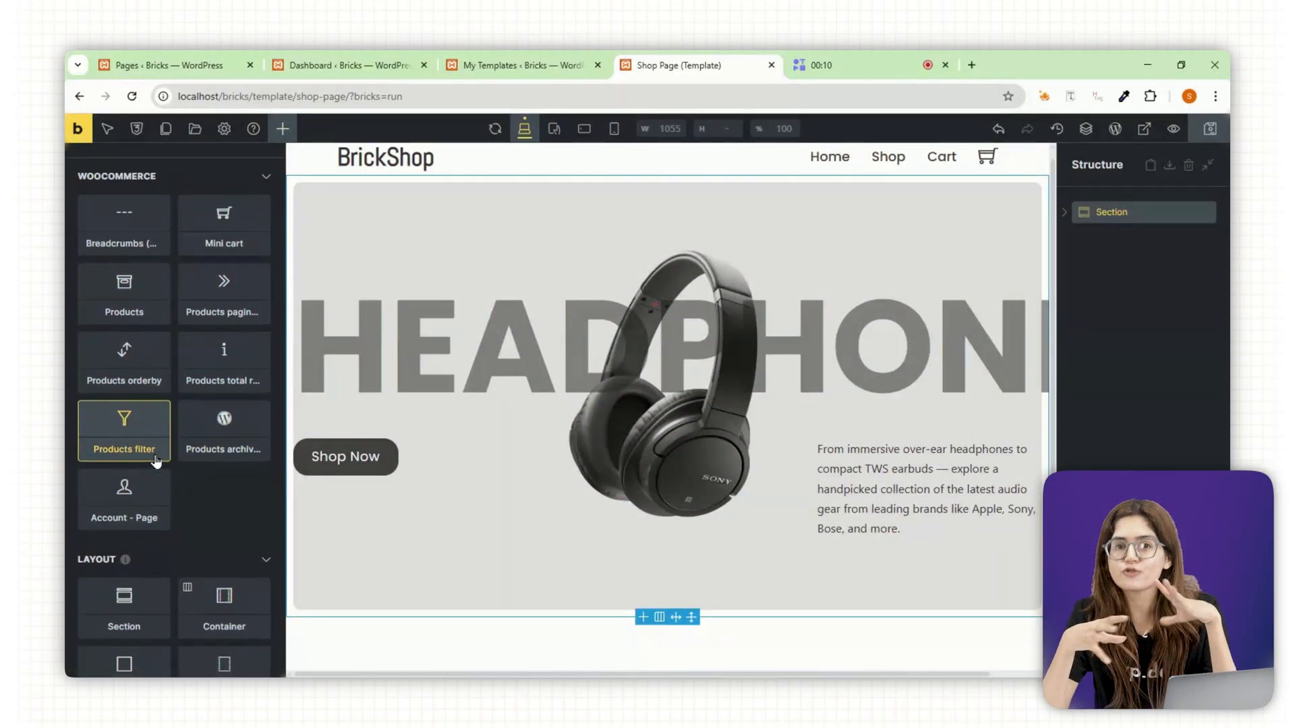
Add a full-width section below the hero with an inner container set to 25% width.
{"action": "left_click", "coordinate": [123, 565]}
{"action": "type", "text": "10"}
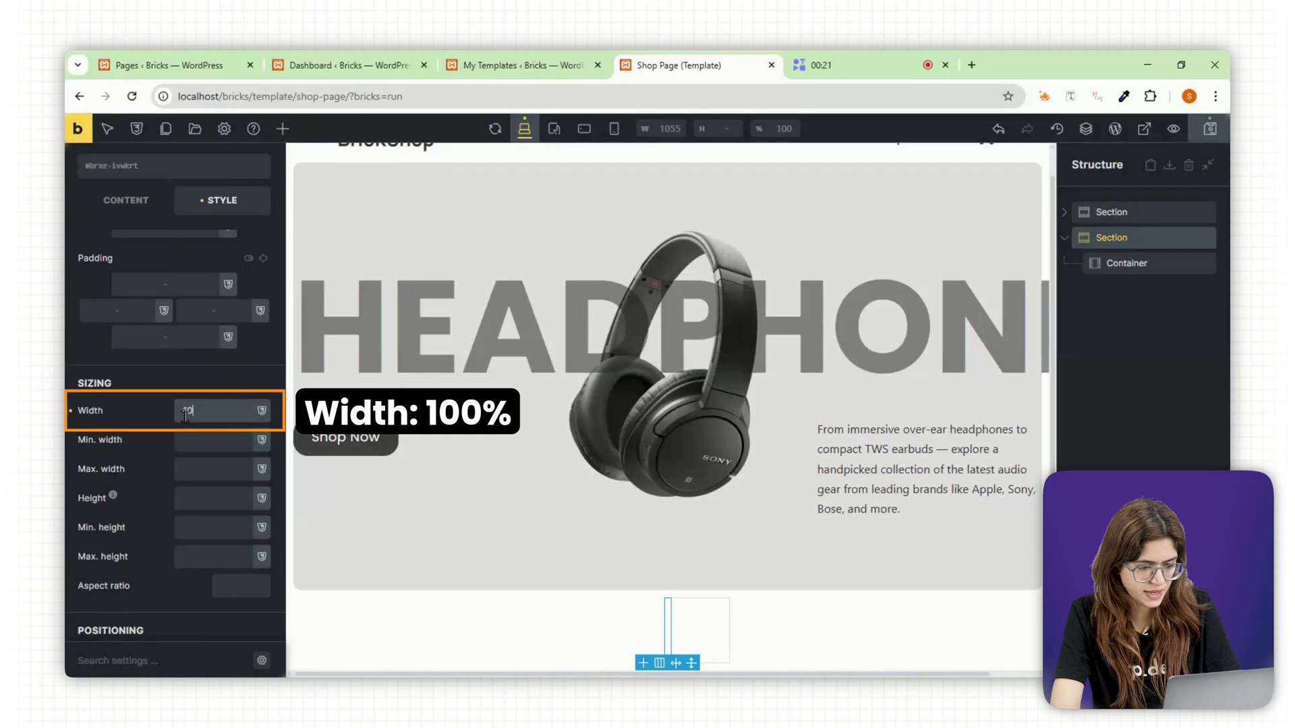
{"action": "type", "text": "40"}
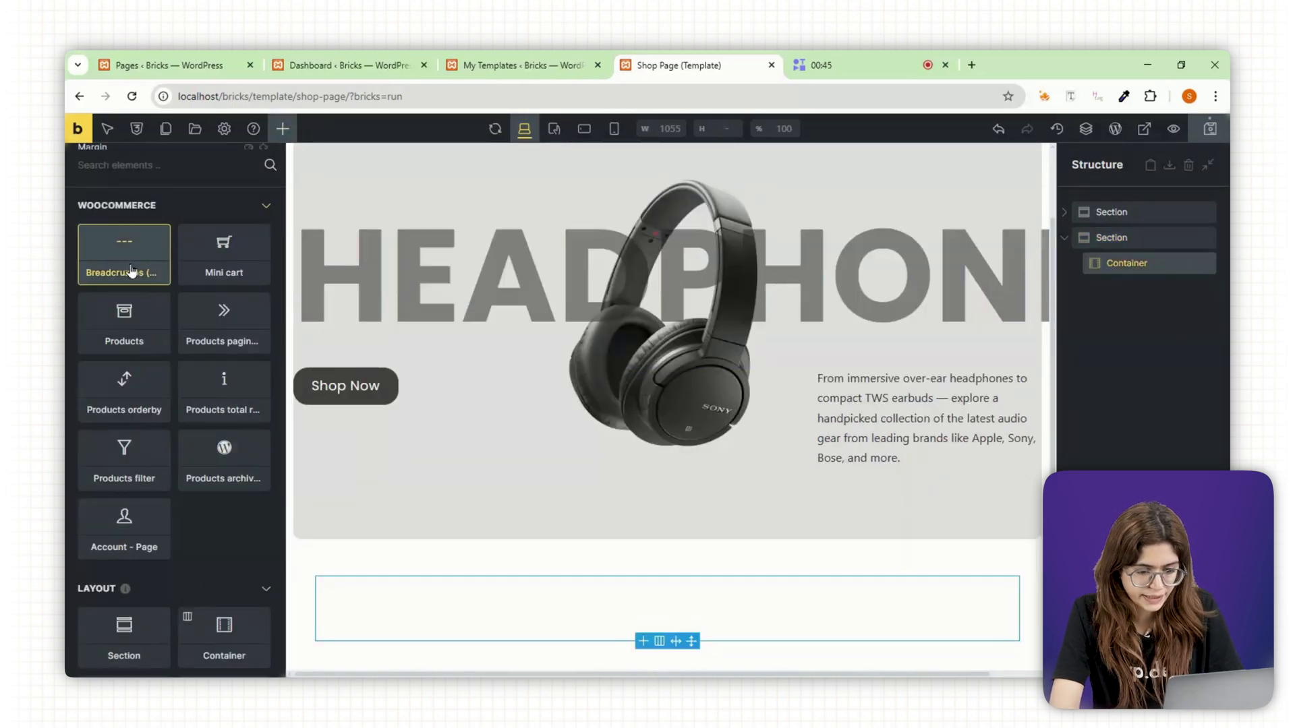
{"action": "left_click", "coordinate": [1138, 288]}
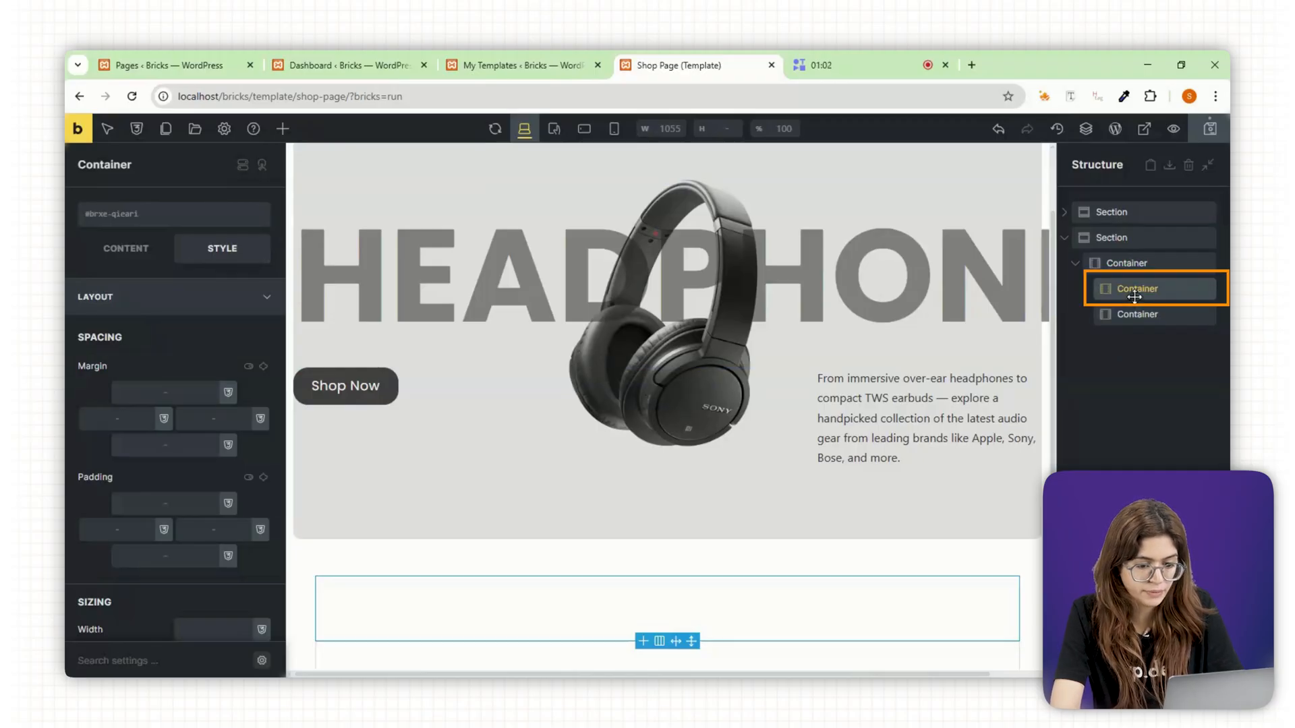
{"action": "type", "text": "25%"}
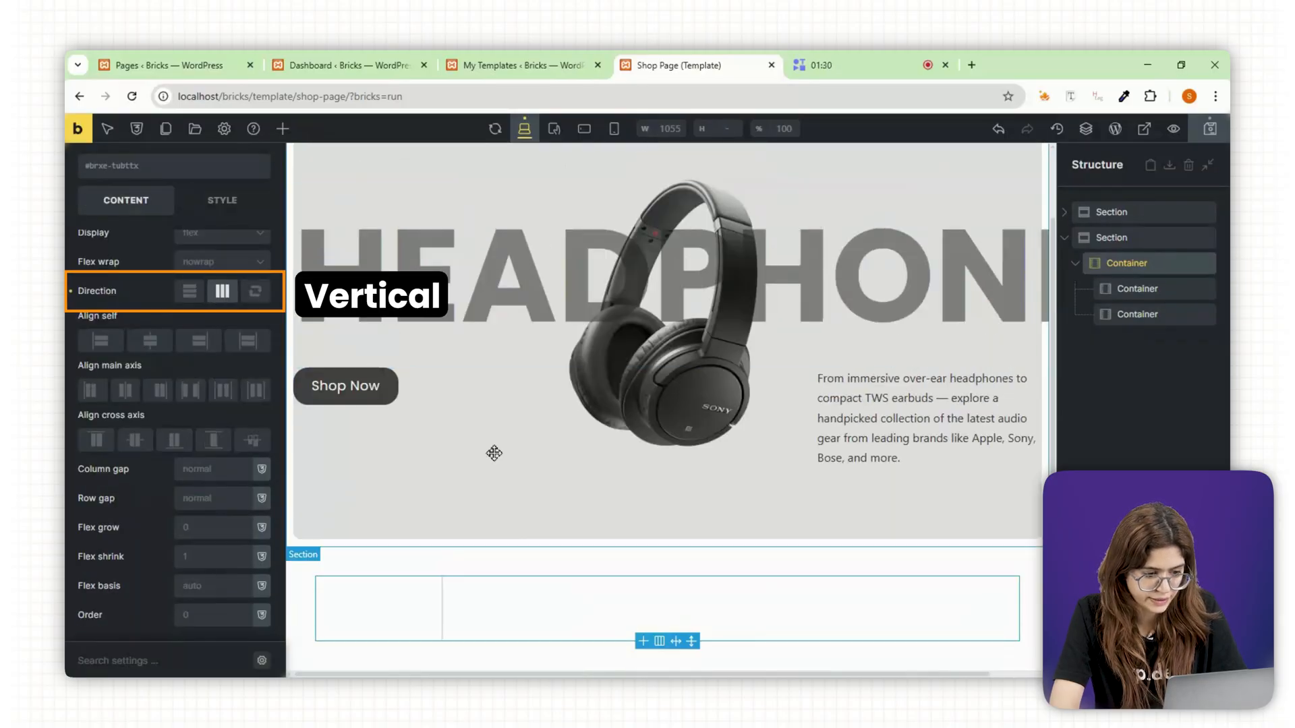
Lay the columns out as a row and insert the WooCommerce Products grid in the wider column.
{"action": "left_click", "coordinate": [1137, 314]}
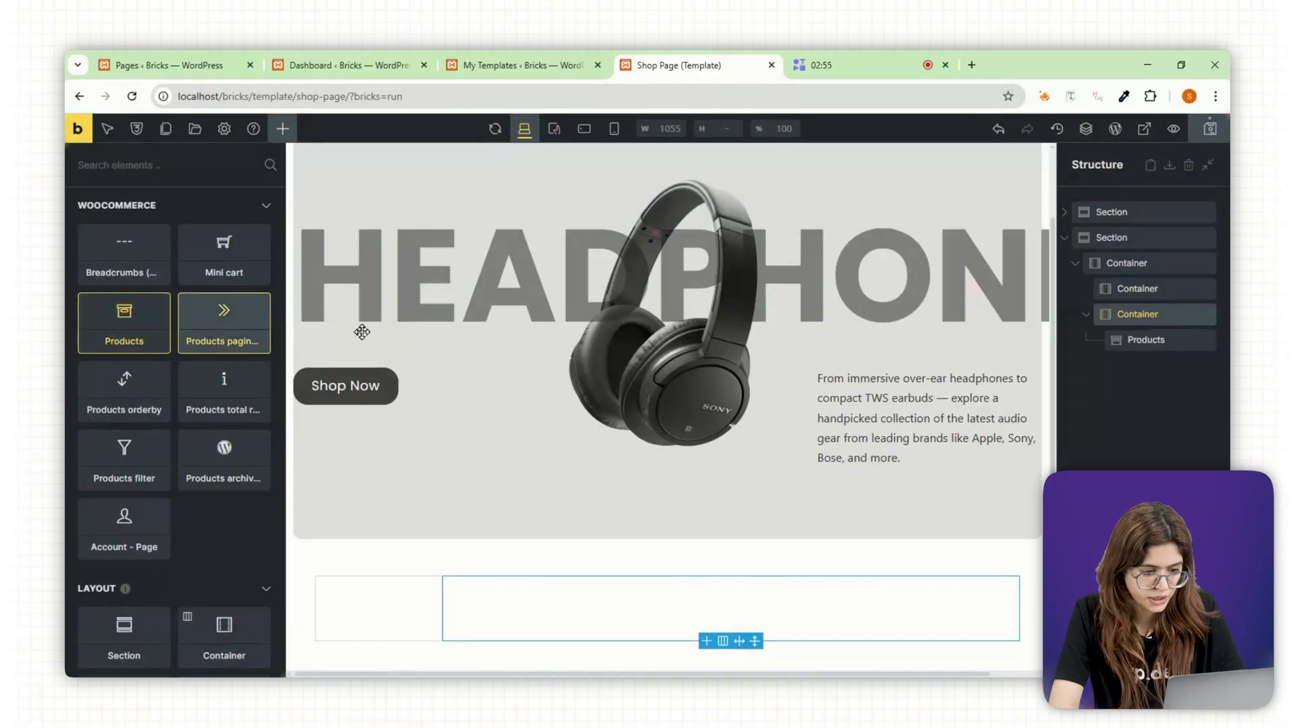
{"action": "left_click", "coordinate": [1146, 340]}
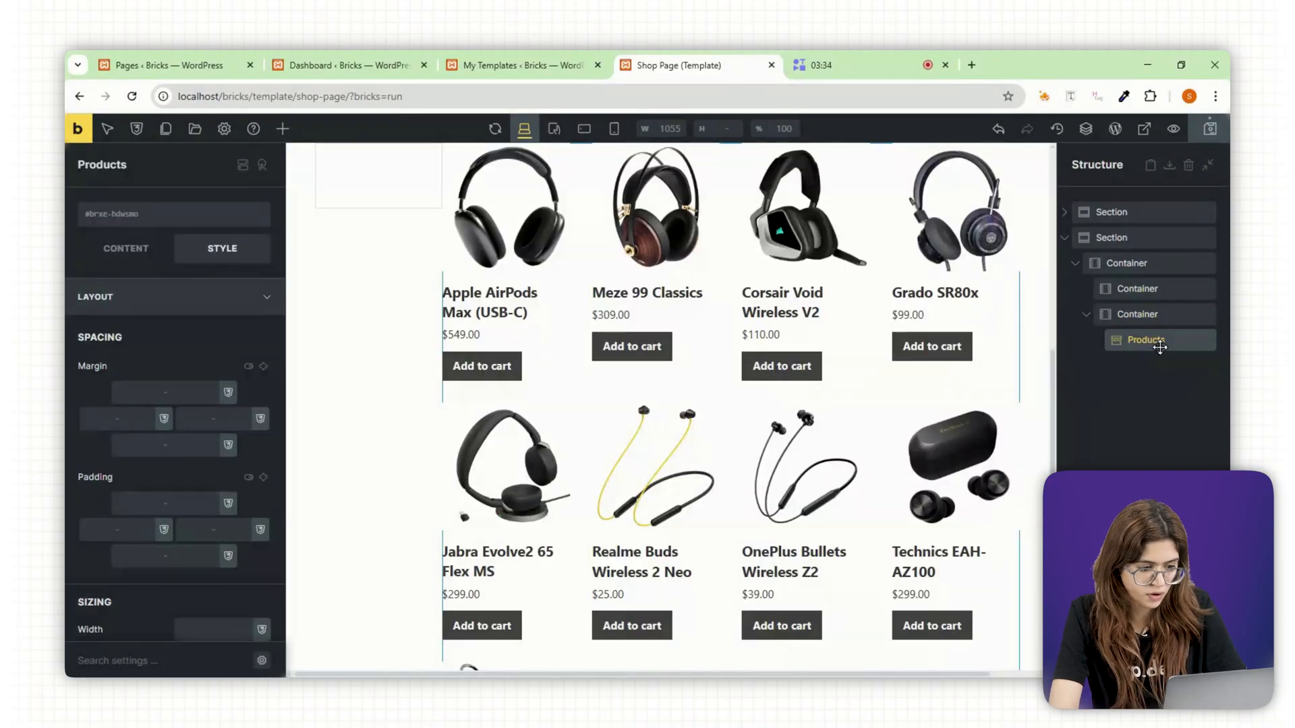
Set the grid to 3 columns, 9 products per page, result count and sorting above, pagination below.
{"action": "left_click", "coordinate": [126, 248]}
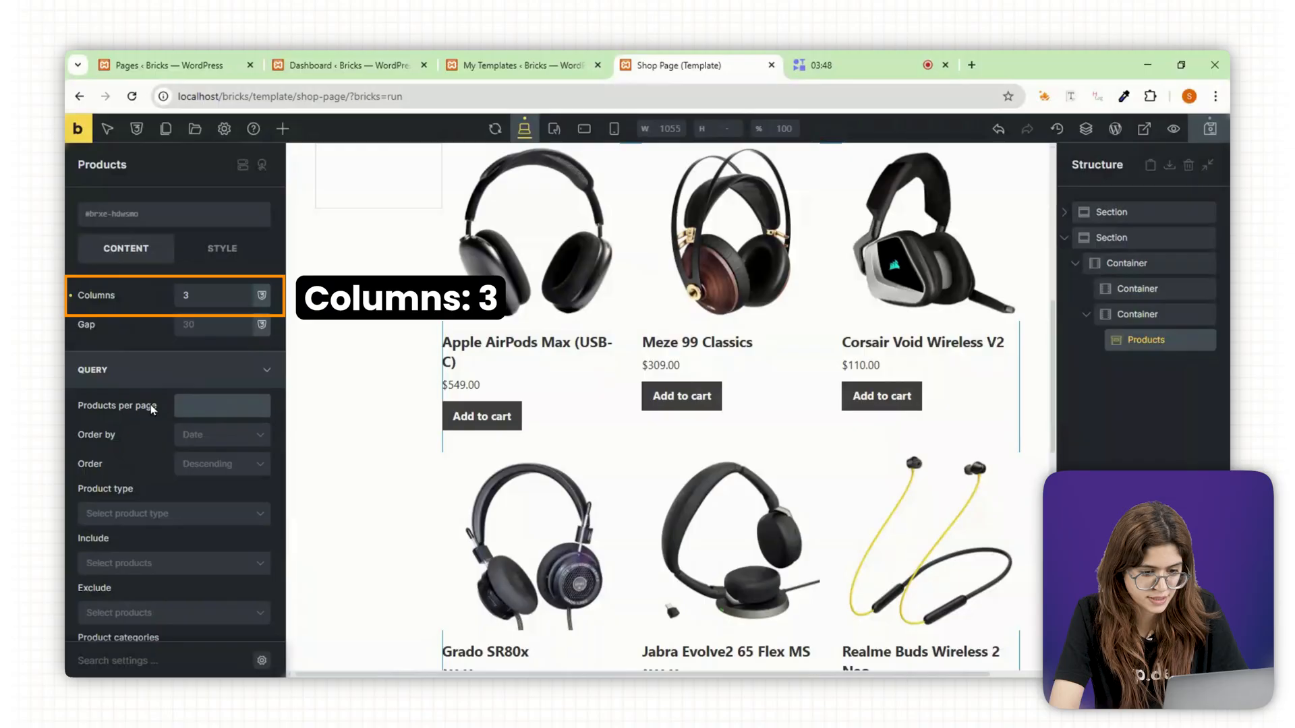
{"action": "type", "text": "9"}
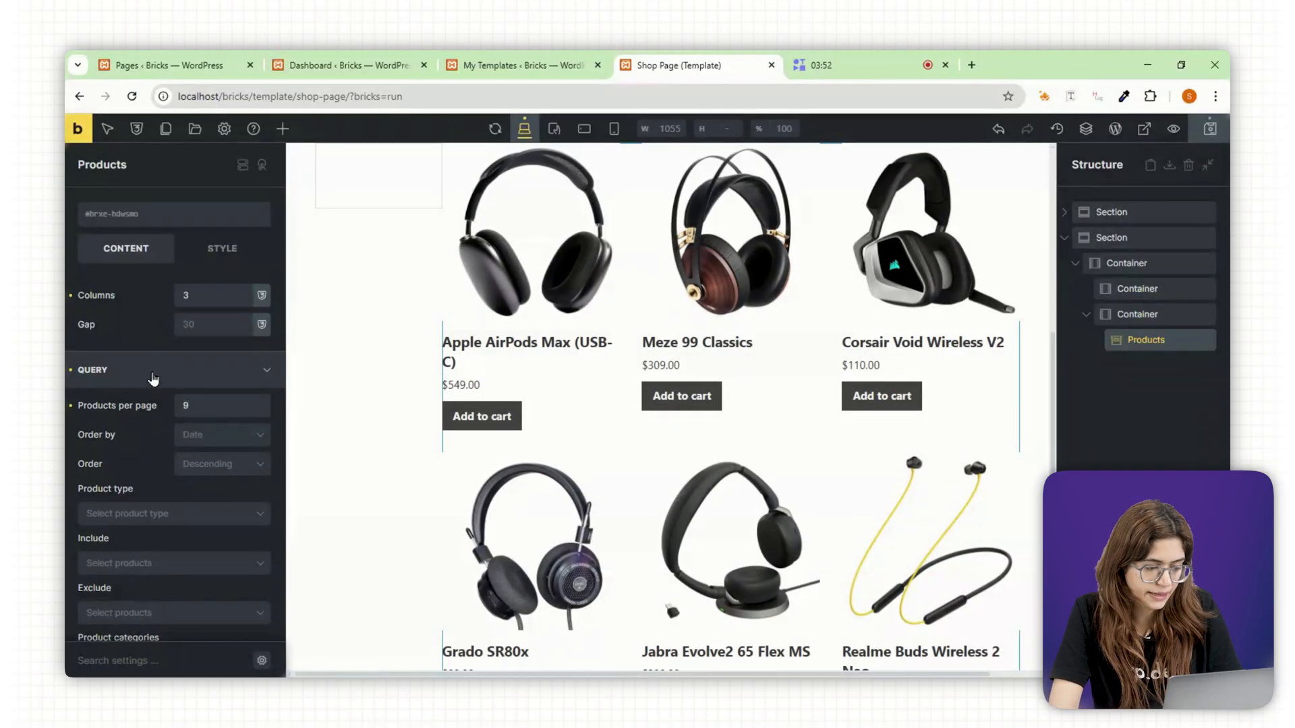
{"action": "left_click", "coordinate": [93, 406]}
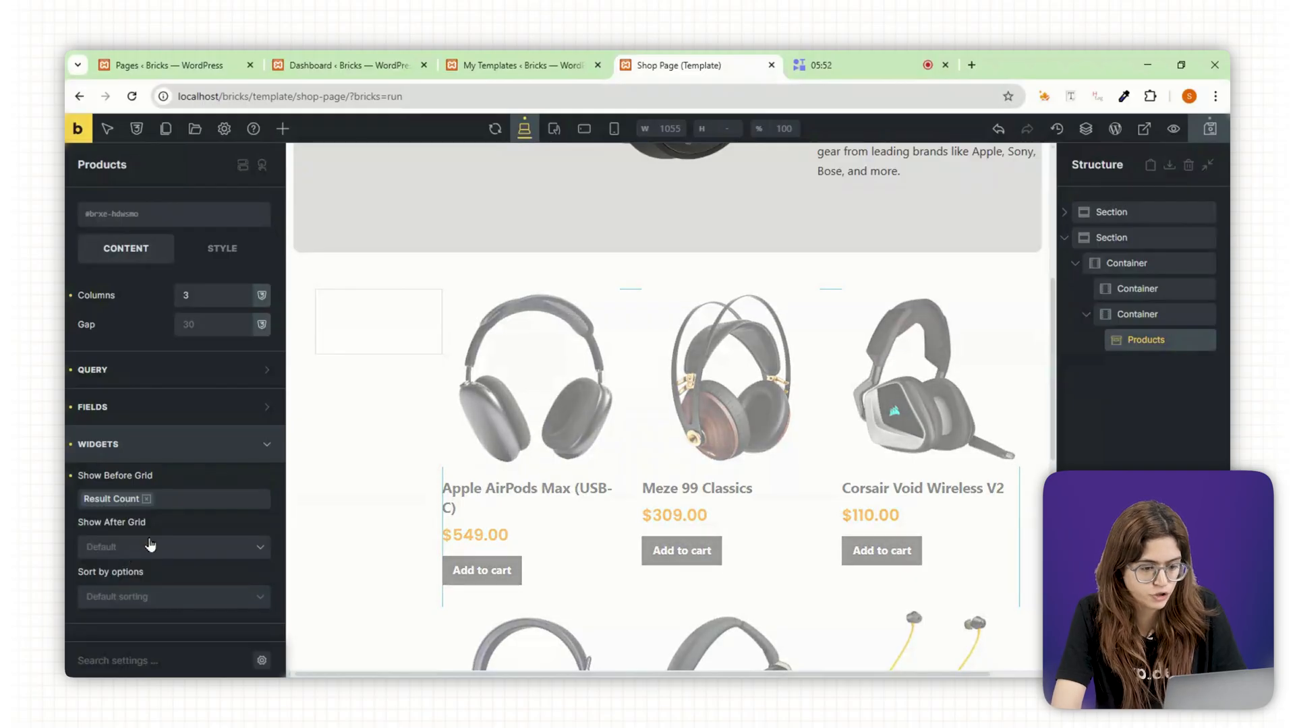
{"action": "left_click", "coordinate": [174, 547]}
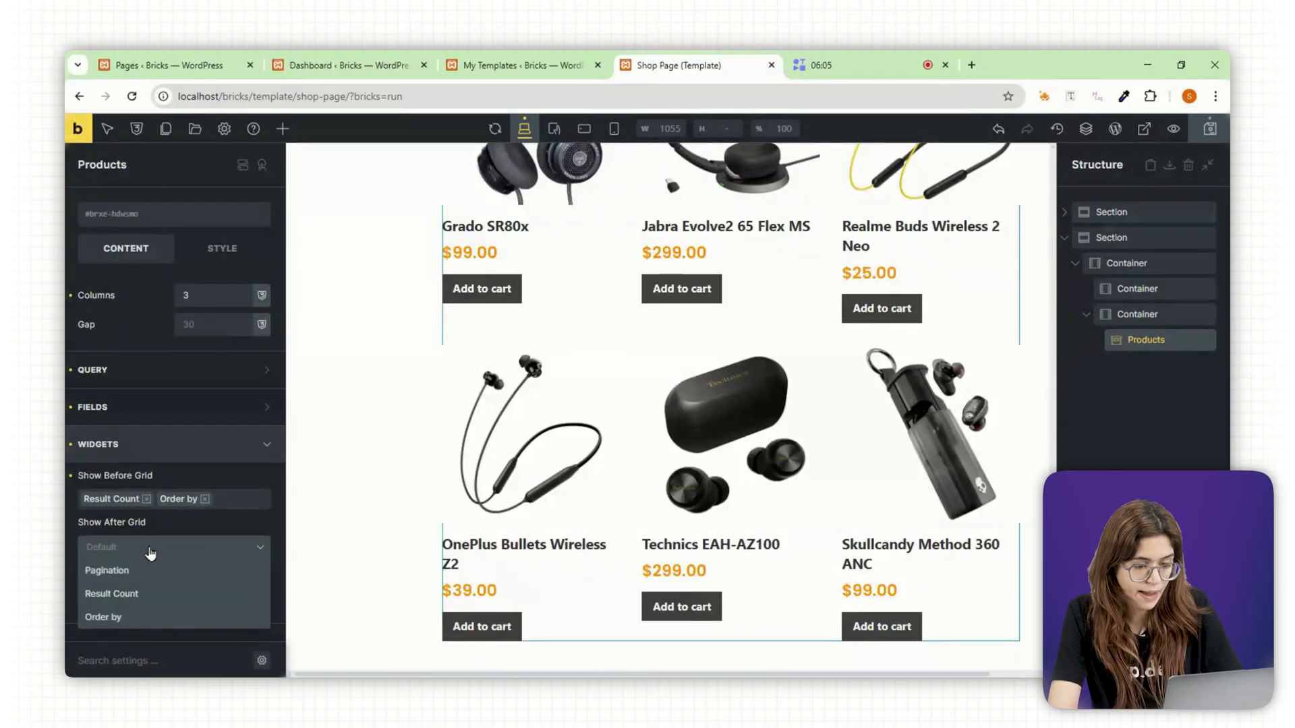
{"action": "left_click", "coordinate": [107, 569]}
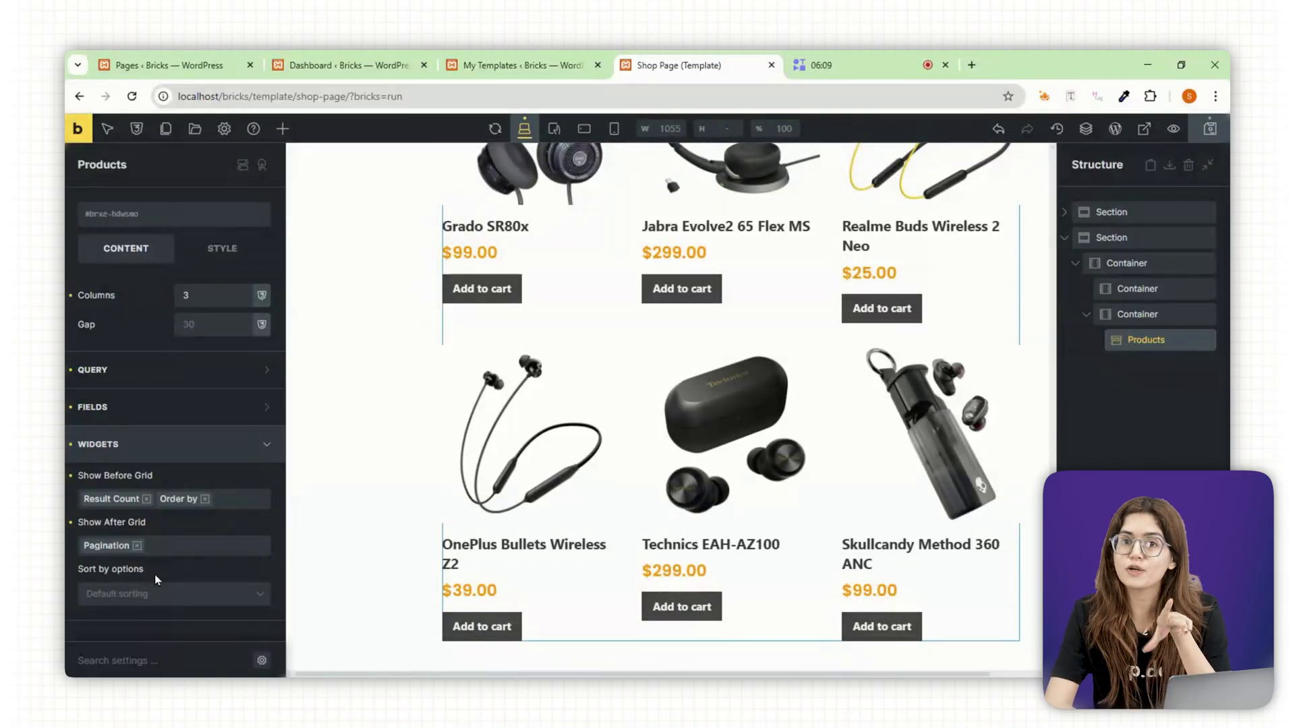
{"action": "left_click", "coordinate": [224, 130]}
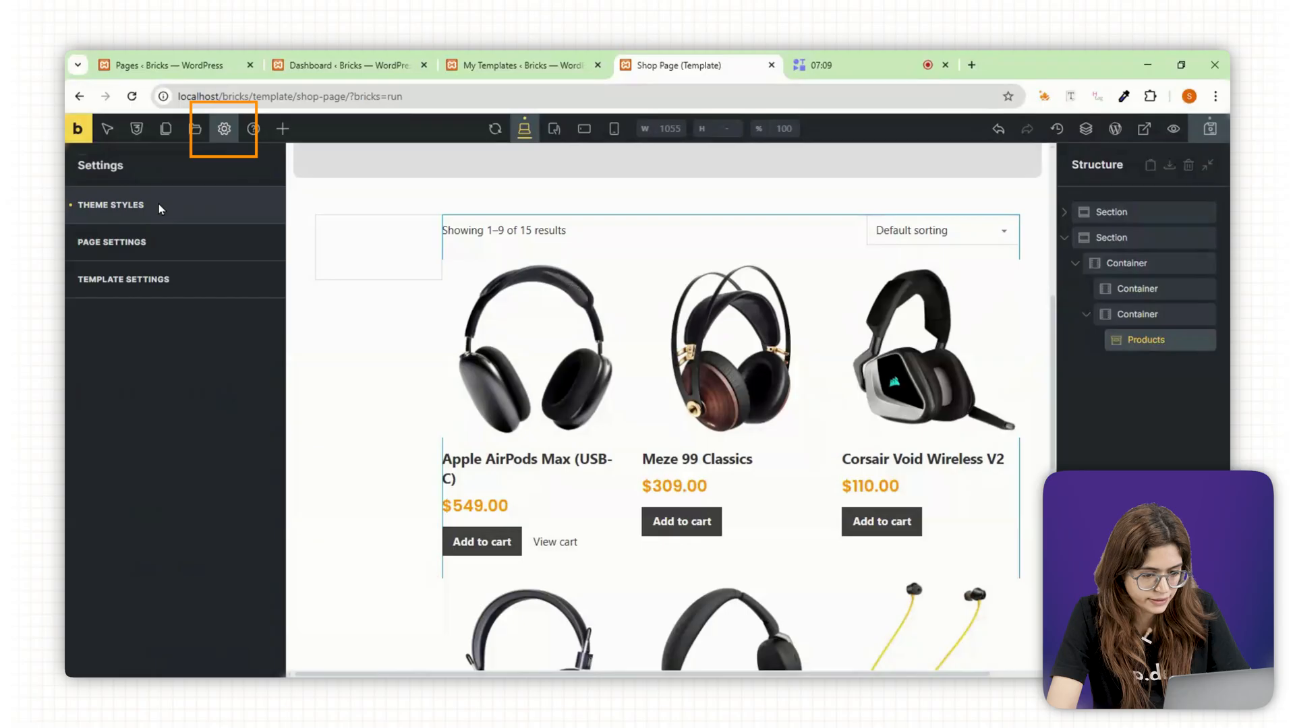
In the global theme style, give WooCommerce buttons a 10-unit border radius on all corners.
{"action": "left_click", "coordinate": [109, 205]}
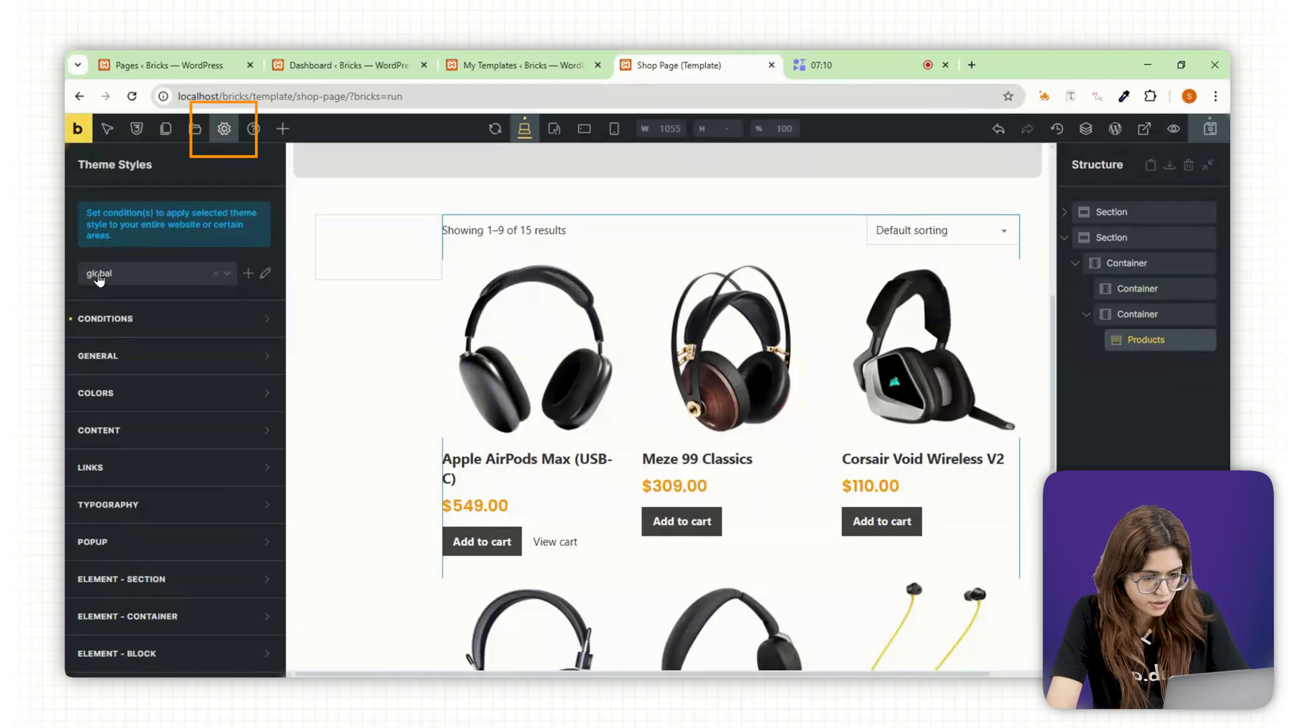
{"action": "left_click", "coordinate": [136, 622]}
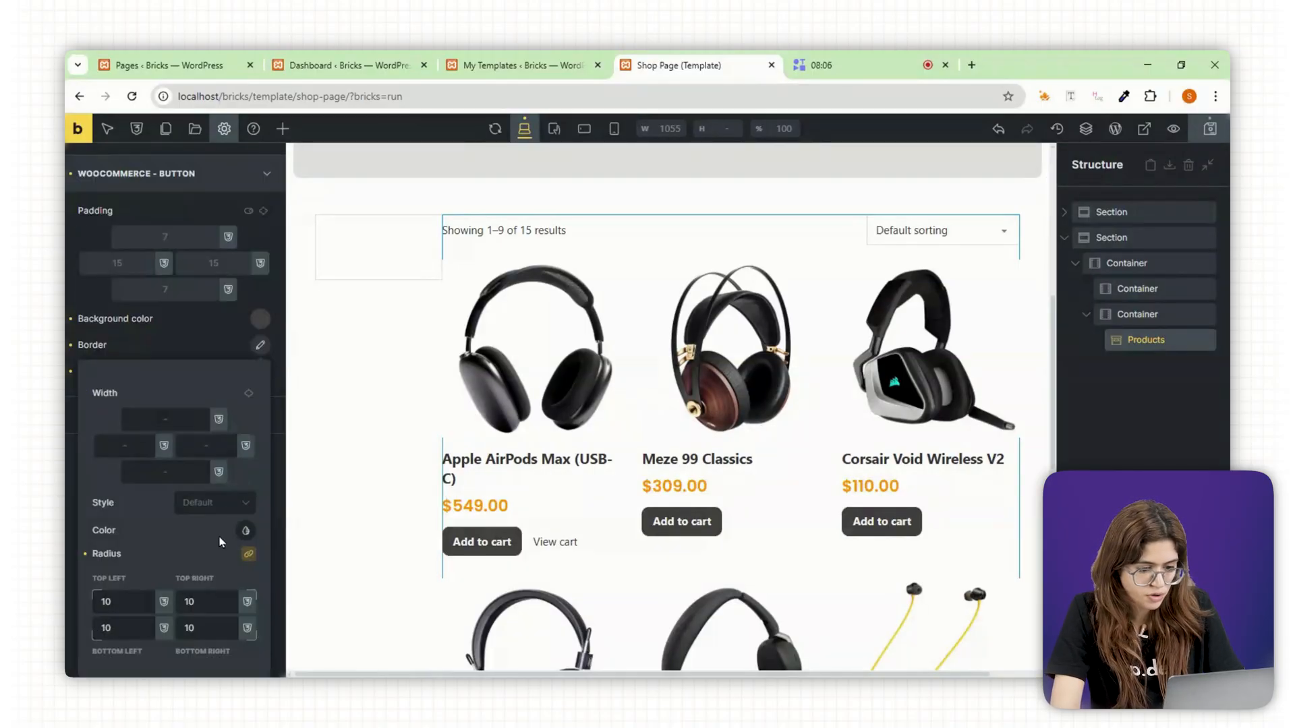
{"action": "scroll", "scroll_direction": "down", "scroll_amount": 3}
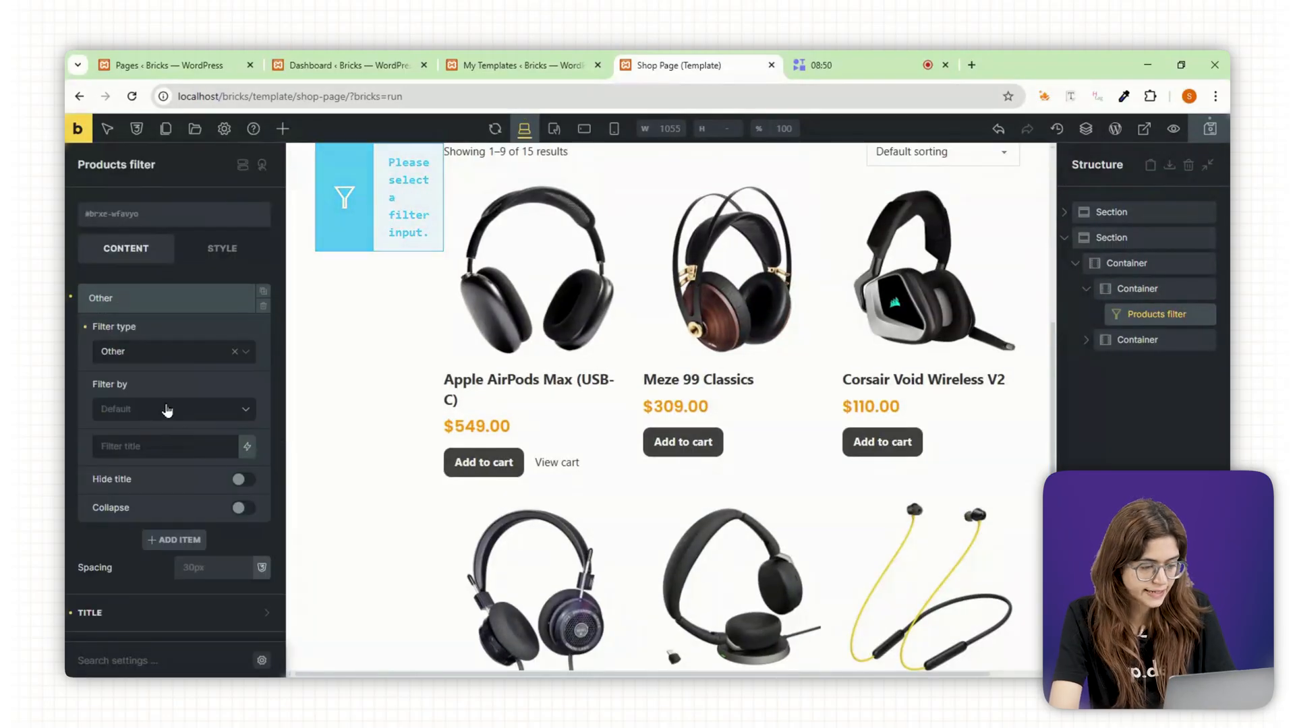
Make the sidebar filter narrow by product categories shown as a dropdown with 10 radius corners.
{"action": "left_click", "coordinate": [174, 409]}
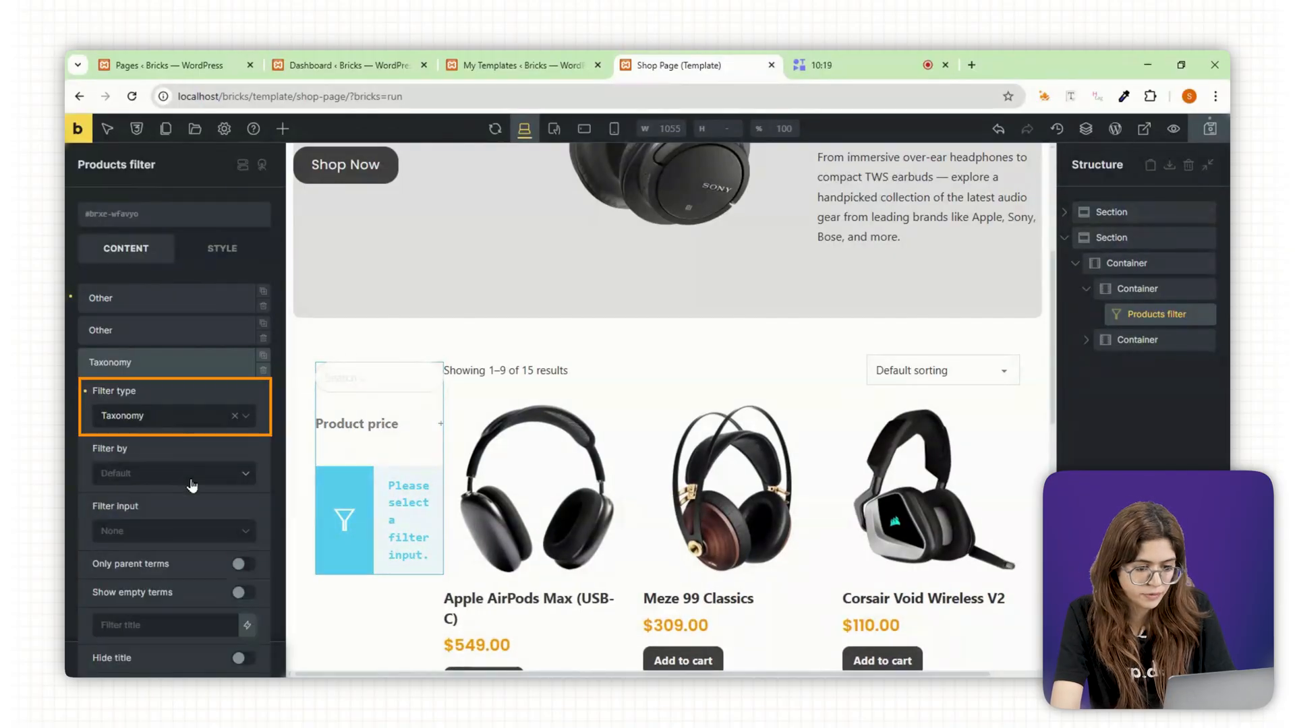
{"action": "left_click", "coordinate": [174, 473]}
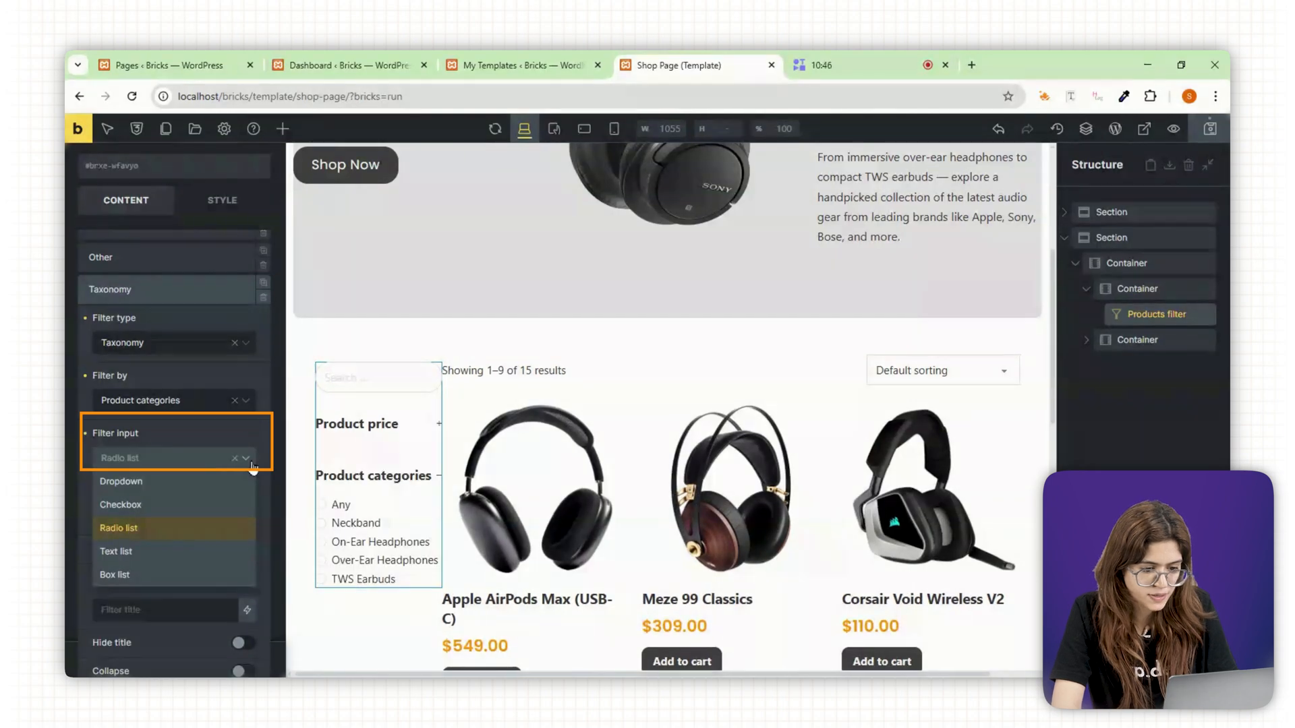
{"action": "mouse_move", "coordinate": [120, 480]}
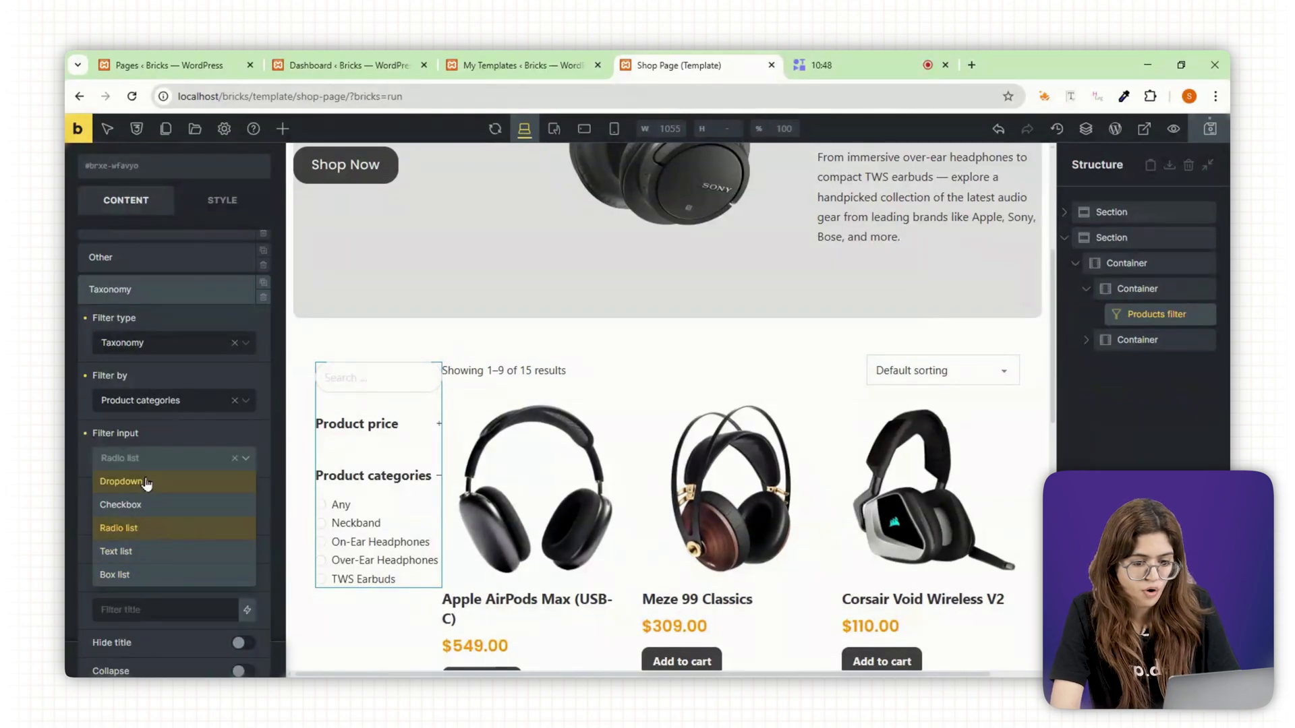
{"action": "left_click", "coordinate": [120, 482]}
{"action": "type", "text": "10"}
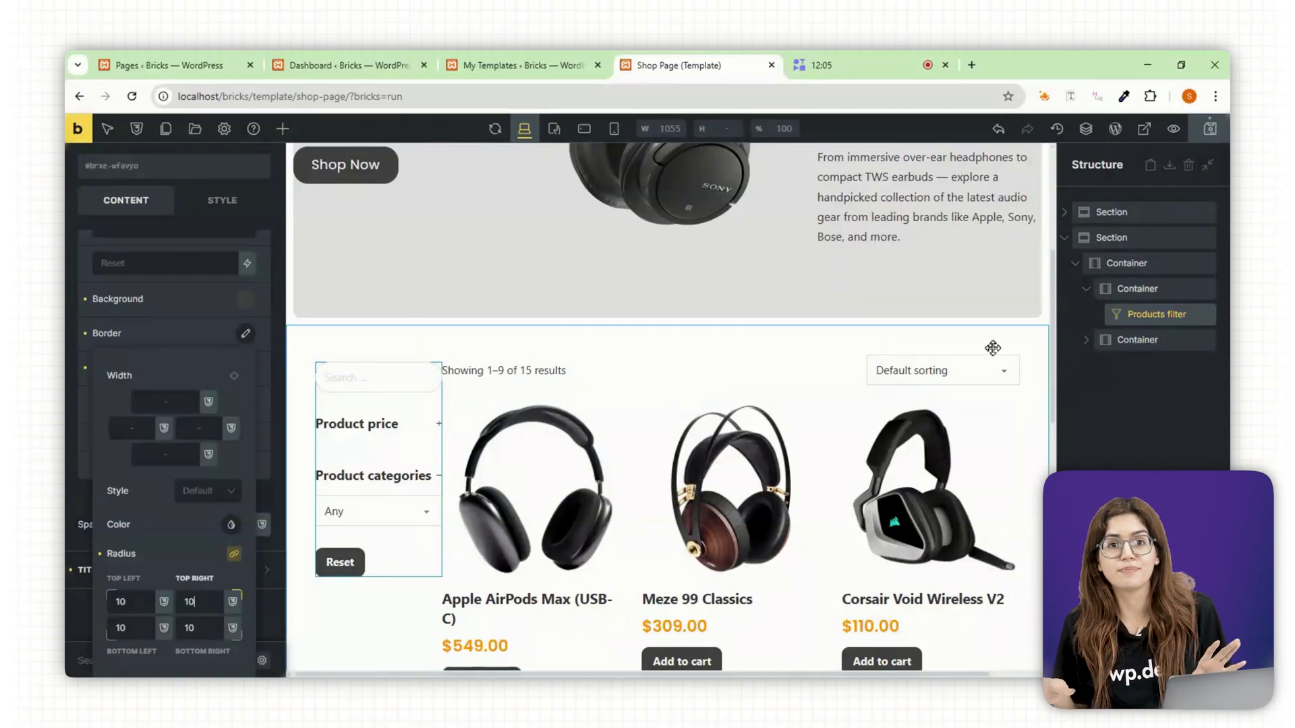
{"action": "left_click", "coordinate": [1138, 289]}
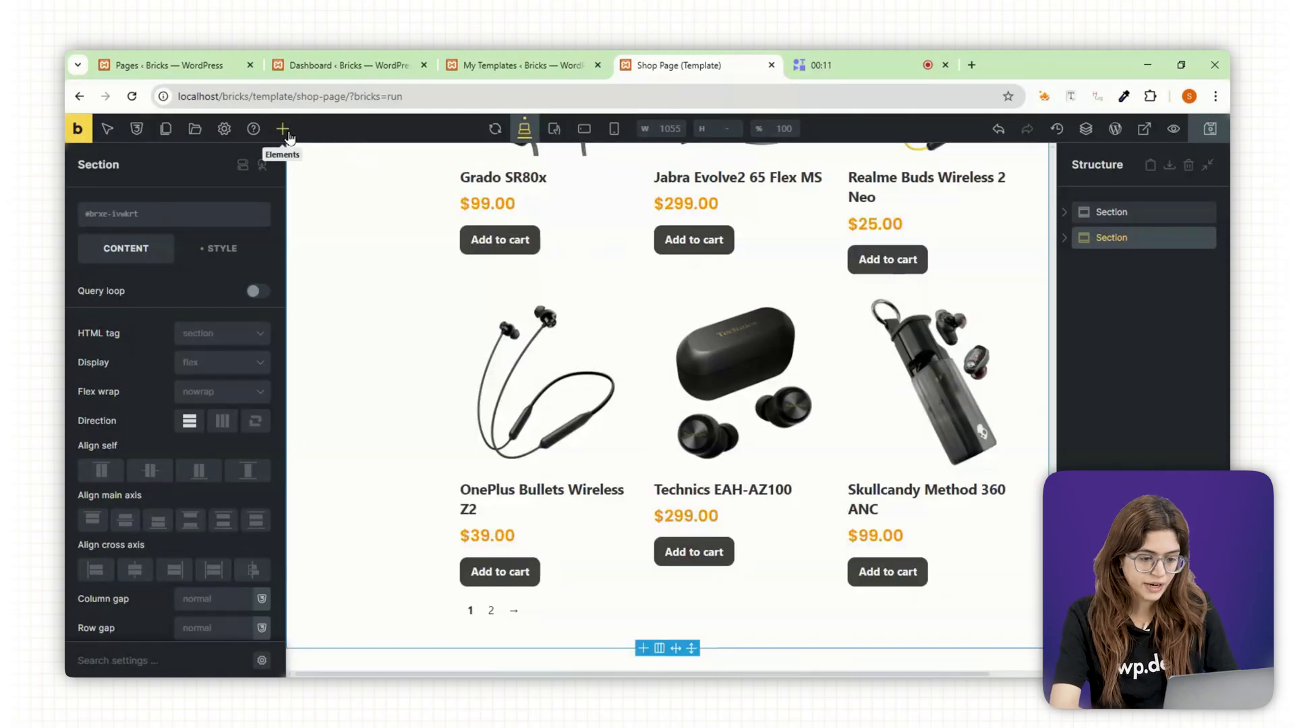
Add a section below the grid whose container has a minimum height and 10 px corner radius.
{"action": "left_click", "coordinate": [282, 129]}
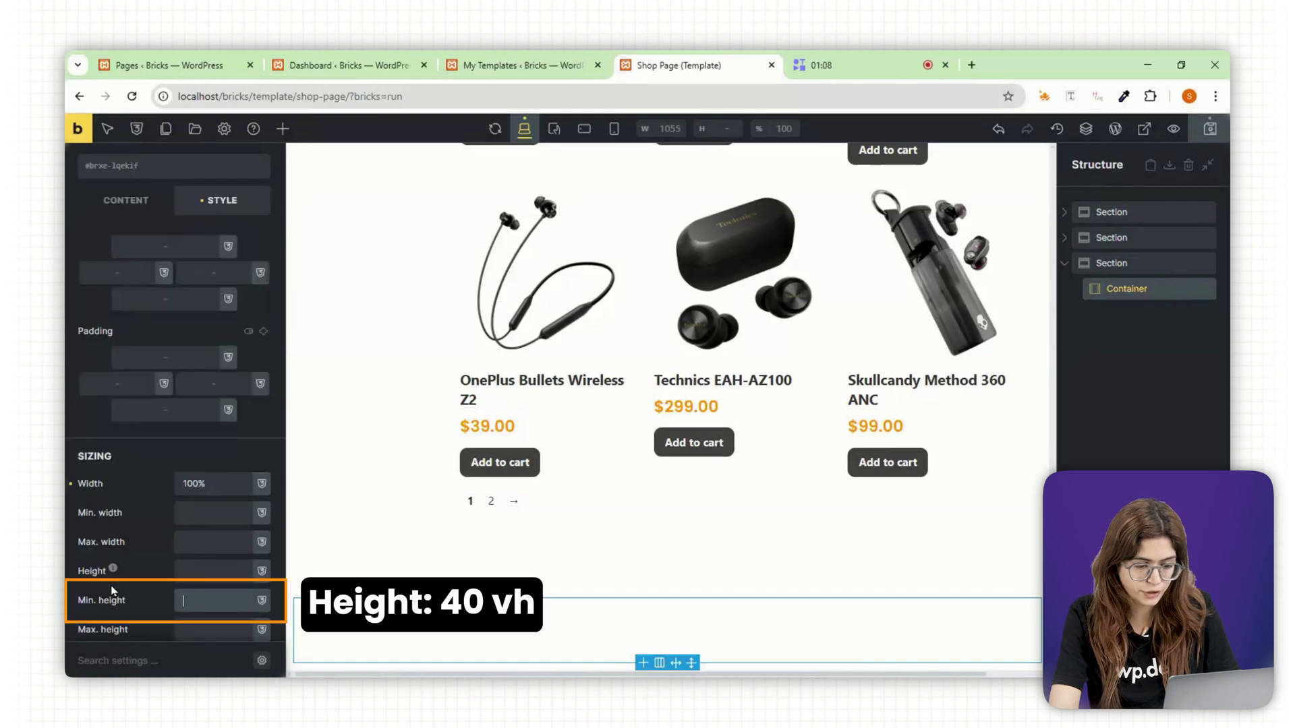
{"action": "left_click", "coordinate": [130, 310]}
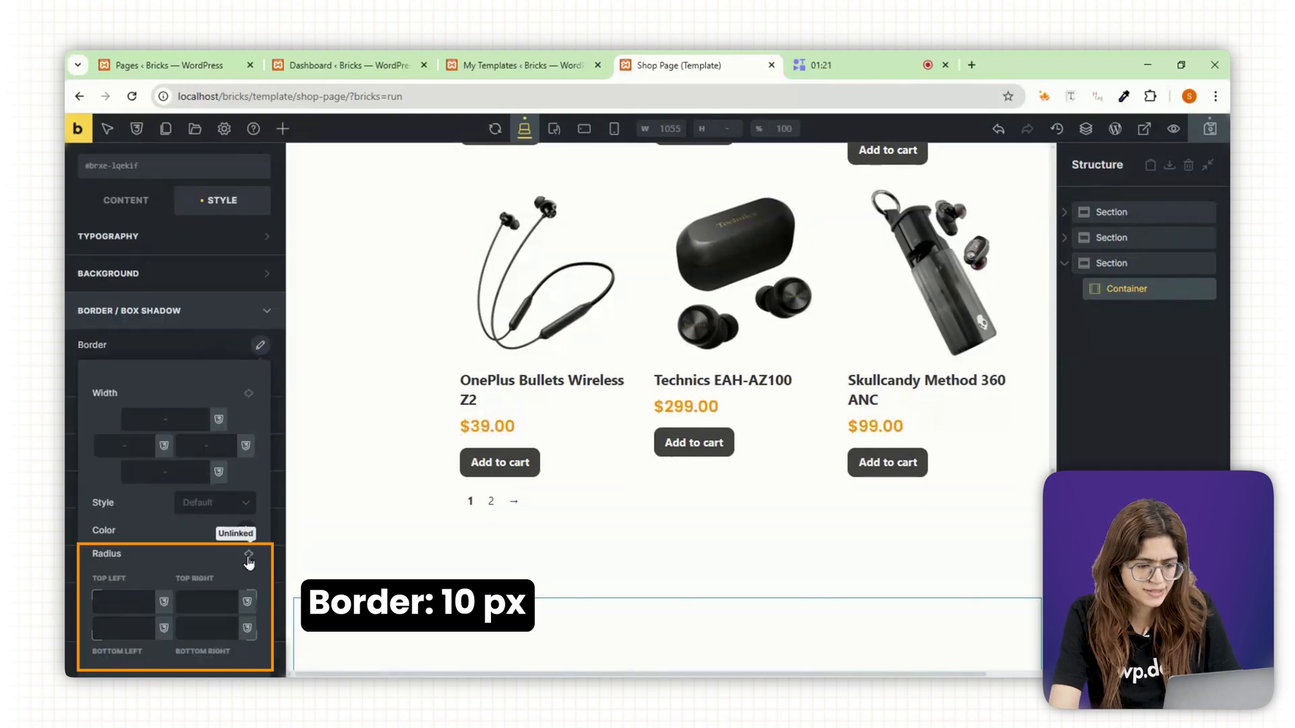
{"action": "type", "text": "10"}
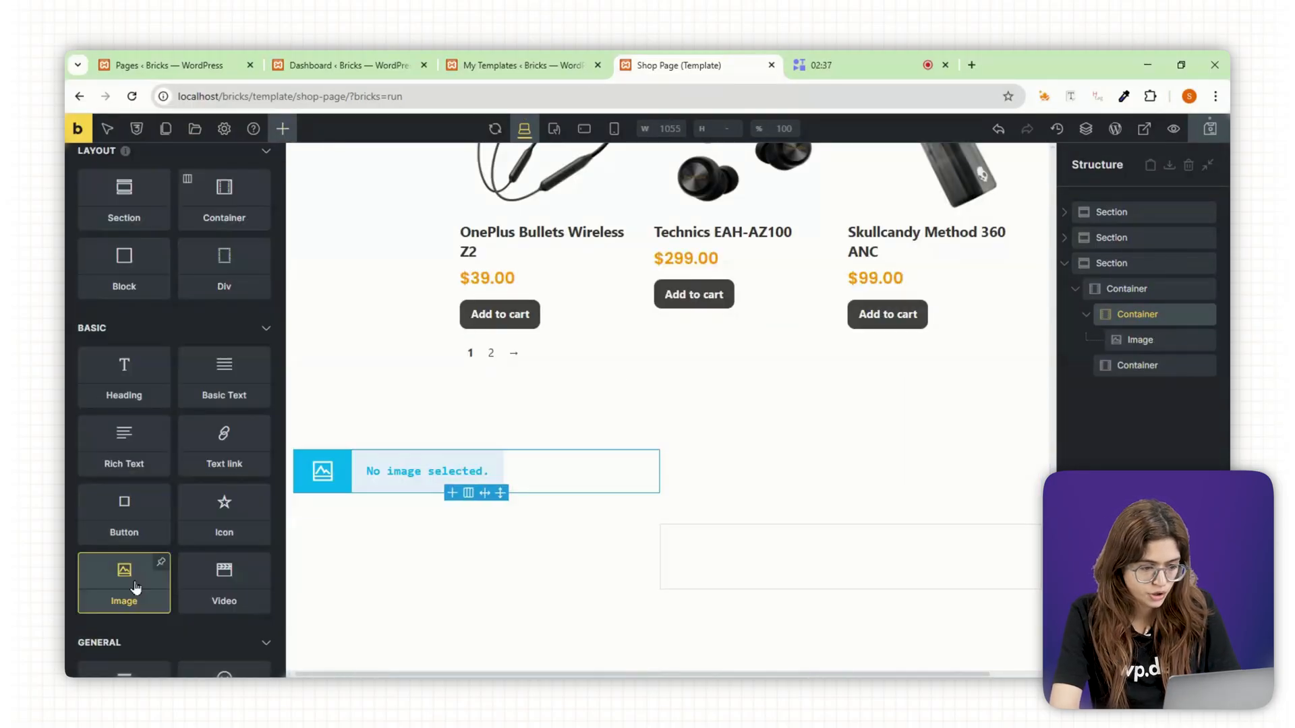
Position the banner image at -60, add the sale rich text and Shop Now button, and save the template.
{"action": "type", "text": "-60"}
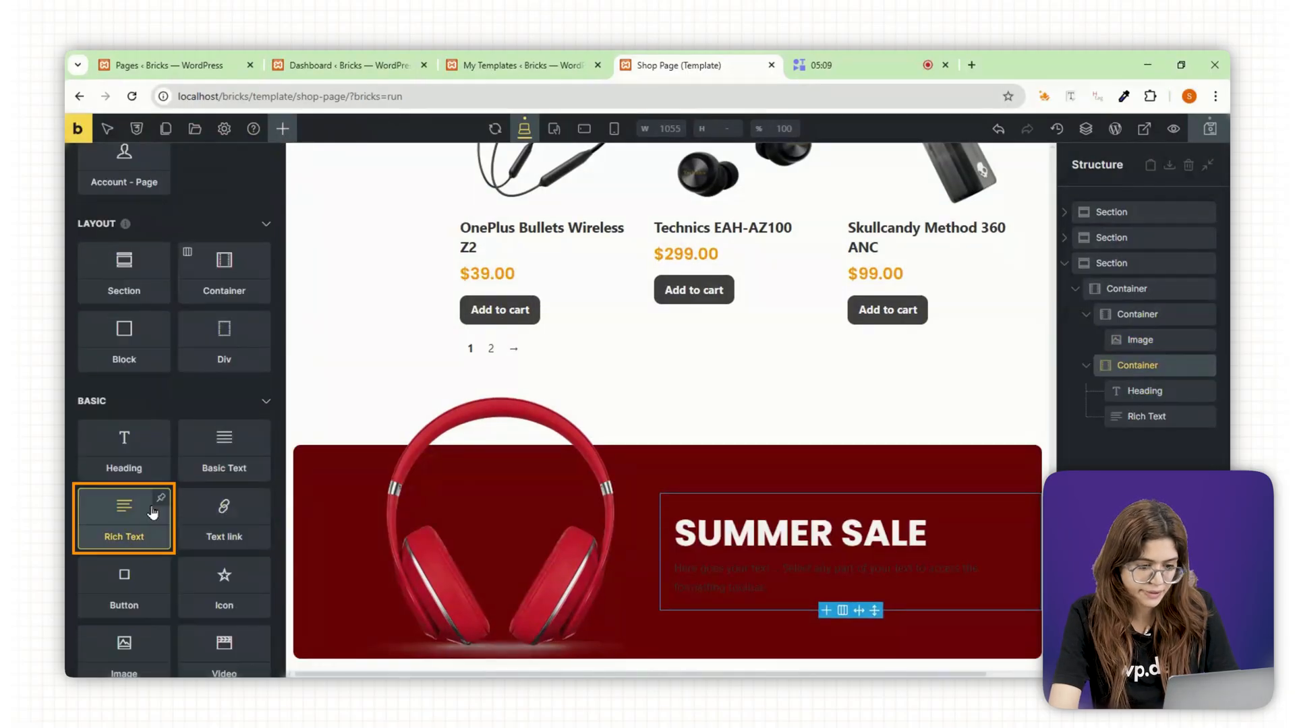
{"action": "left_click", "coordinate": [124, 583]}
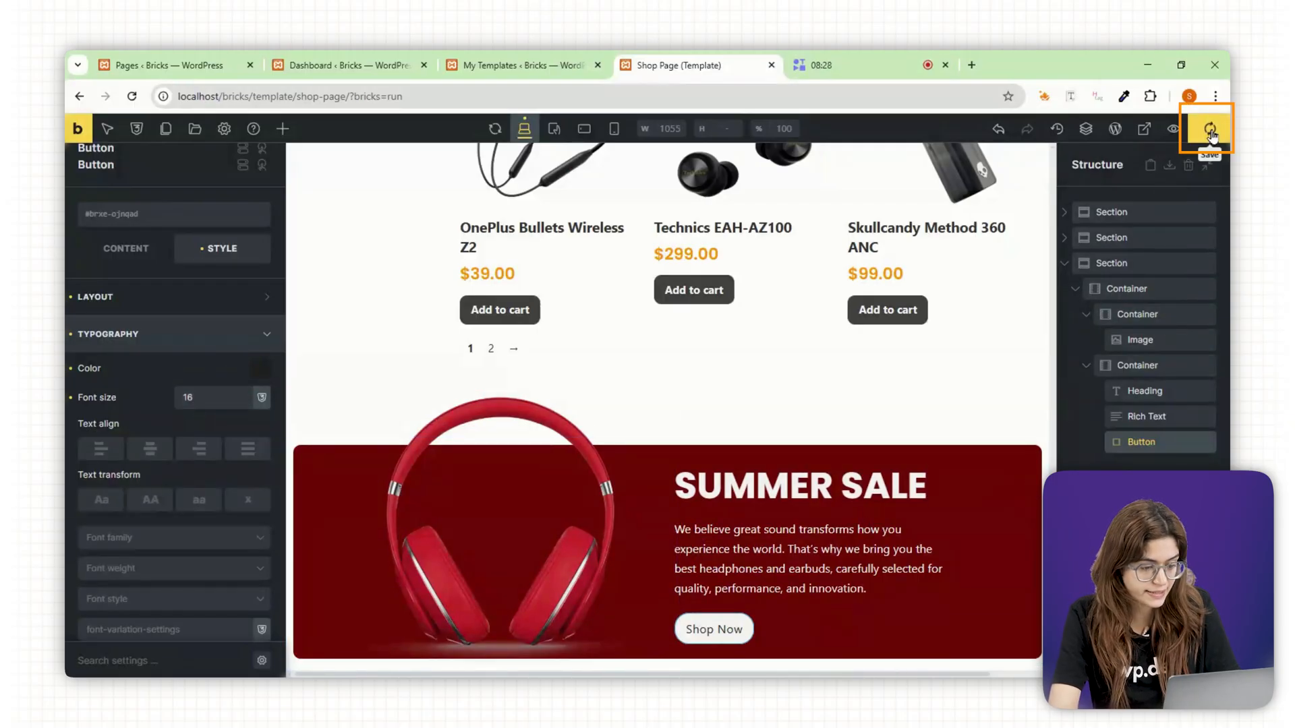
{"action": "left_click", "coordinate": [1206, 129]}
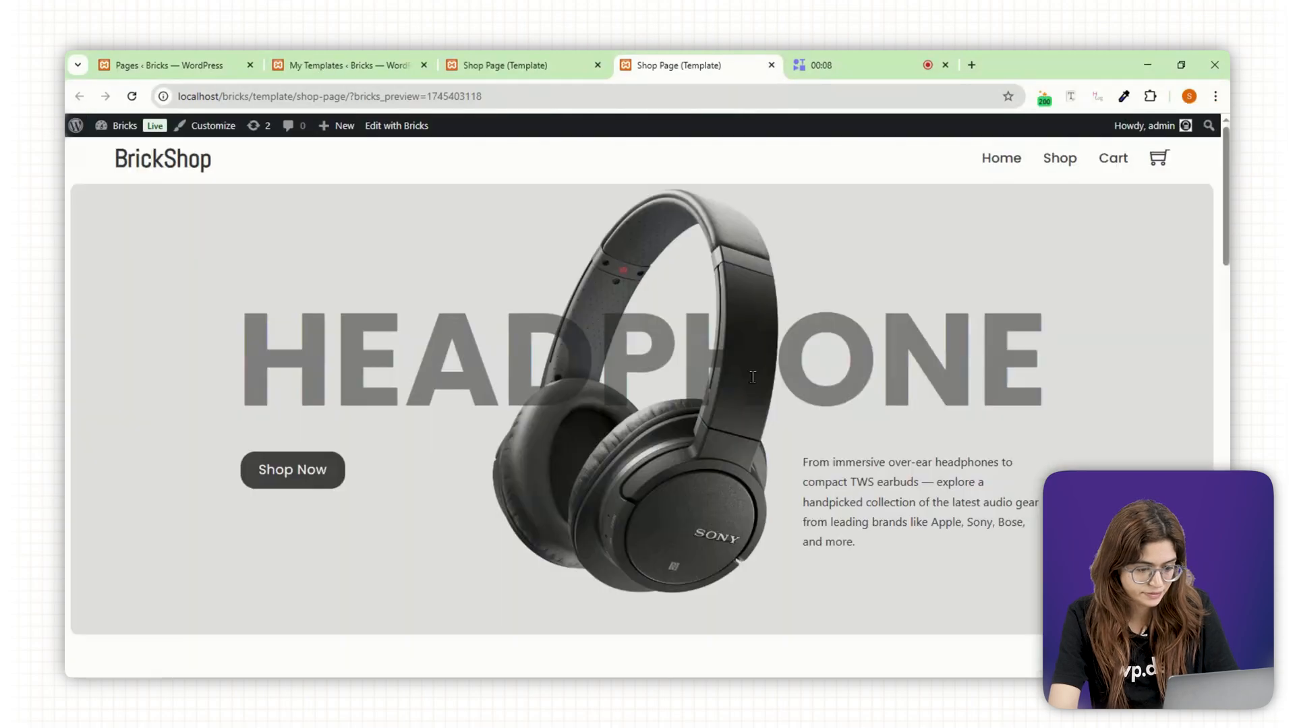
{"action": "scroll", "scroll_direction": "down", "scroll_amount": 3}
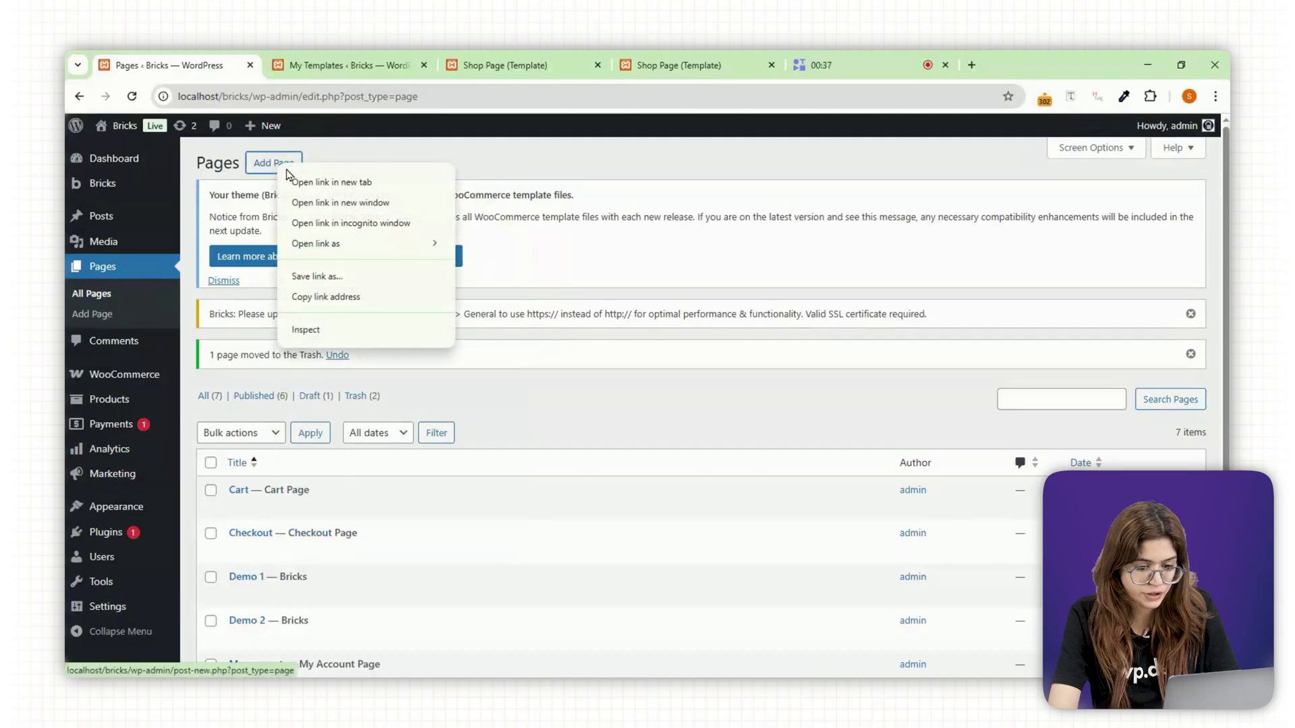
In WooCommerce > Settings > Products, choose Shop Page as the store's shop page.
{"action": "left_click", "coordinate": [319, 65]}
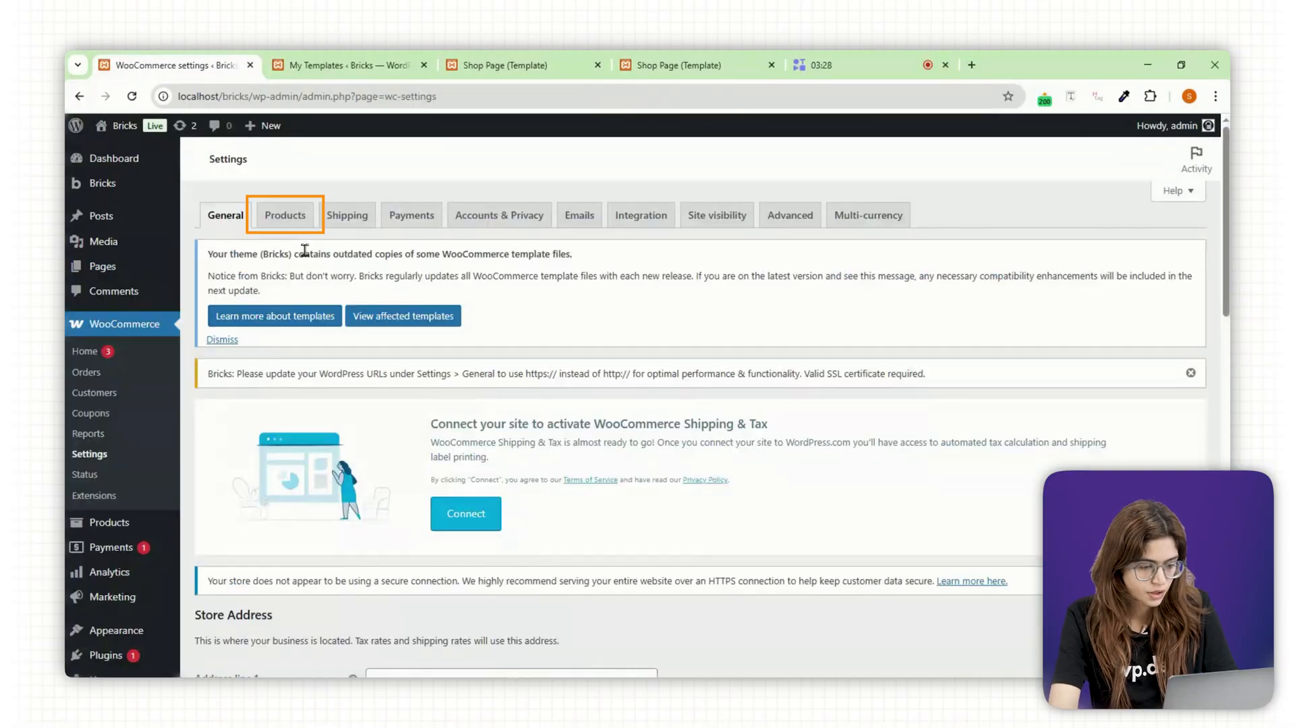
{"action": "left_click", "coordinate": [285, 215]}
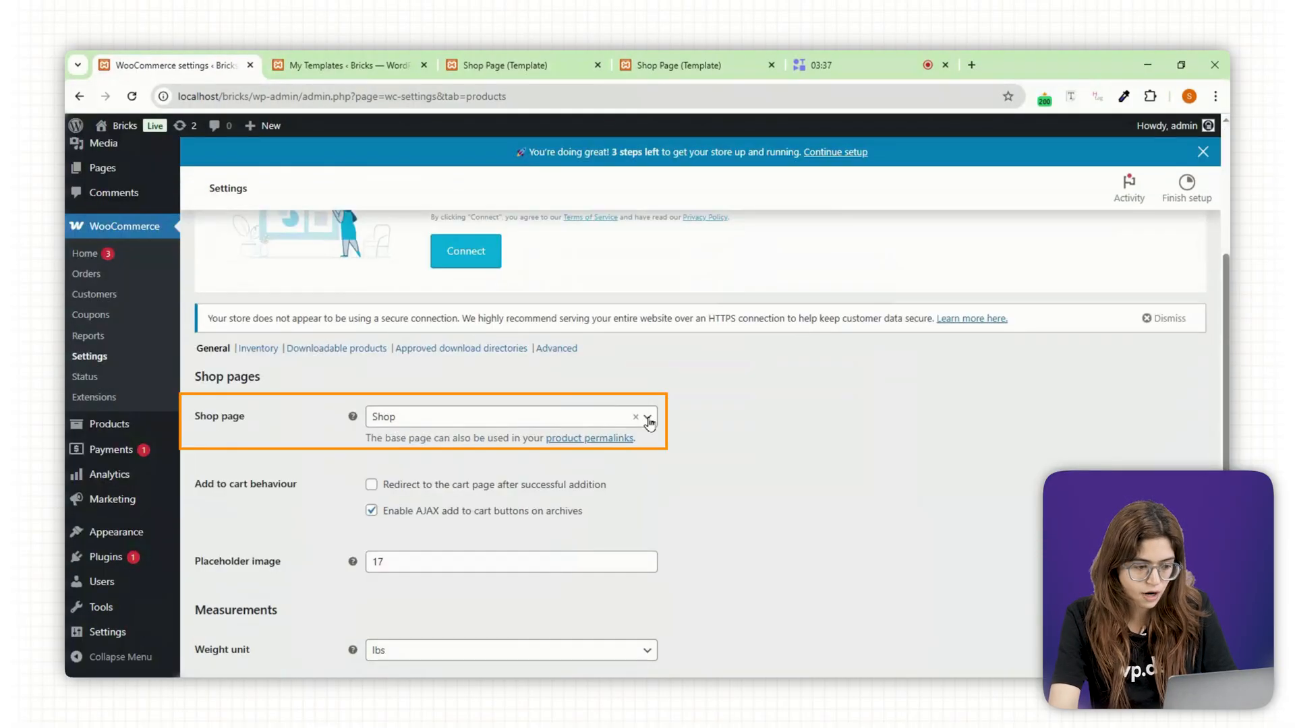
{"action": "left_click", "coordinate": [509, 417]}
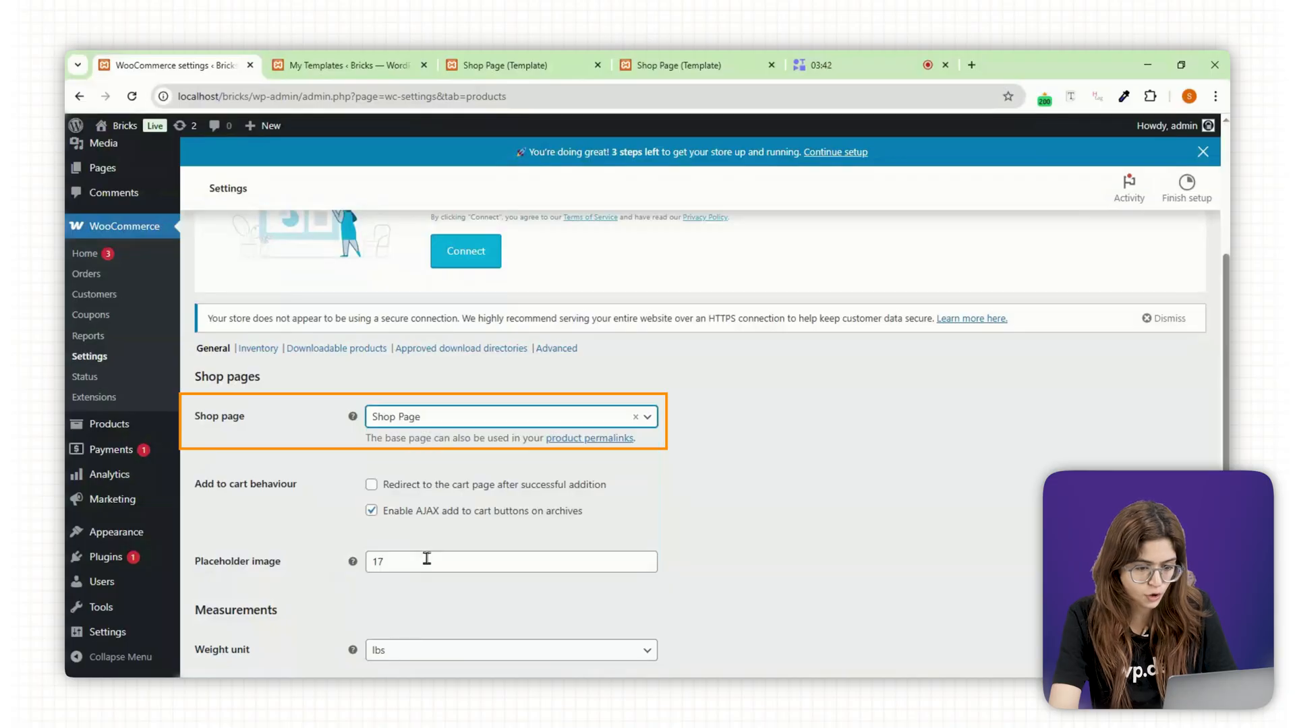
{"action": "scroll", "scroll_direction": "down", "scroll_amount": 3}
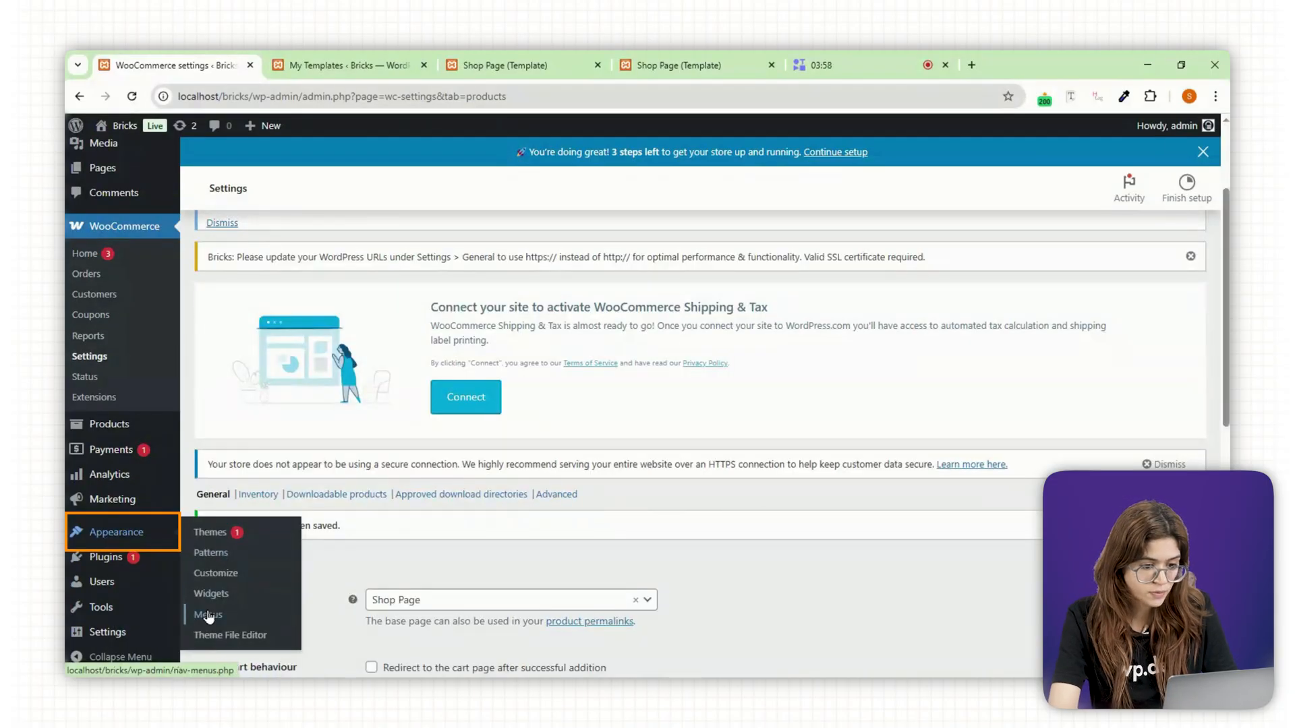
Save the main menu with its Shop item pointing to Shop Page and switch to the site preview.
{"action": "left_click", "coordinate": [208, 615]}
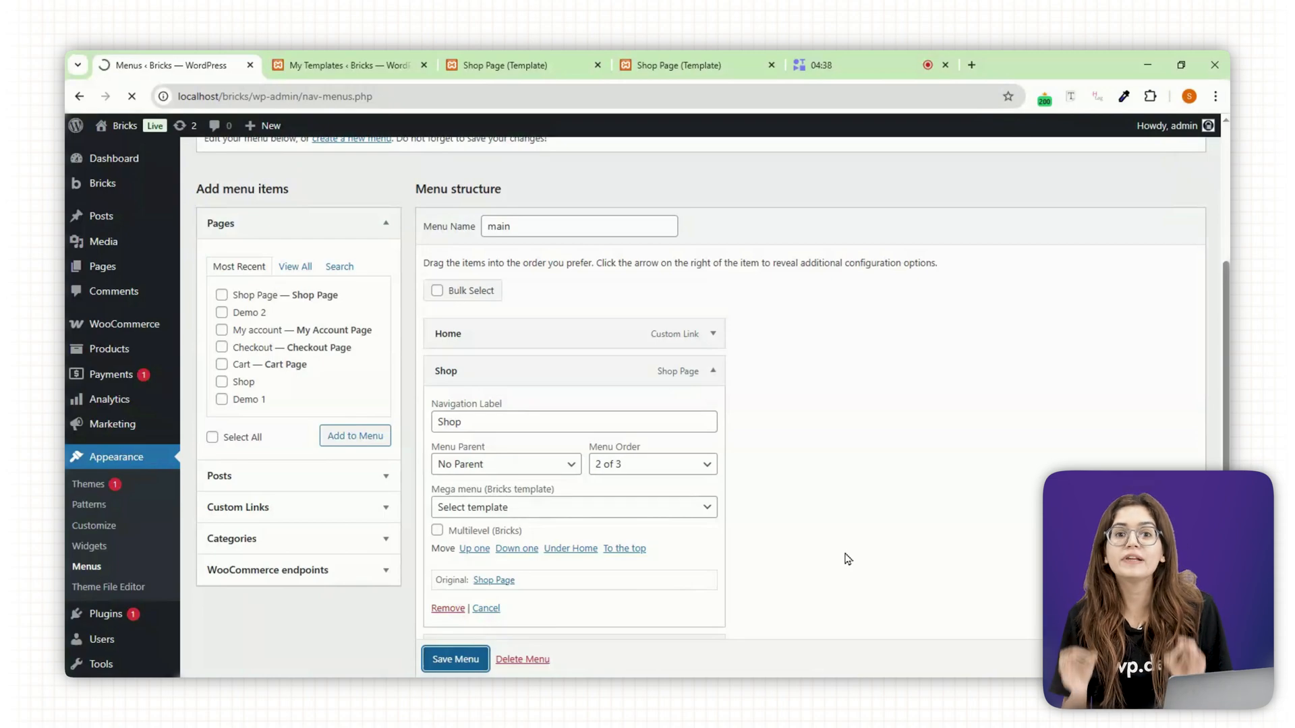
{"action": "left_click", "coordinate": [455, 659]}
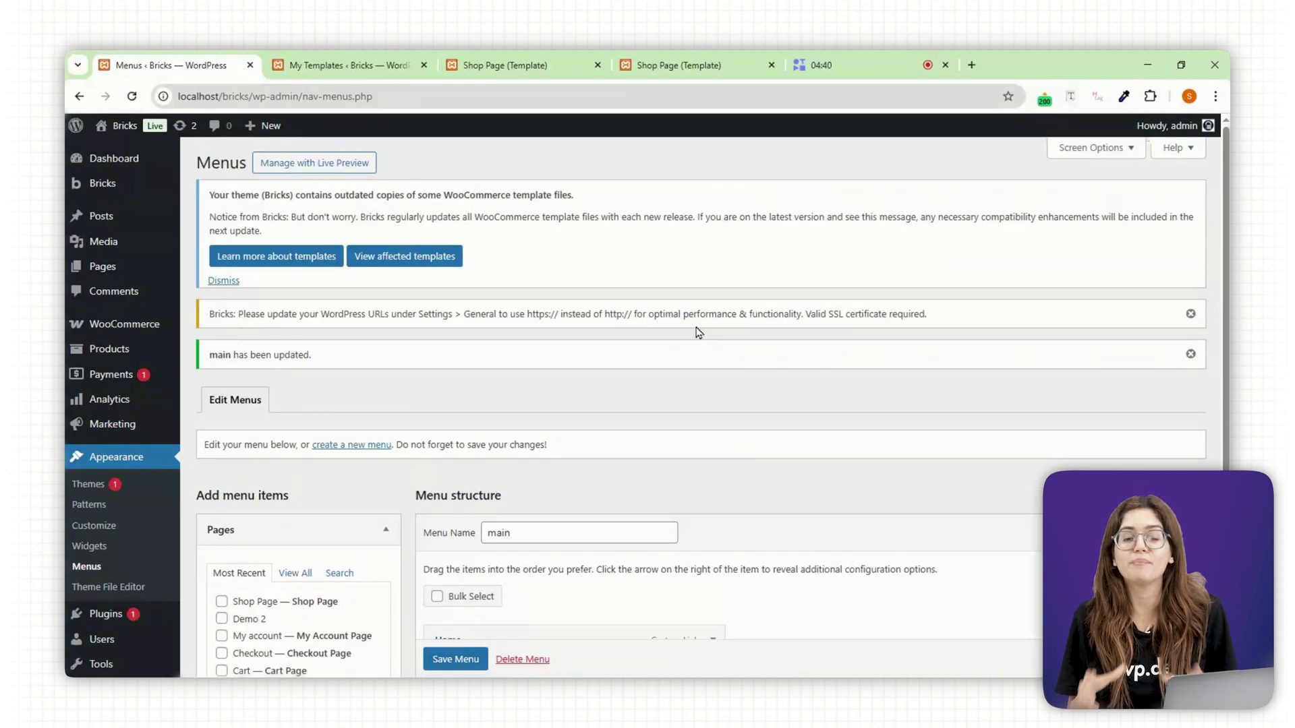
{"action": "left_click", "coordinate": [677, 65]}
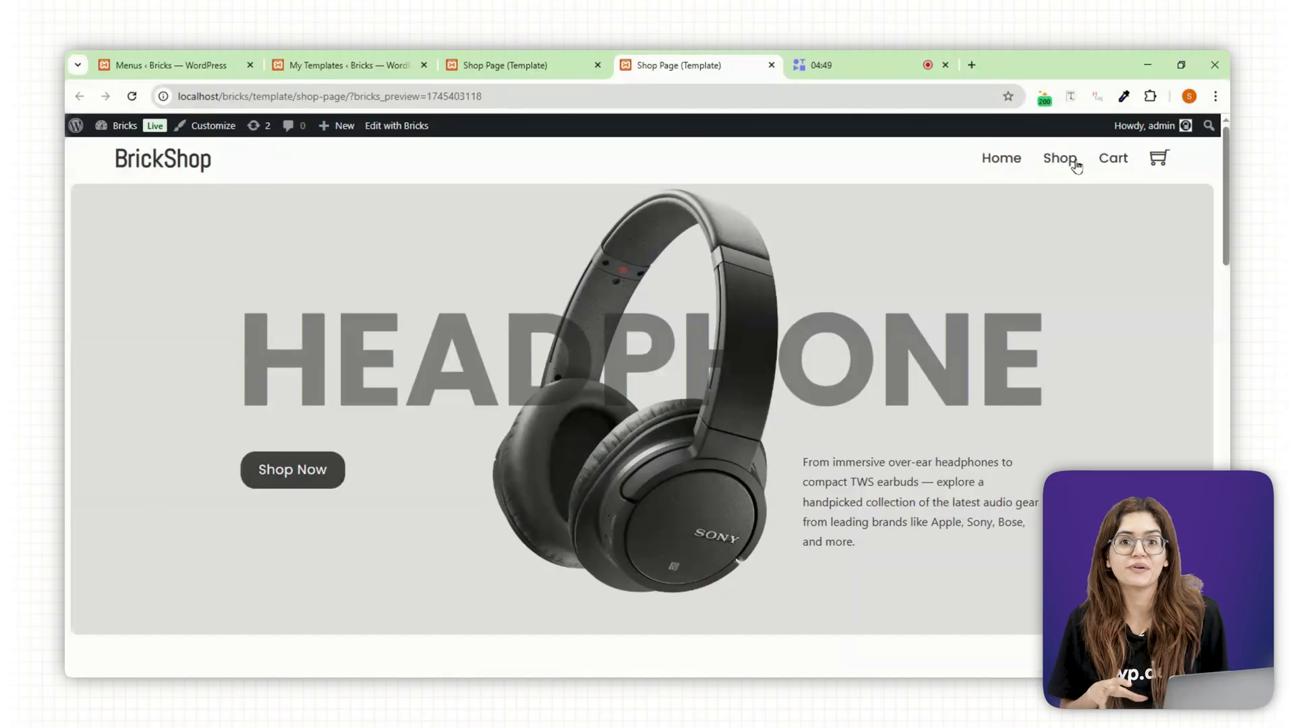
{"action": "mouse_move", "coordinate": [1060, 158]}
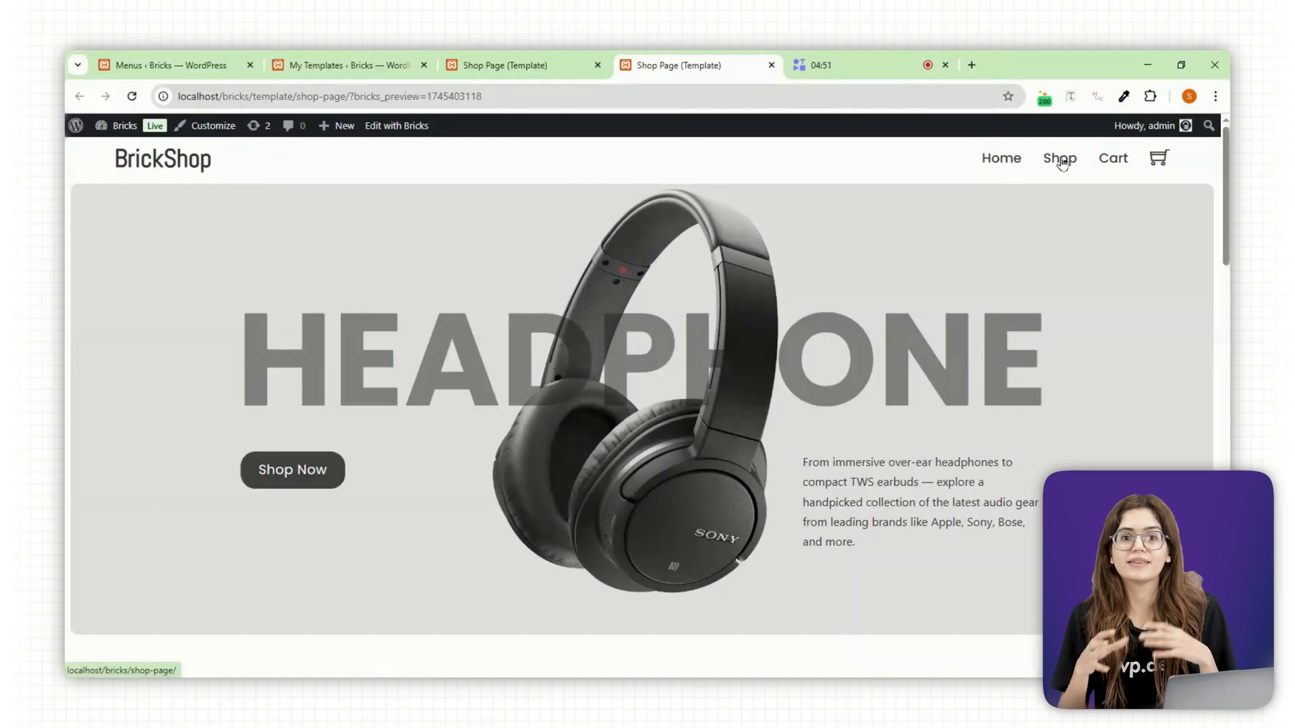
Browse the live shop page, view the Corsair Void Wireless V2 product, and return to the shop.
{"action": "left_click", "coordinate": [1060, 157]}
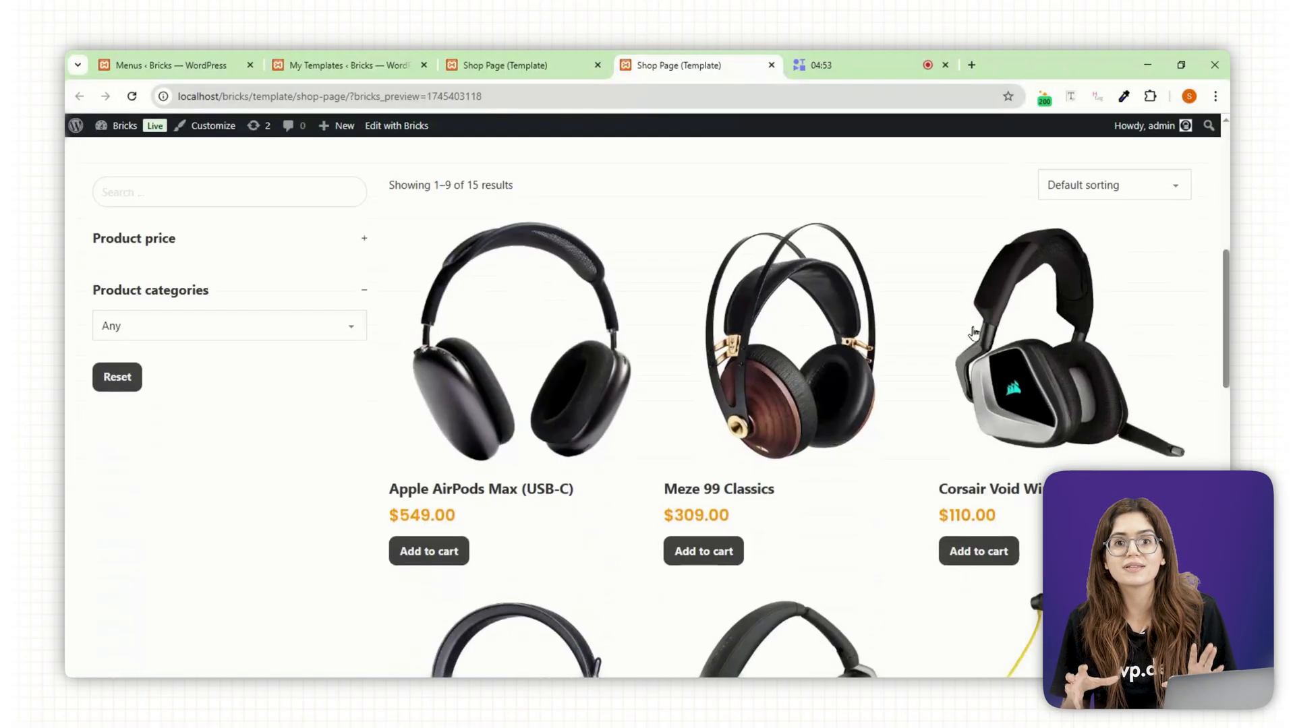
{"action": "scroll", "scroll_direction": "down", "scroll_amount": 3}
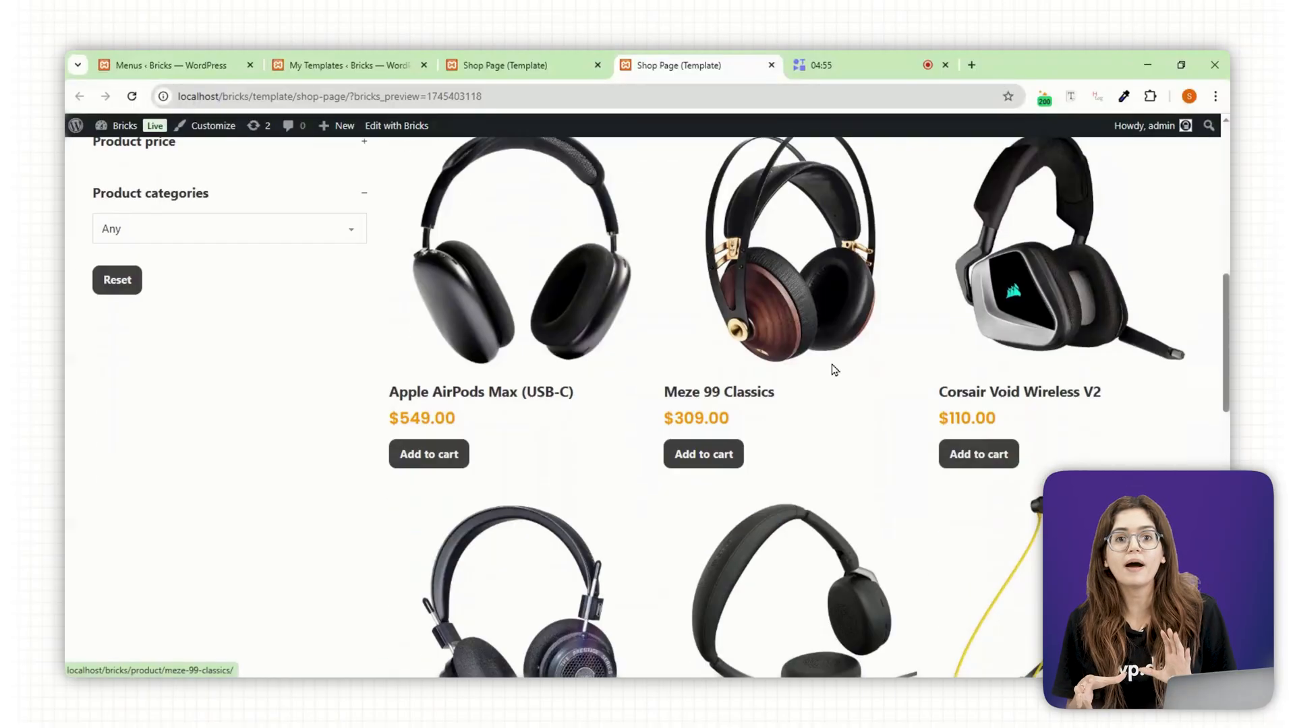
{"action": "scroll", "scroll_direction": "down", "scroll_amount": 3}
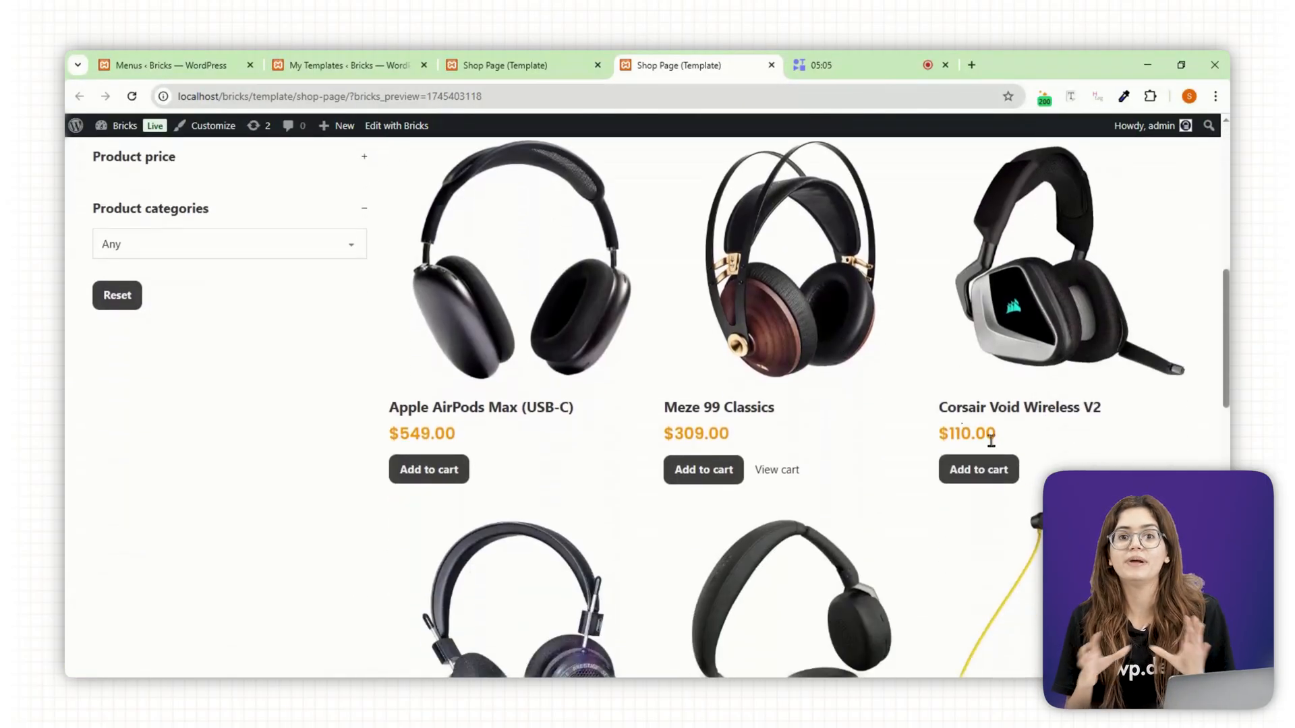
{"action": "left_click", "coordinate": [1016, 260]}
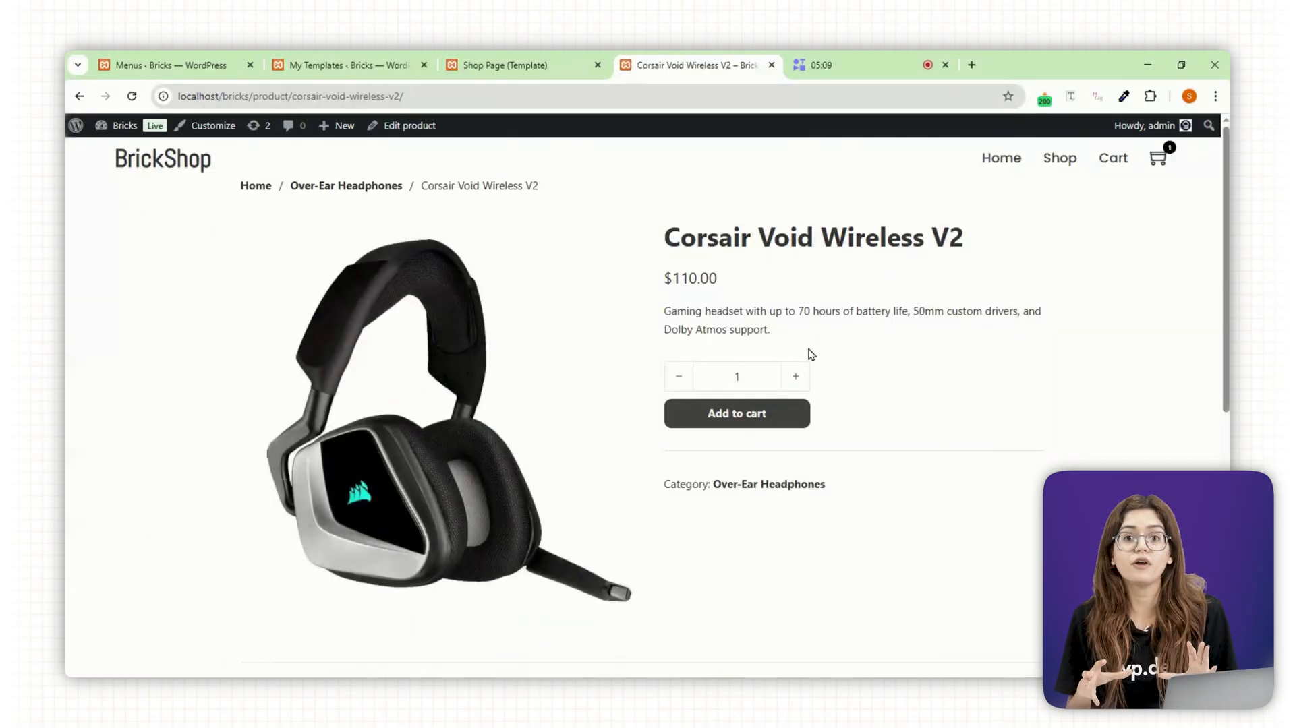
{"action": "scroll", "scroll_direction": "down", "scroll_amount": 3}
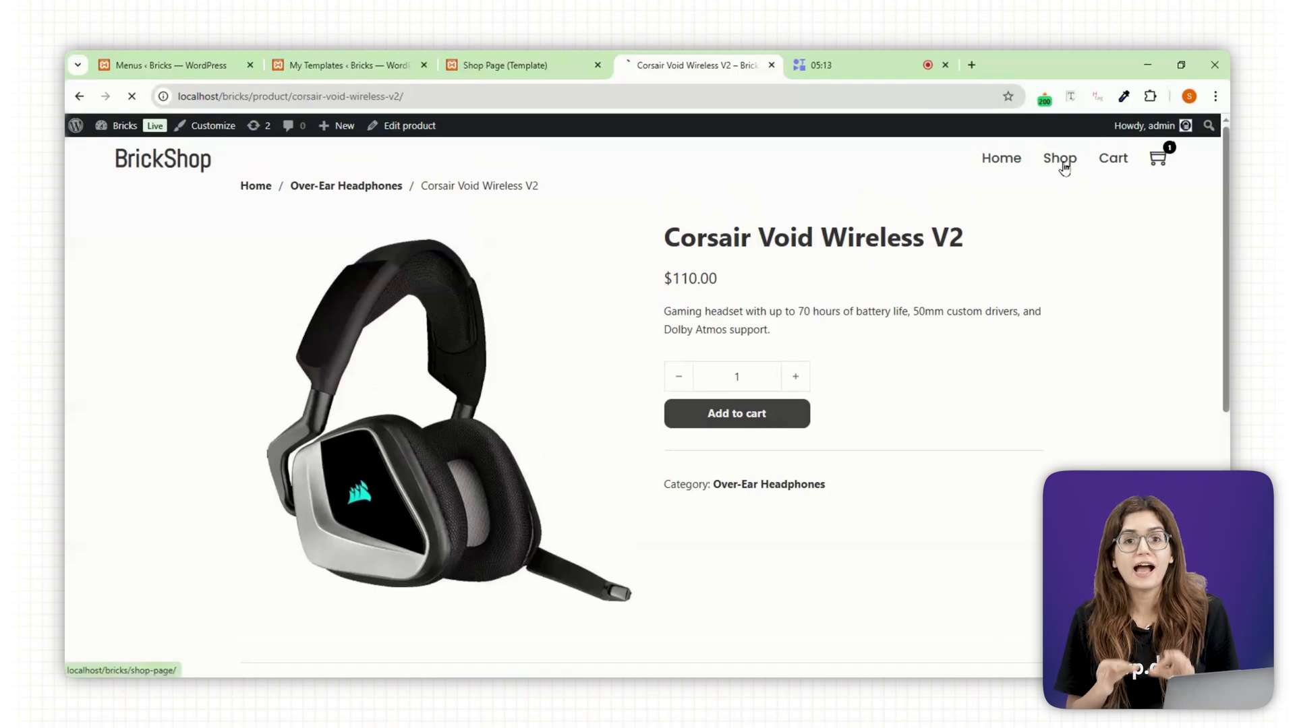
{"action": "left_click", "coordinate": [1060, 158]}
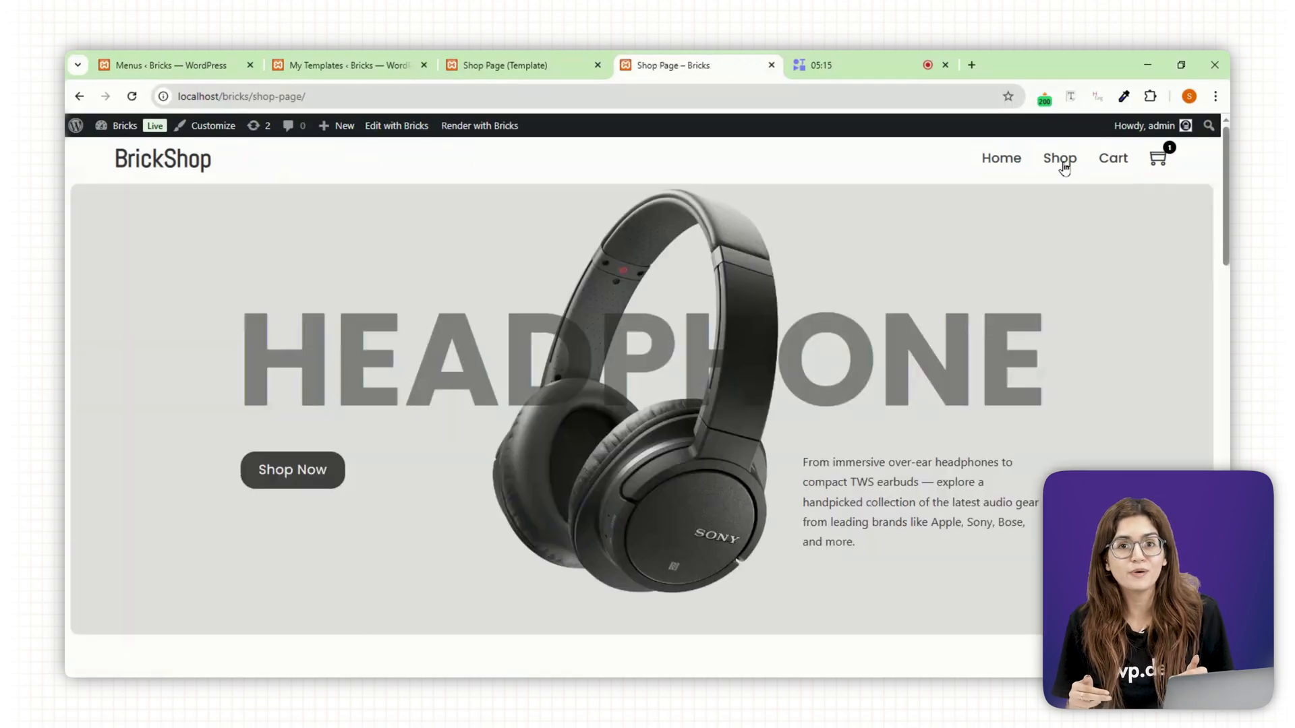